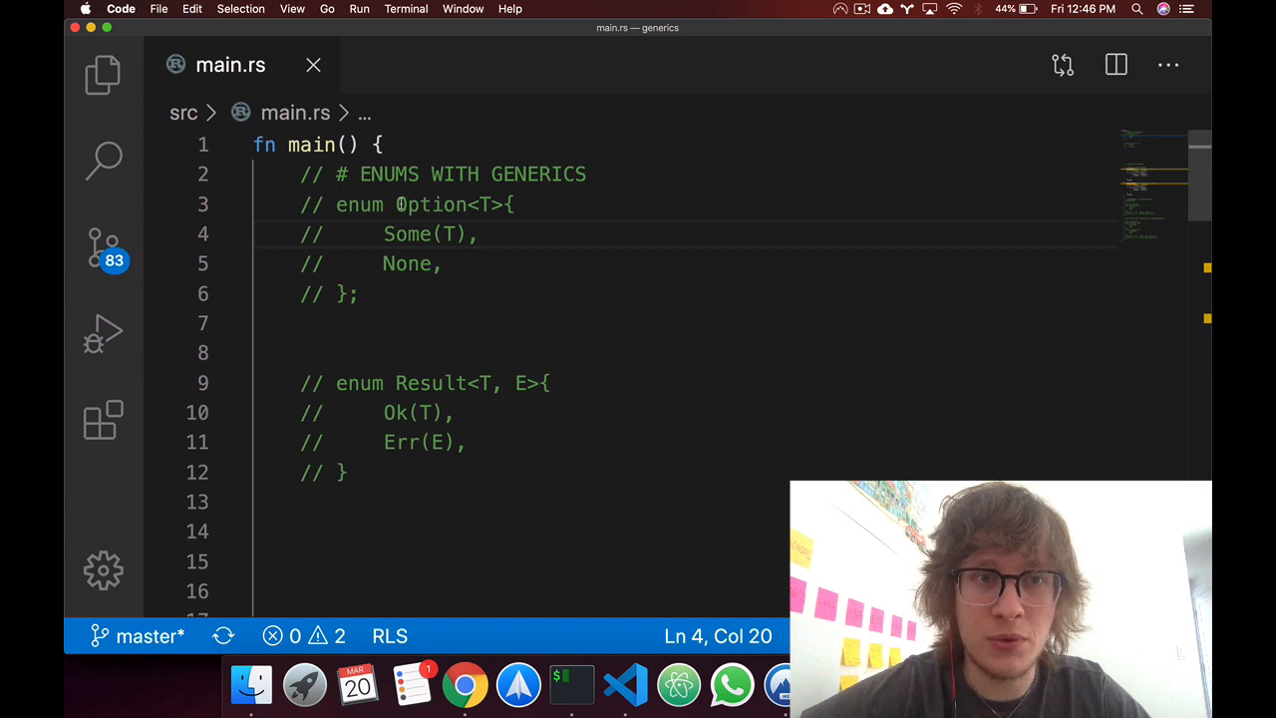
Below the Option comment, add println!("{:?}", Some(1)) and println!("{:?}", Some(1.0)).
double_click(430, 204)
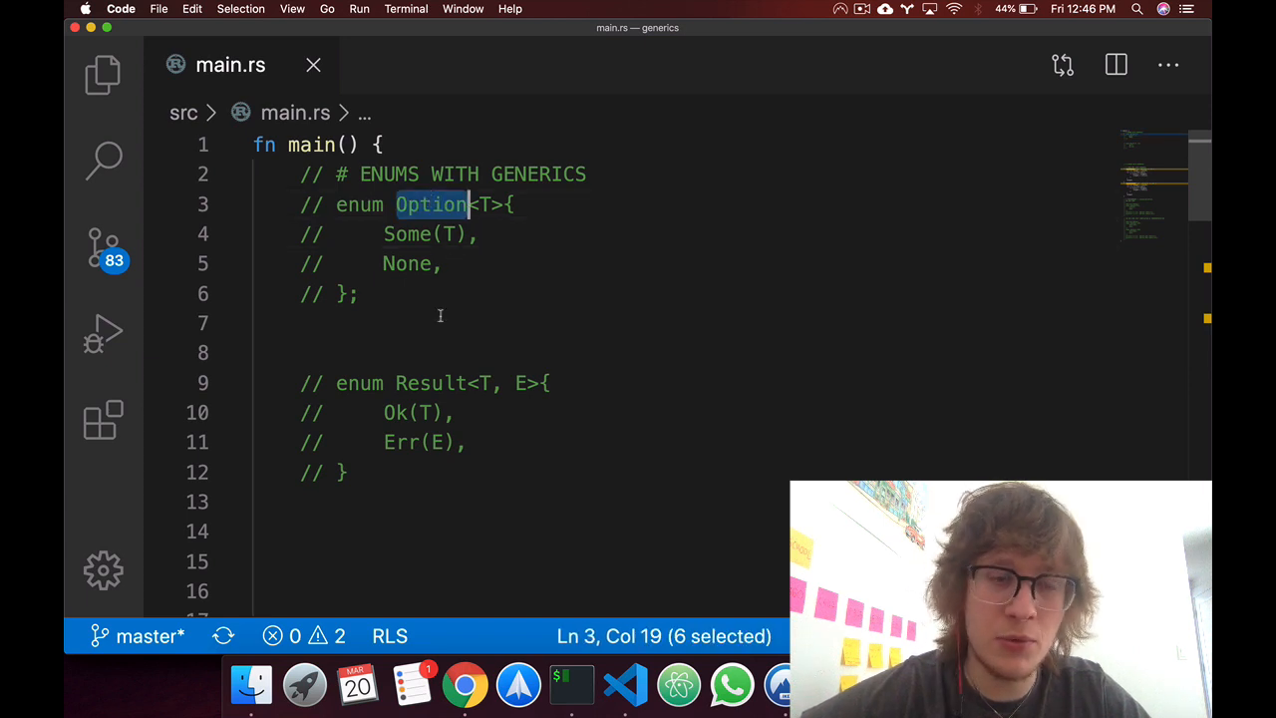
double_click(430, 383)
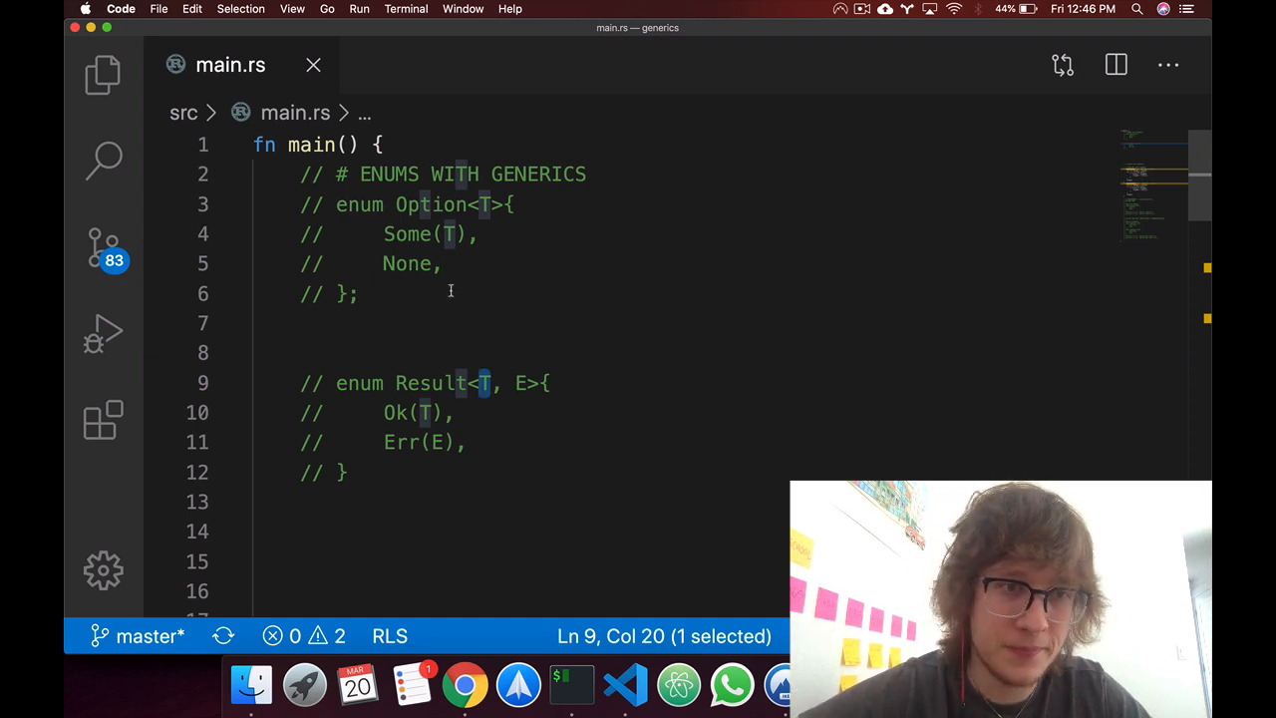
text(p)
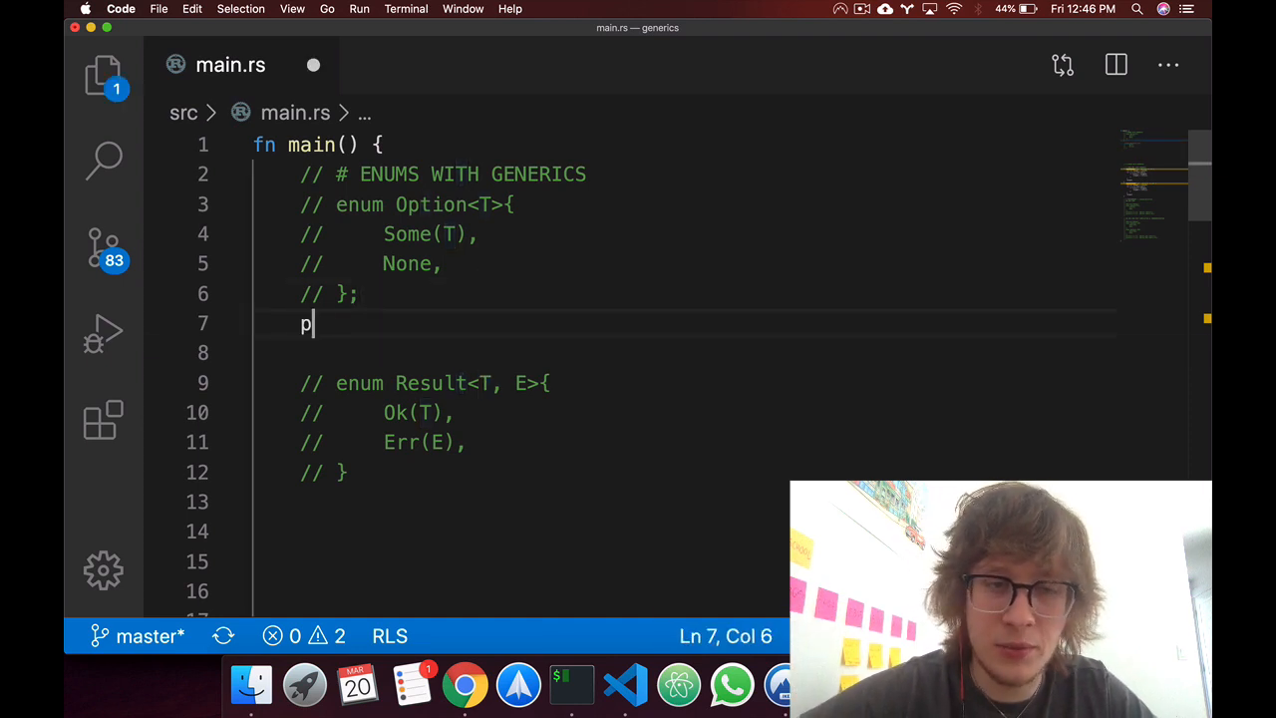
text(rintln!)
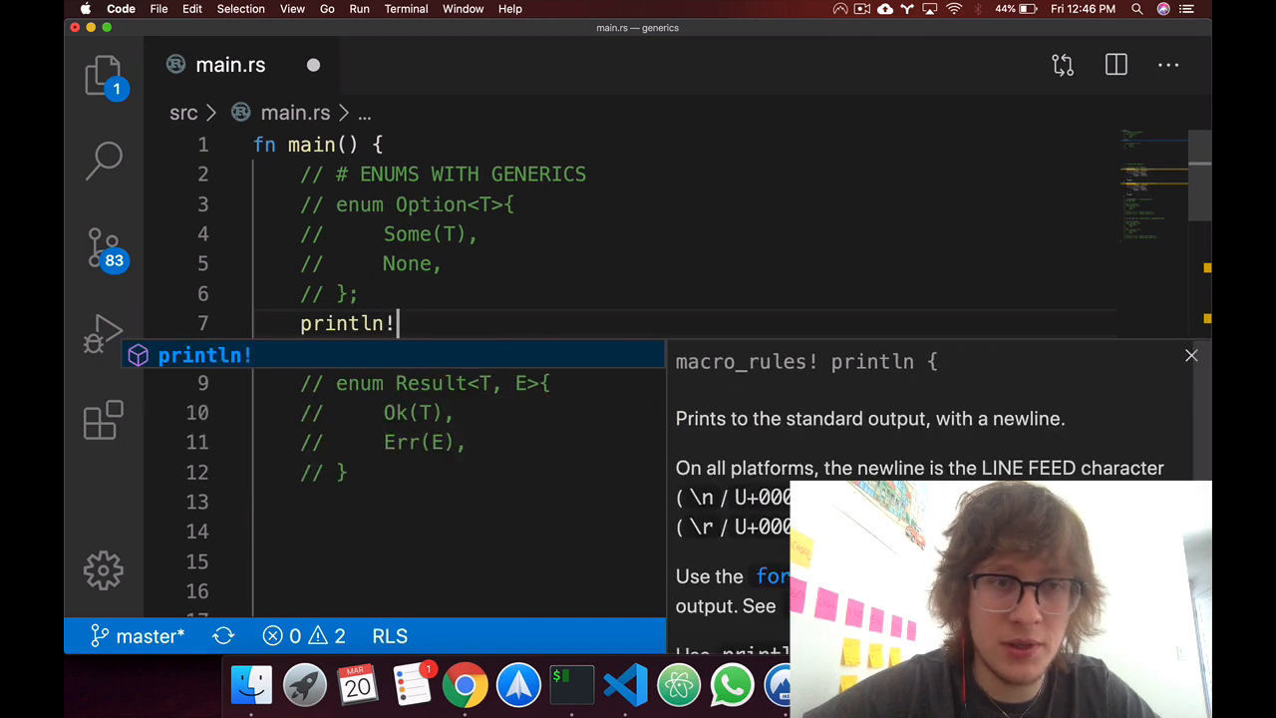
text(("{}"))
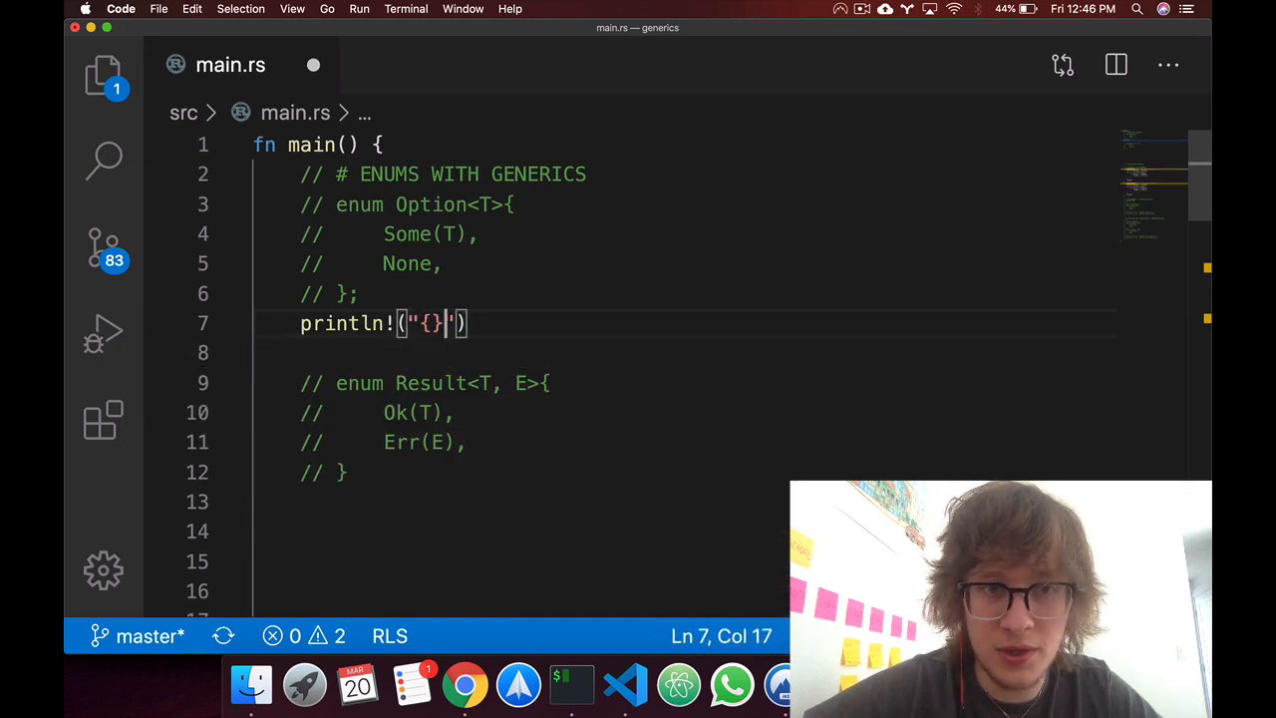
text(:?)
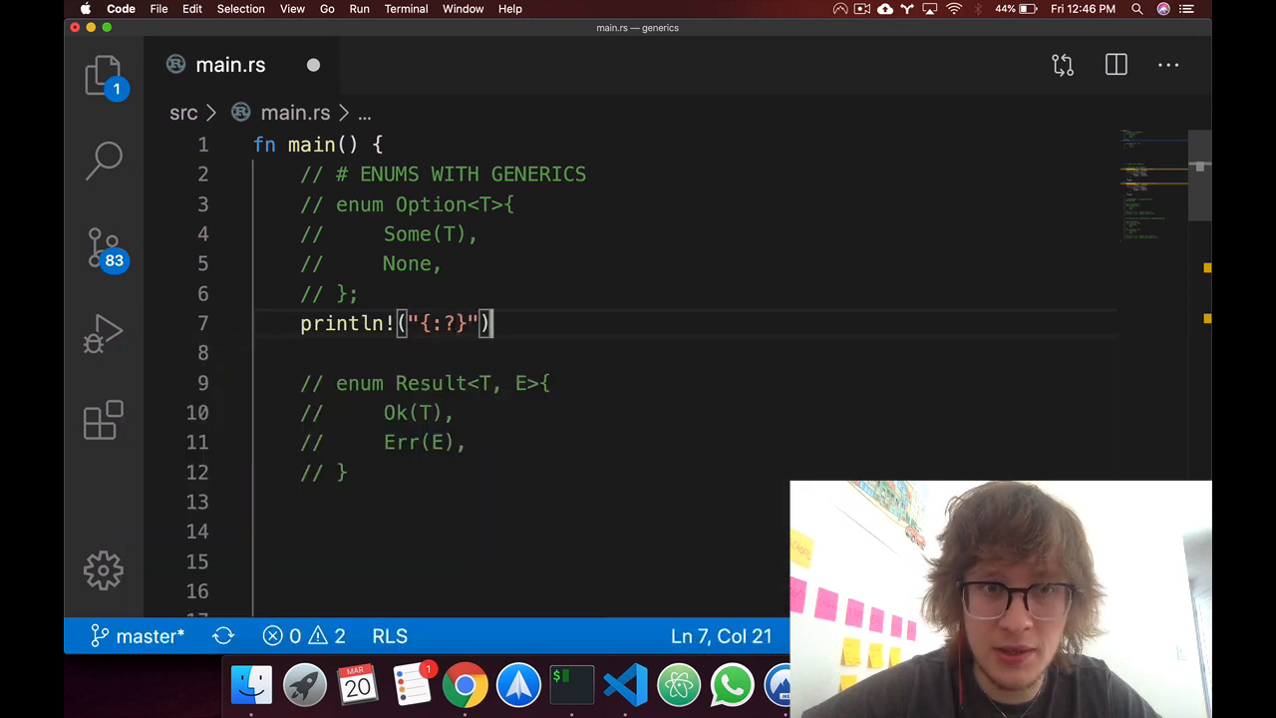
text(, Some()
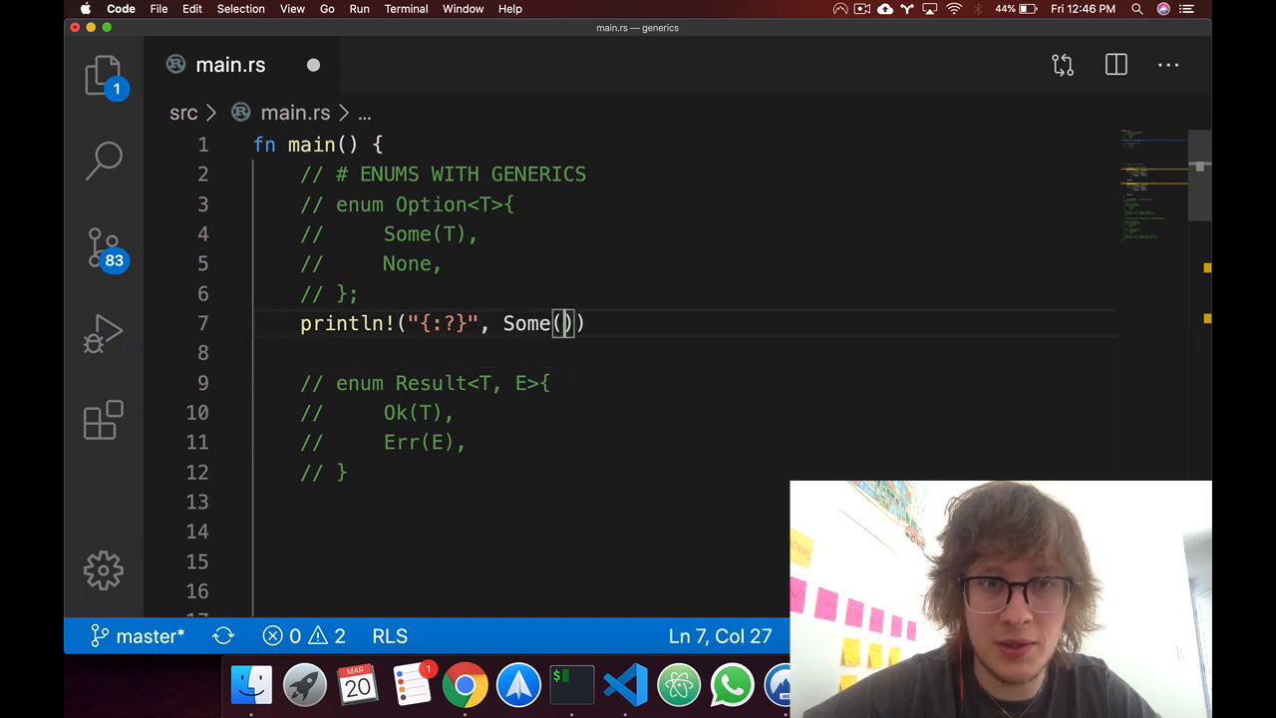
text(1)
click(682, 353)
text(println!("{:?}", Some(1.0));)
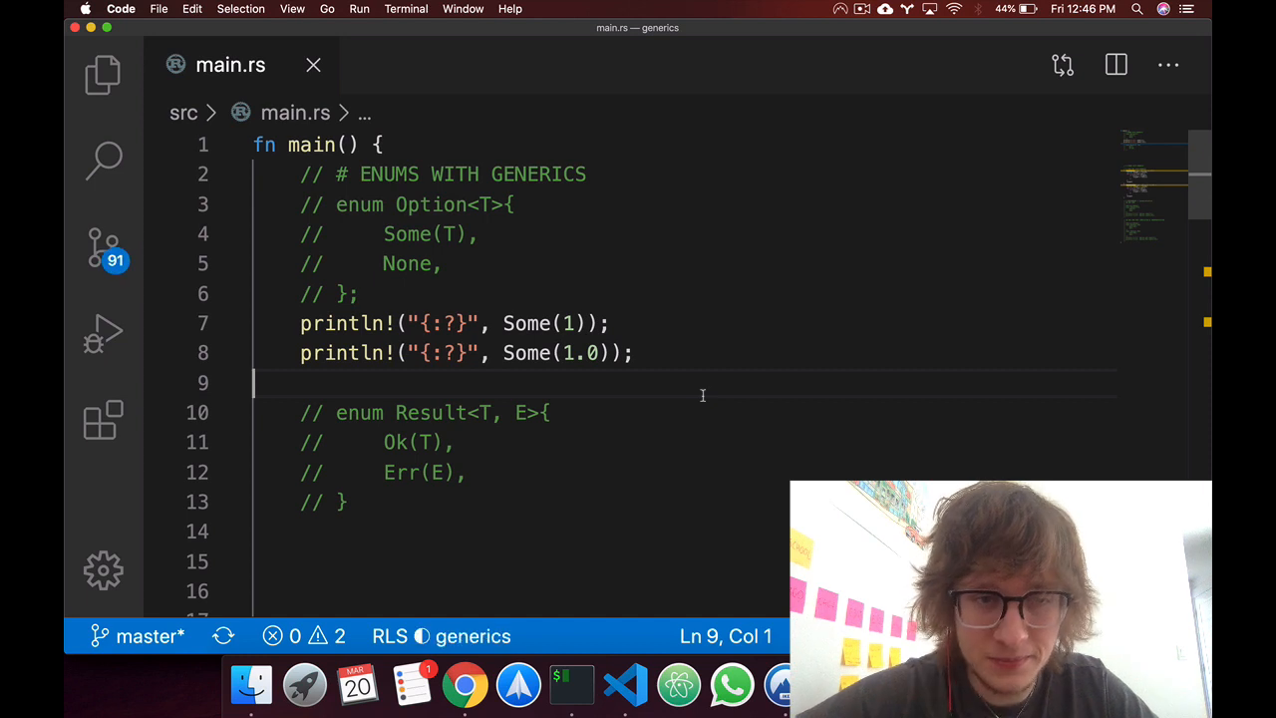
Annotate the println lines with the comment // -> Option<i32>.
text(//)
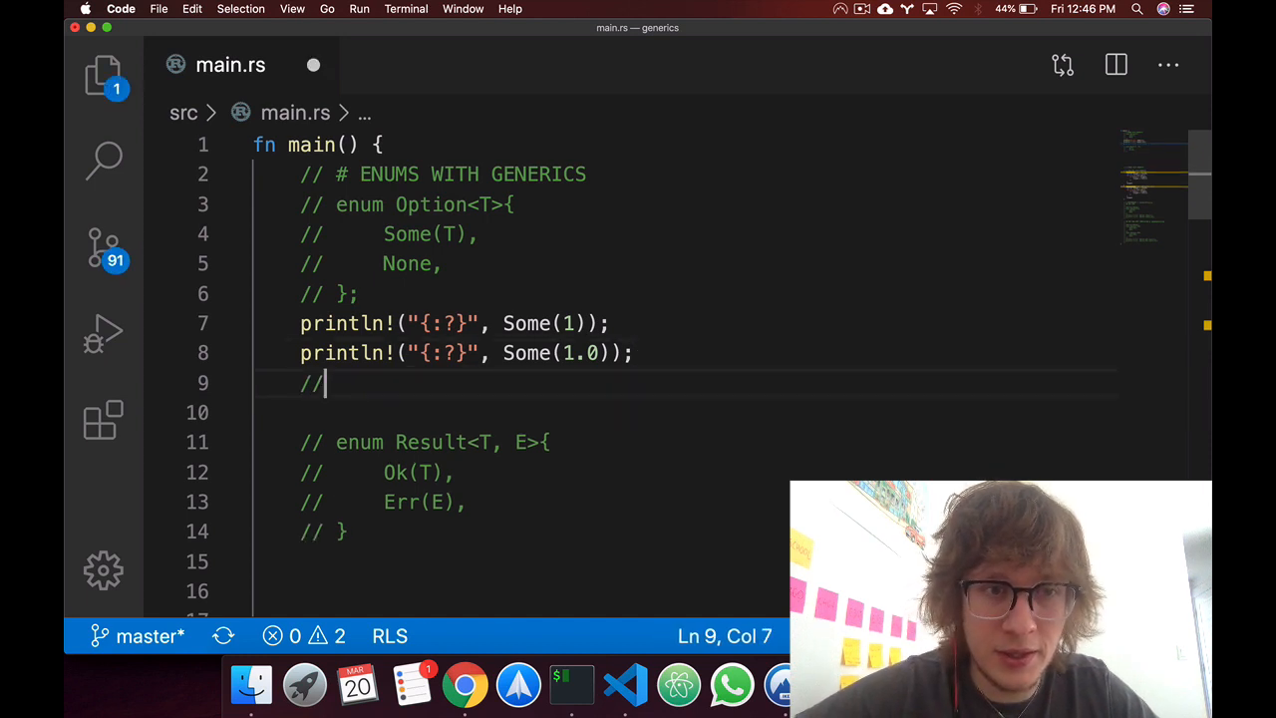
text(-> Option<)
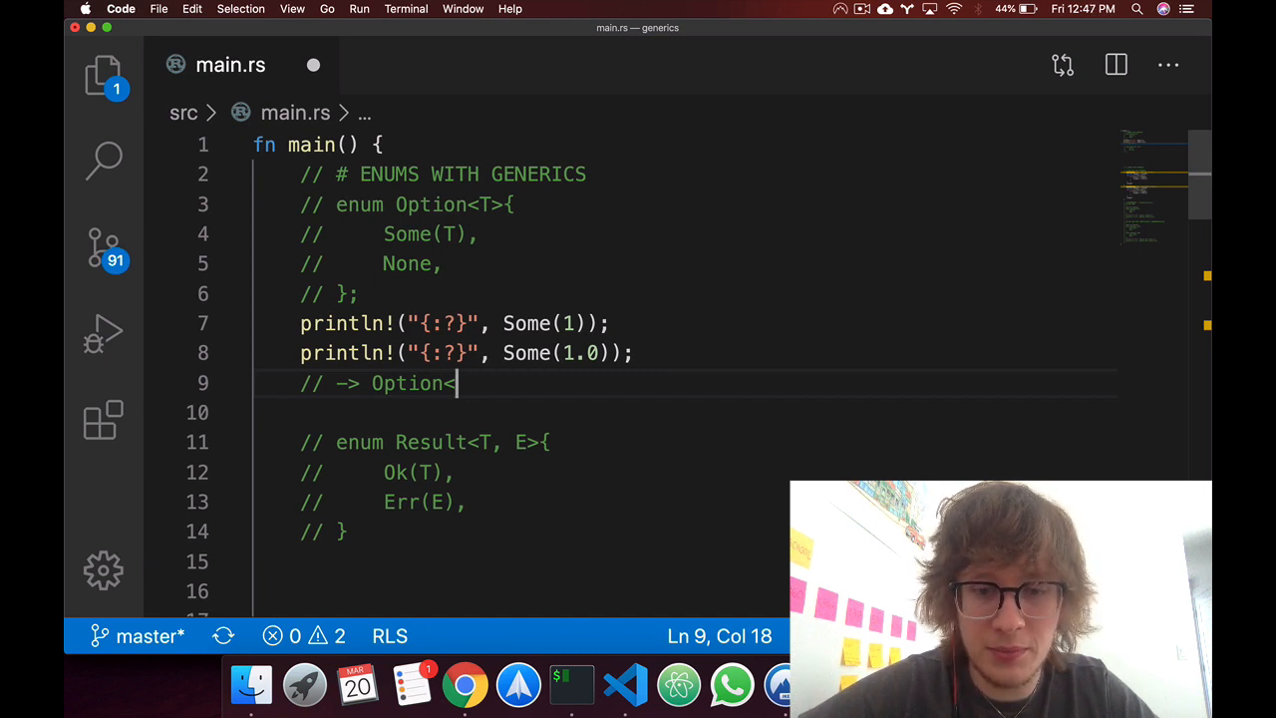
text(i32>)
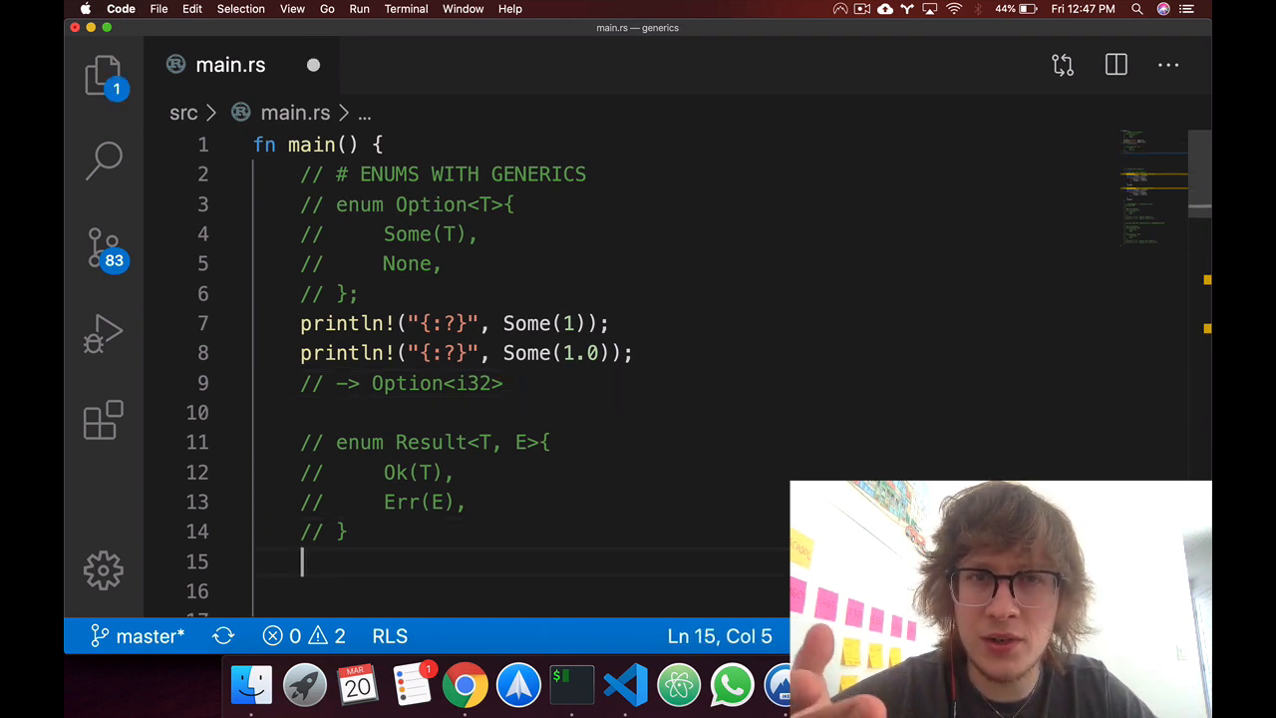
Under the Result enum, add comments // -> Result<i32, io::Error> and // Ok(()).
text(// -)
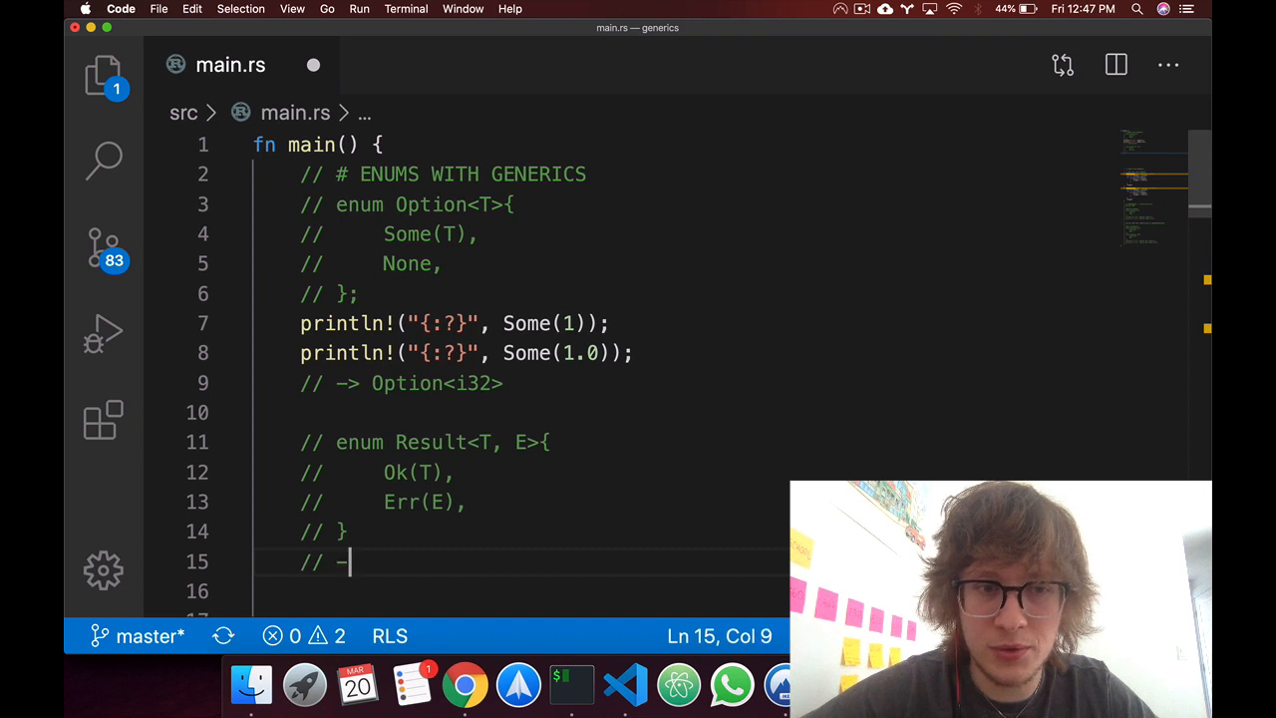
text(Result<)
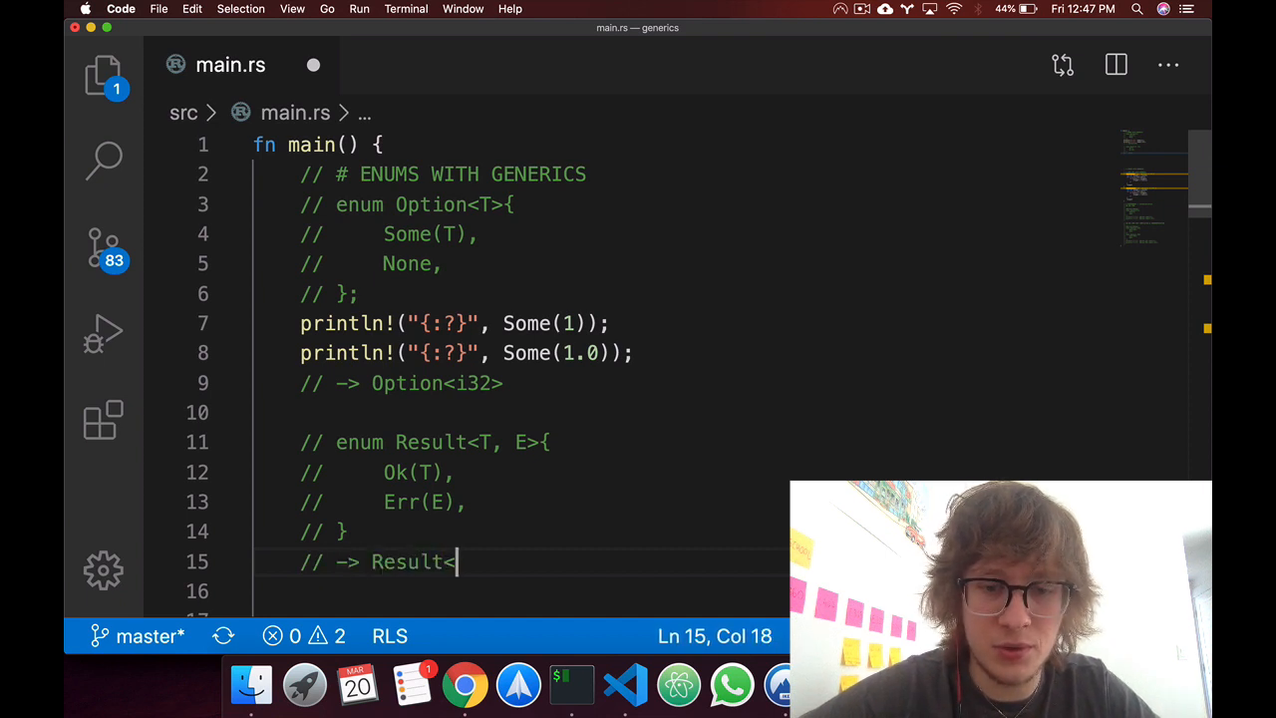
text(i32,)
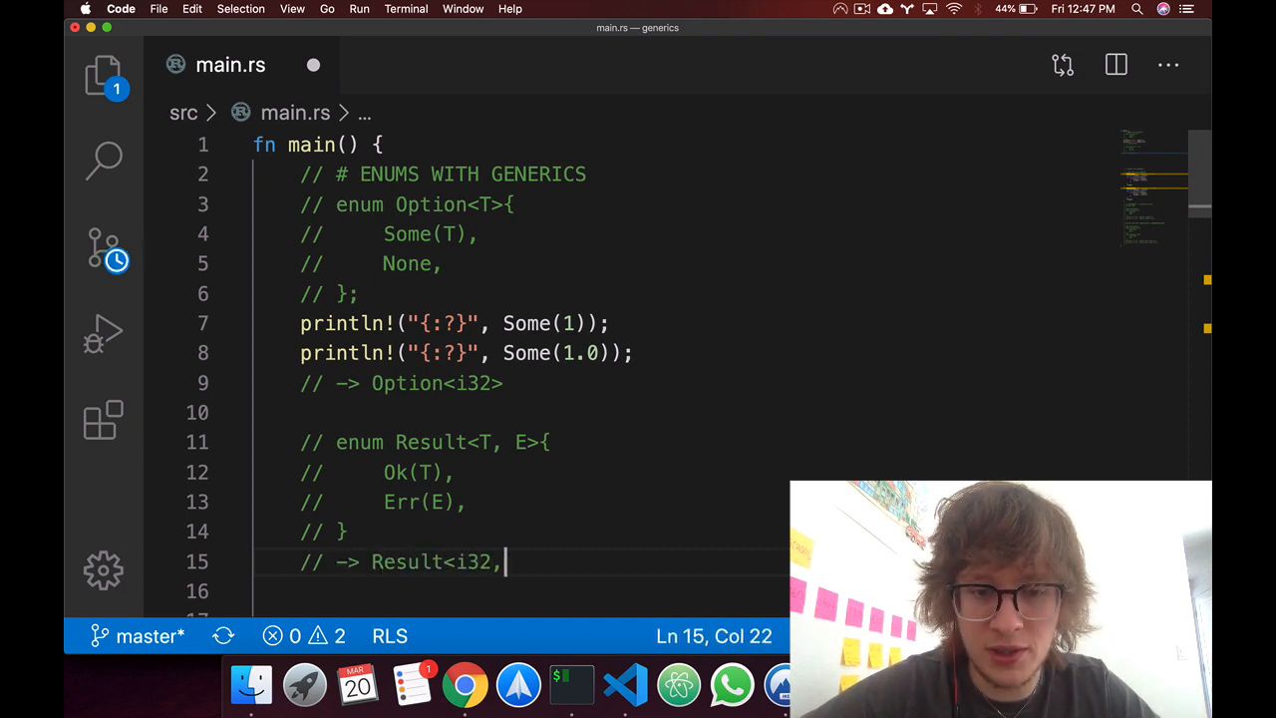
text(io)
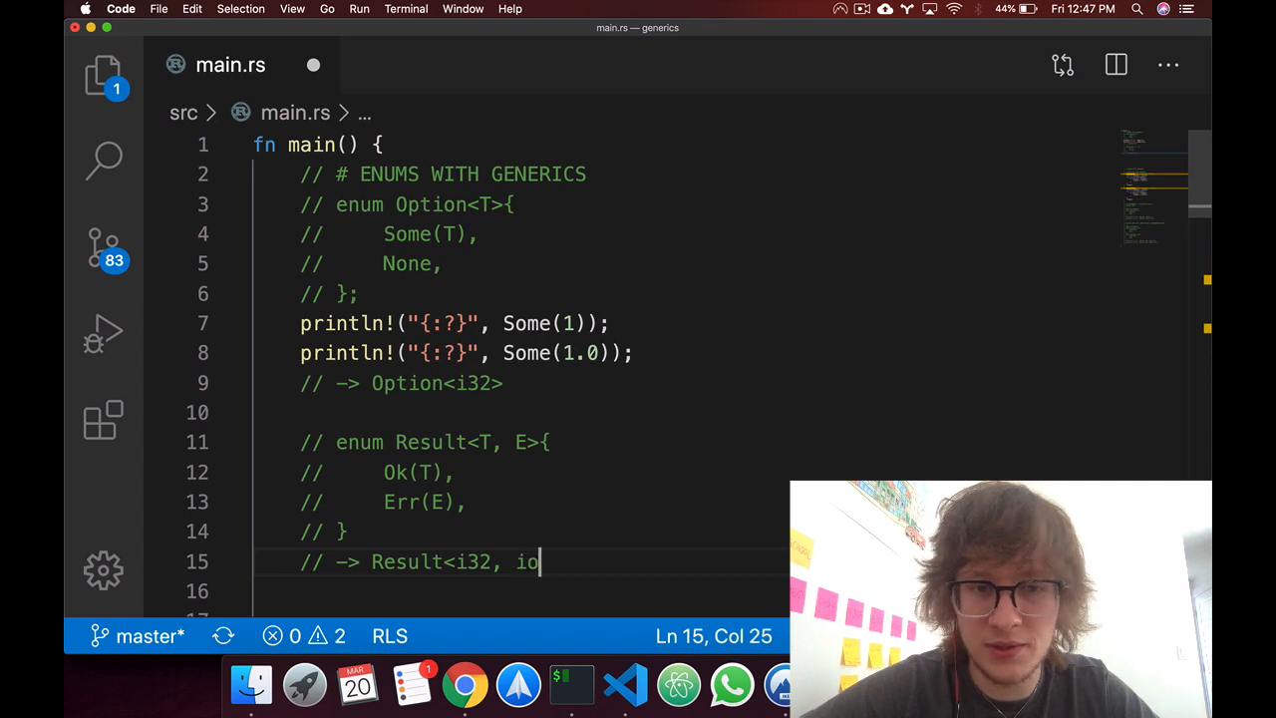
text(::Error>)
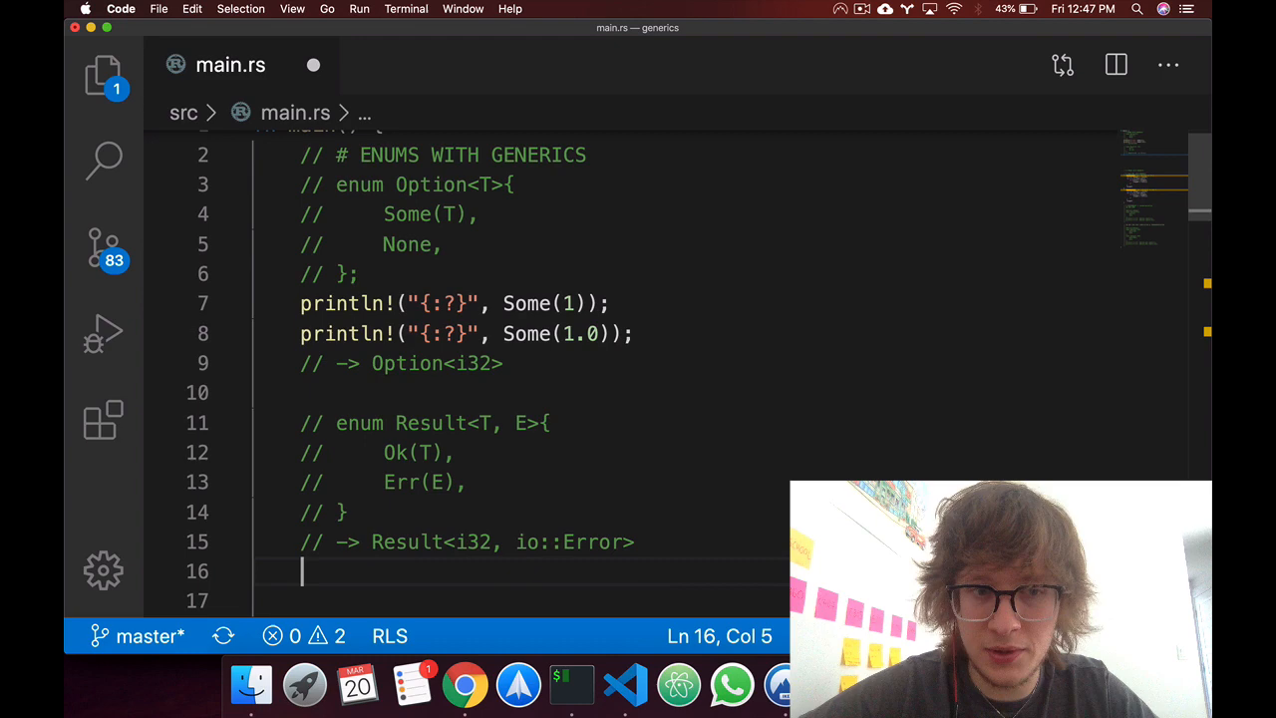
text(//)
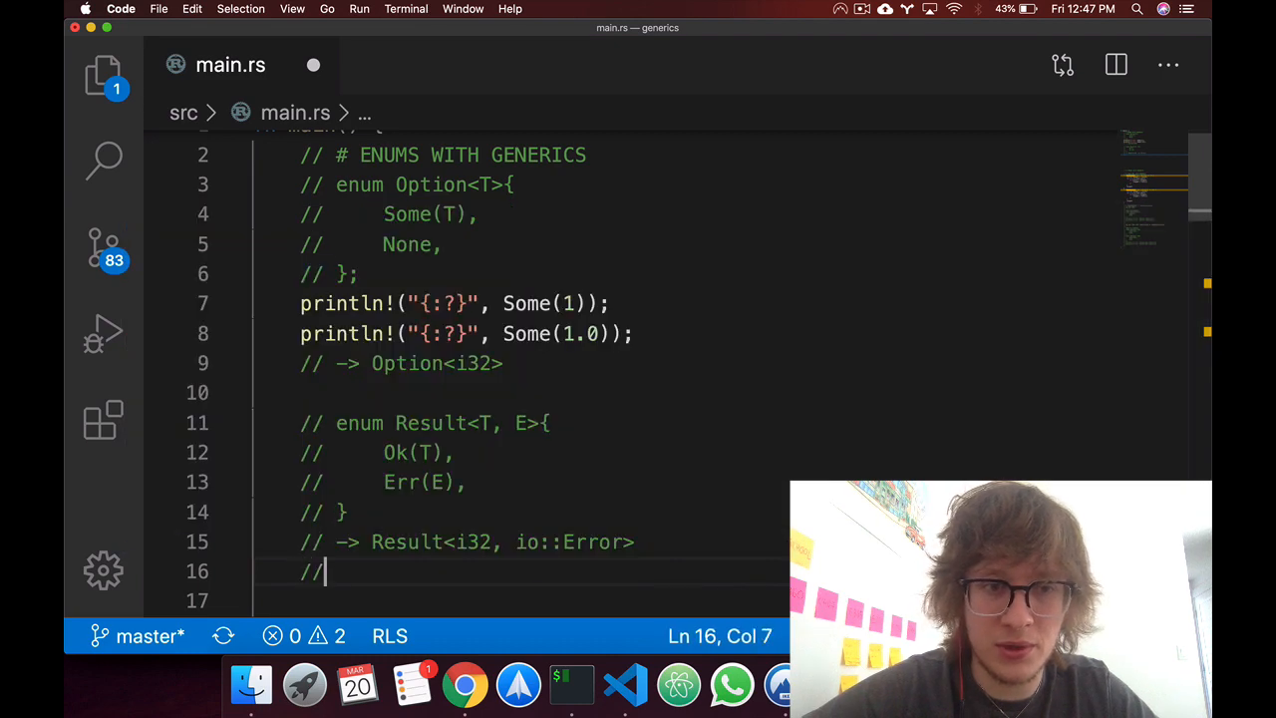
text(Ok(()))
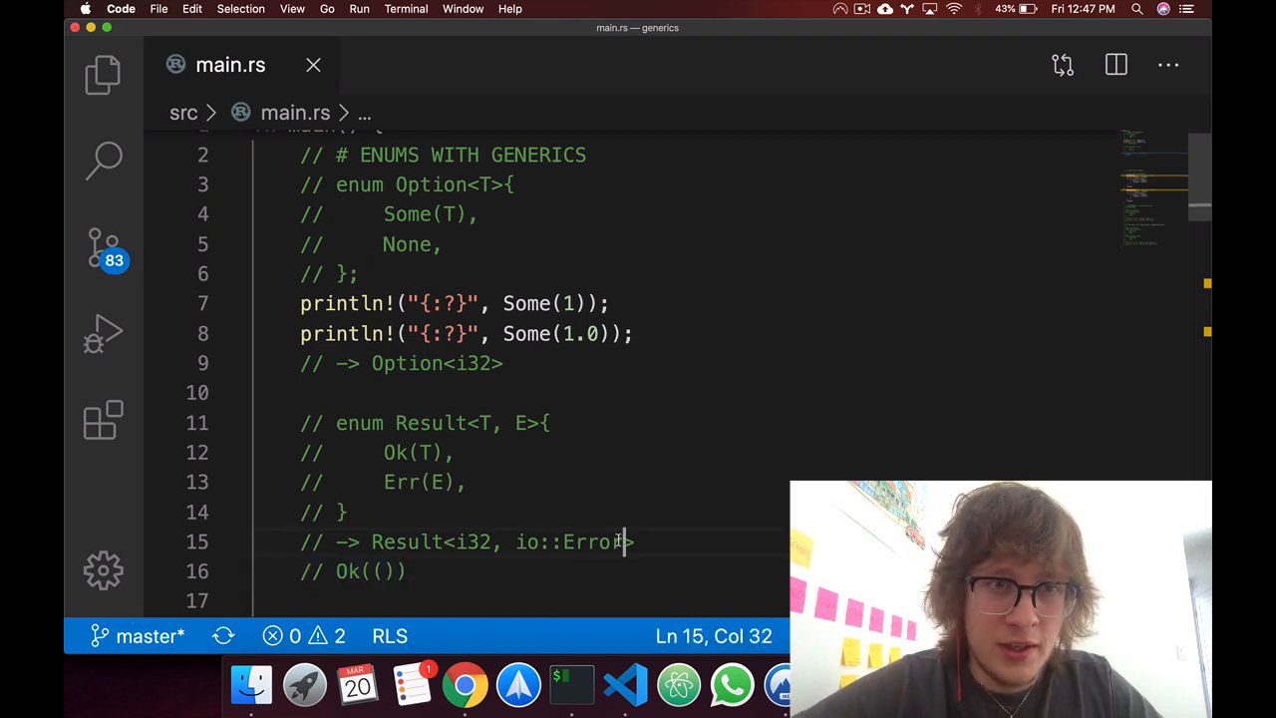
Scroll past the enum examples to begin the STRUCS WITH GENERICS section.
scroll(down, 3)
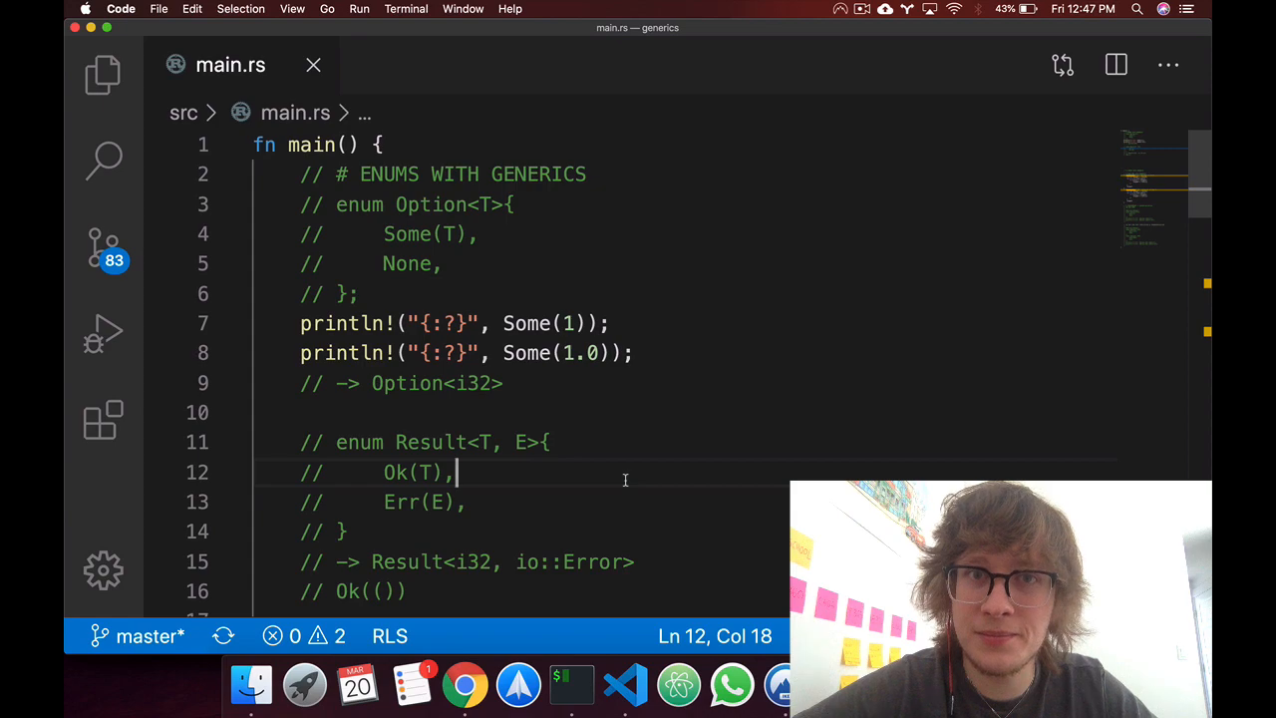
scroll(down, 3)
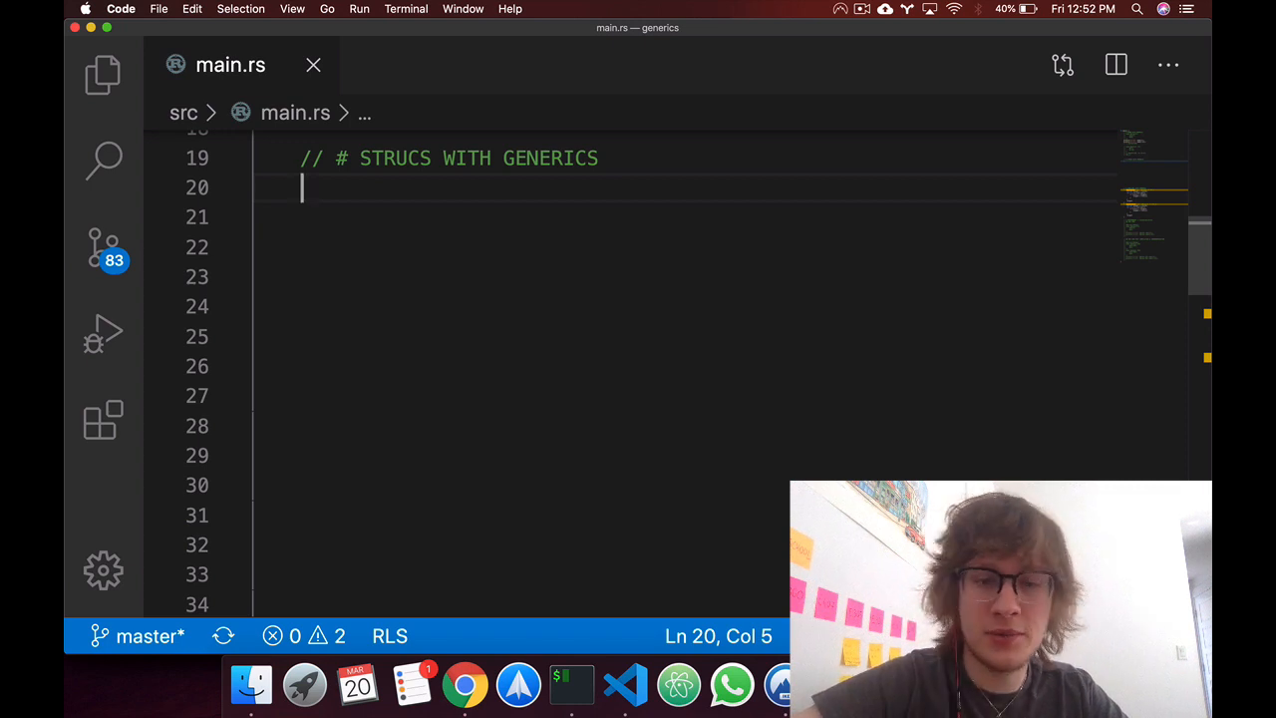
Define struct Point<T> with fields x: T and y: T.
text(struct)
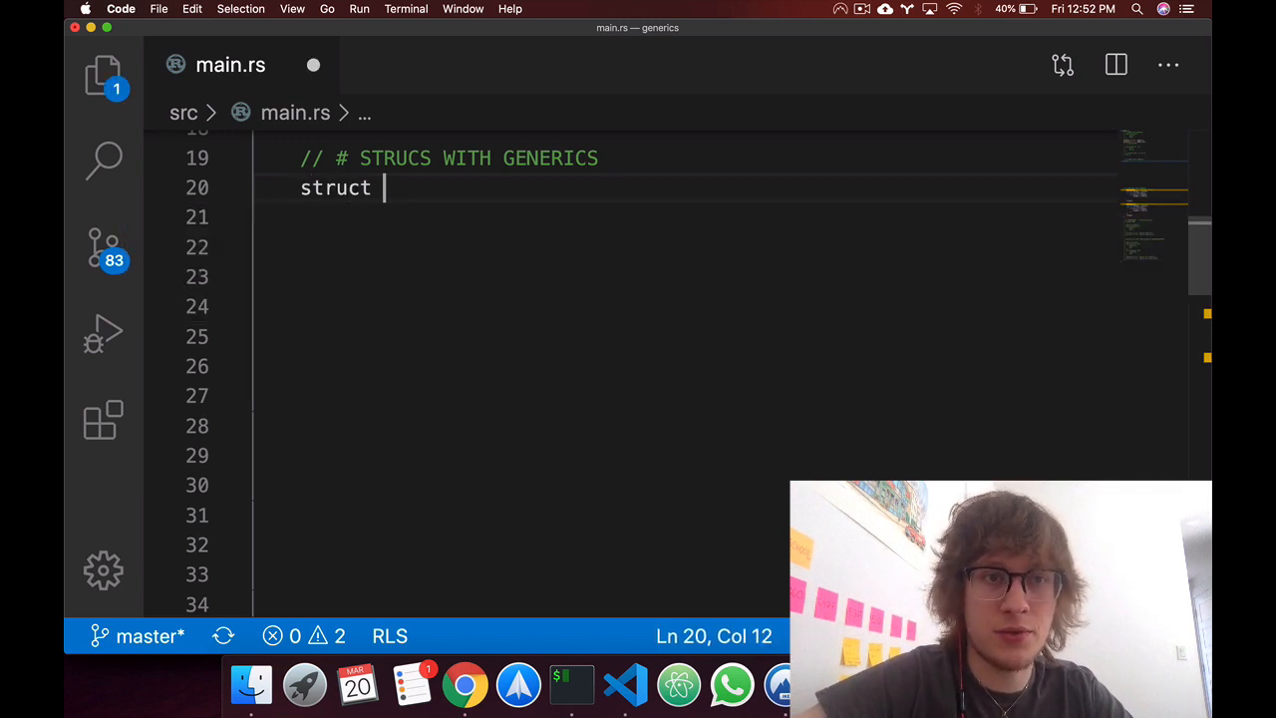
text(Point<T)
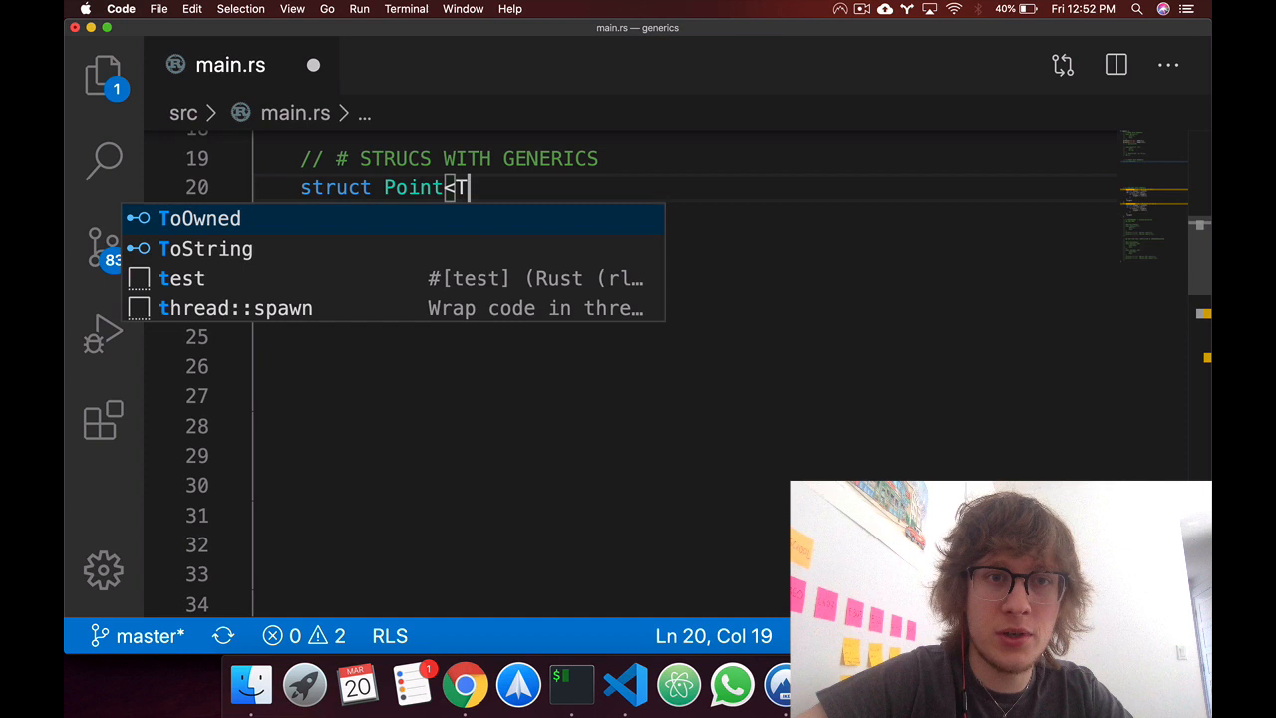
key(Escape)
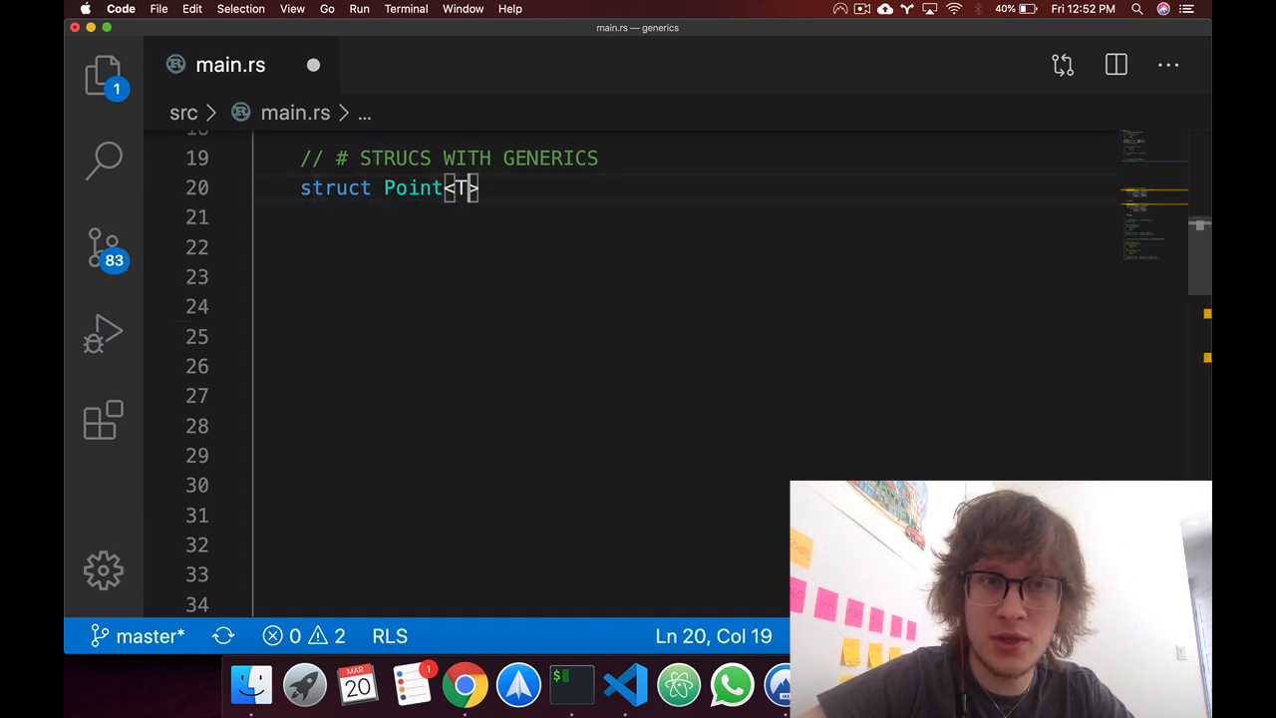
text({)
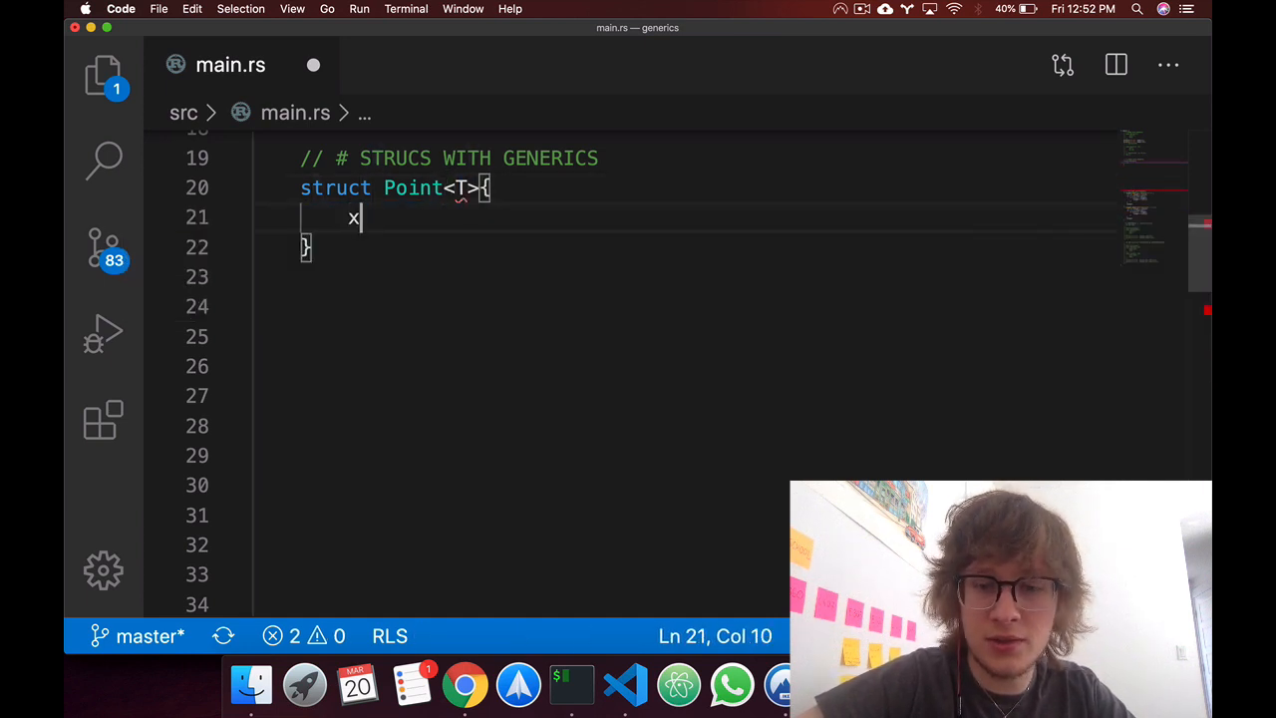
text(:)
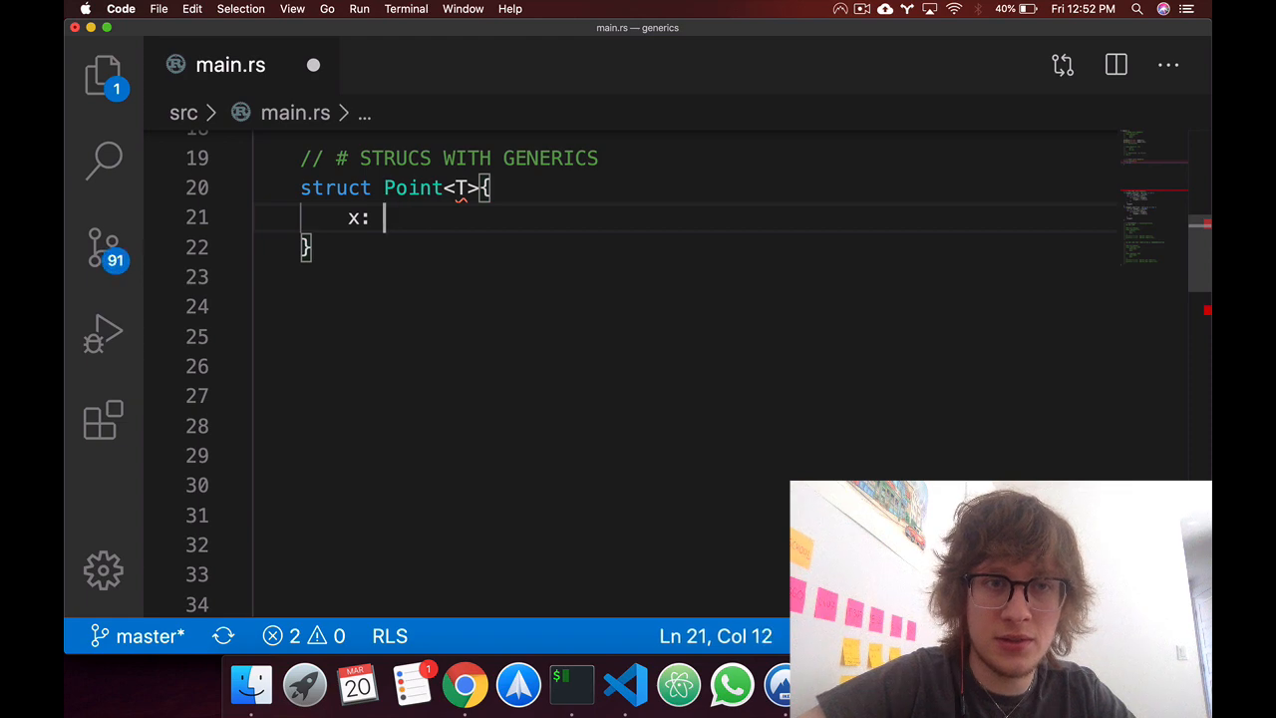
text(T,)
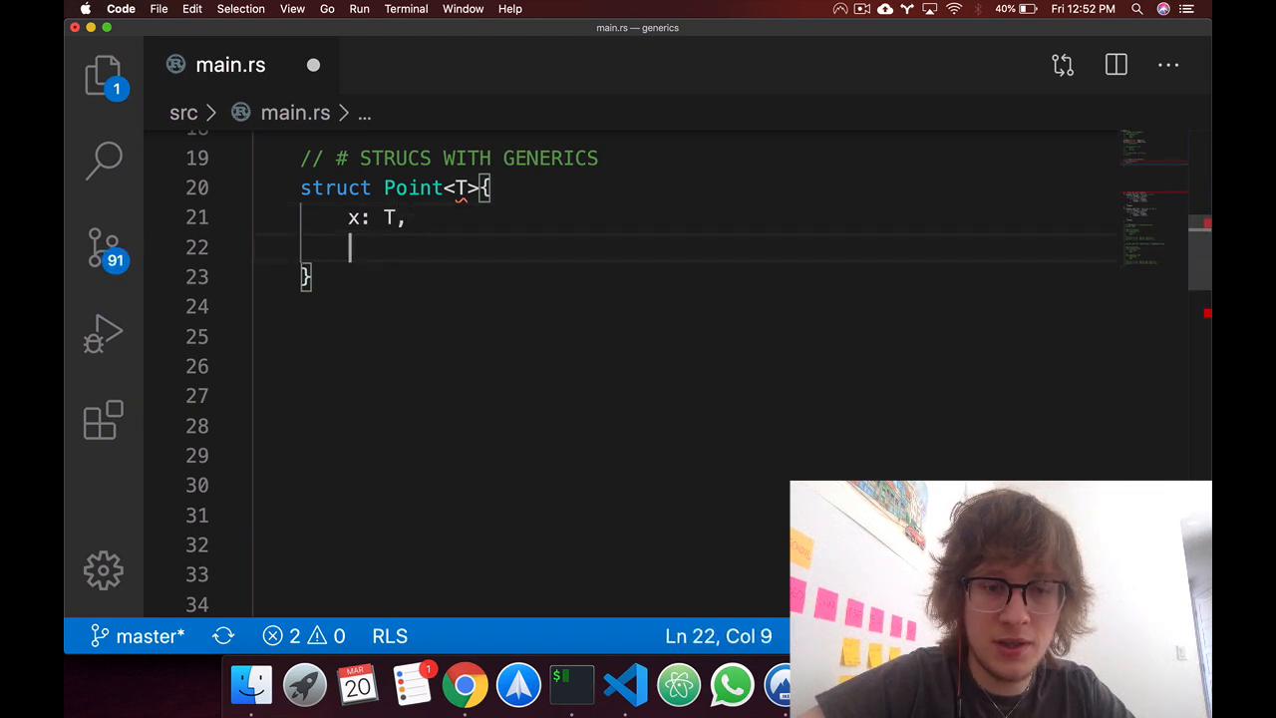
text(y: T,)
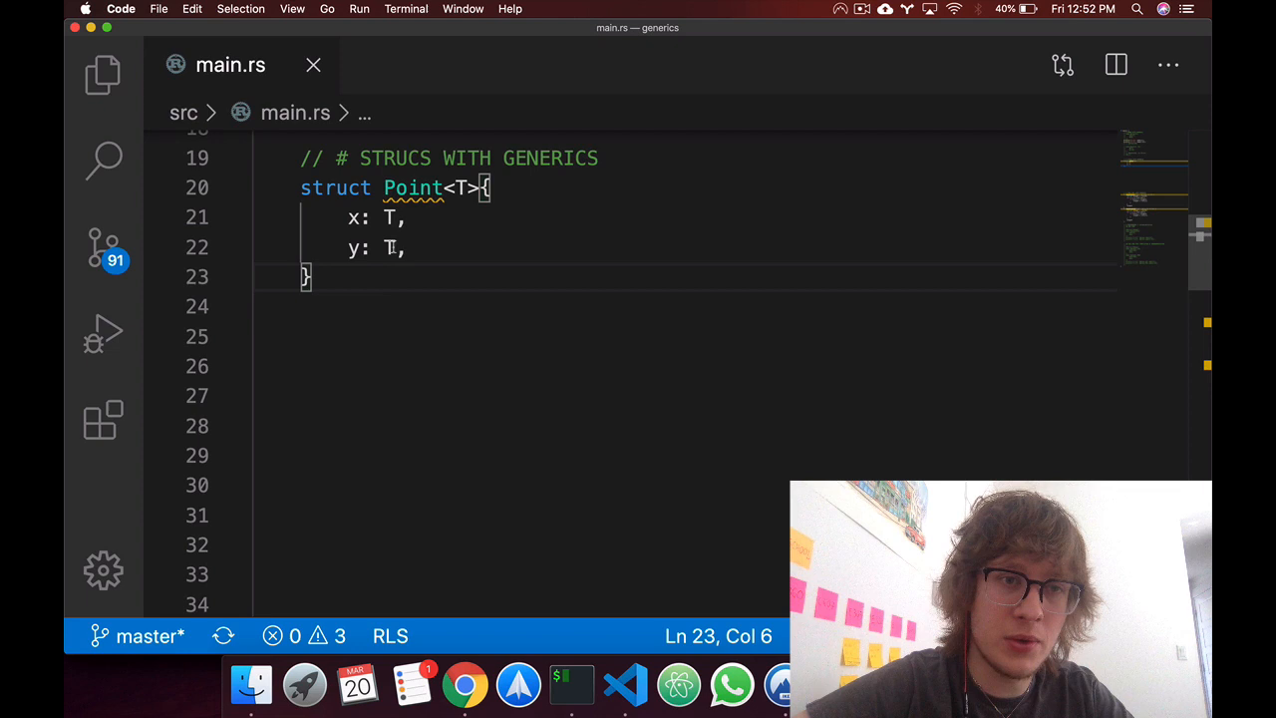
Comment out Point<T> and add a copy as Point<T, U> with x: T, y: U.
double_click(457, 187)
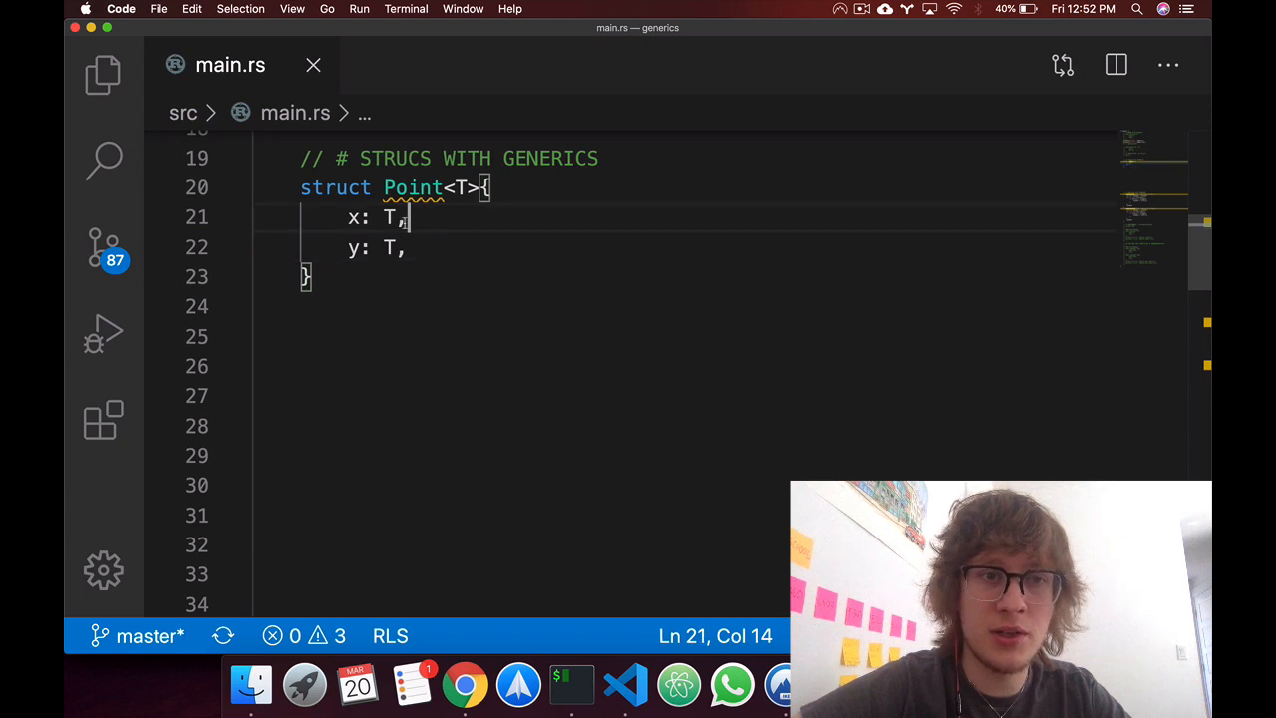
mouse_move(380, 286)
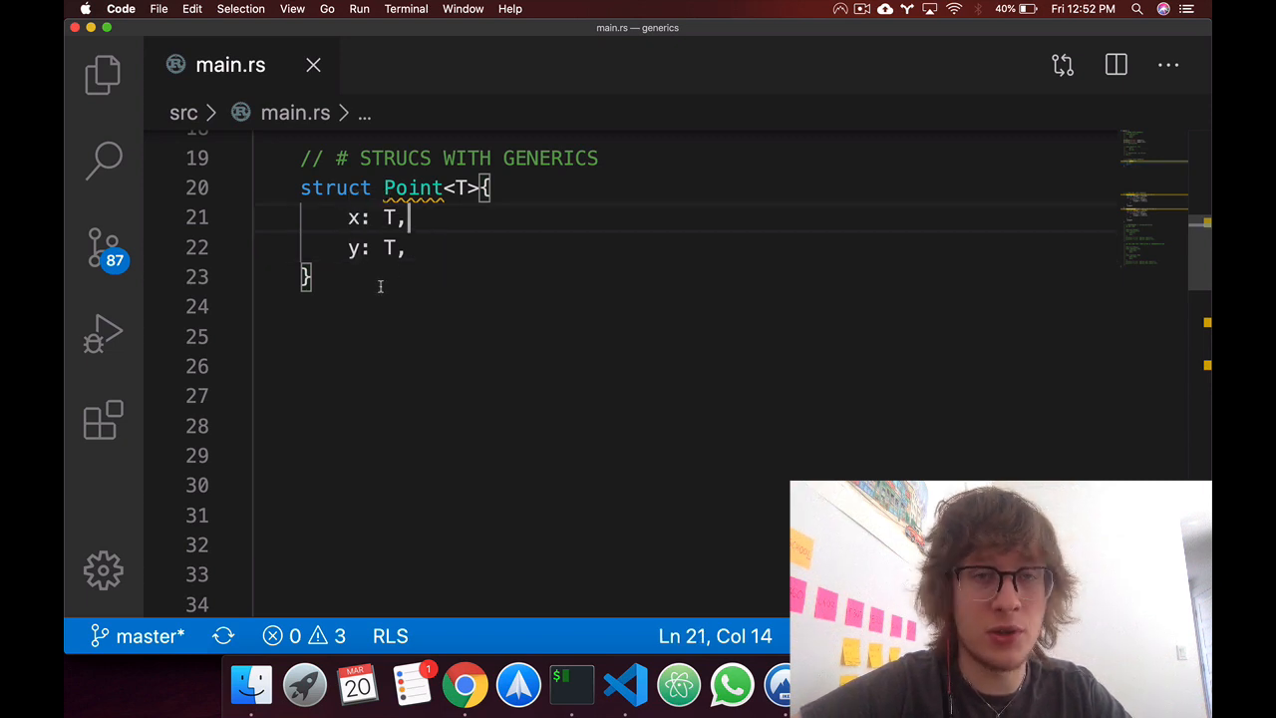
mouse_move(400, 291)
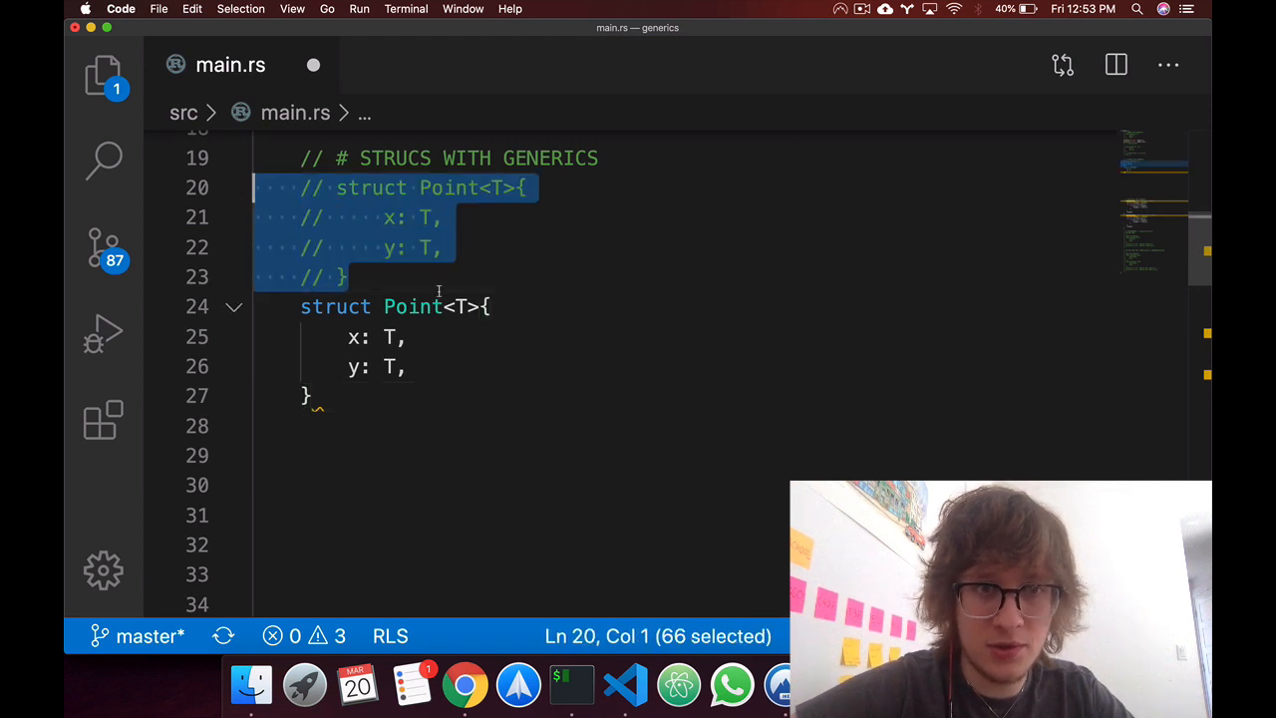
text(, U)
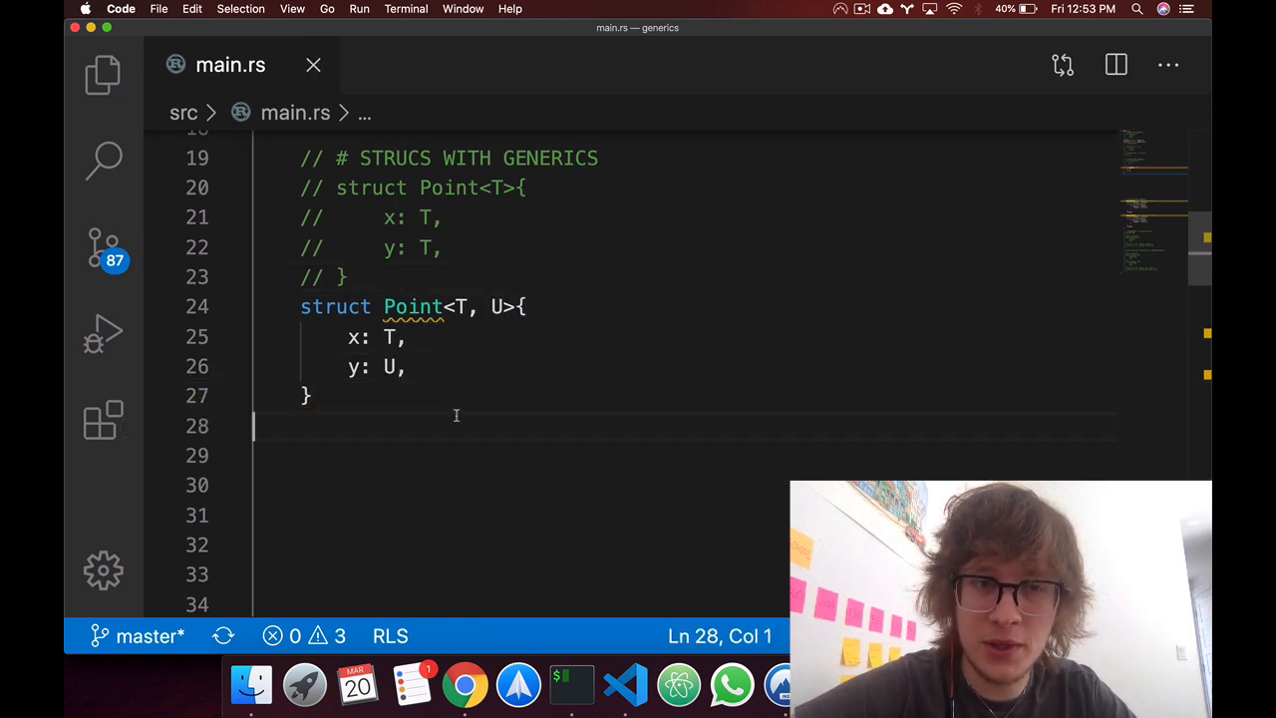
drag(300, 336, 405, 365)
text(let p =)
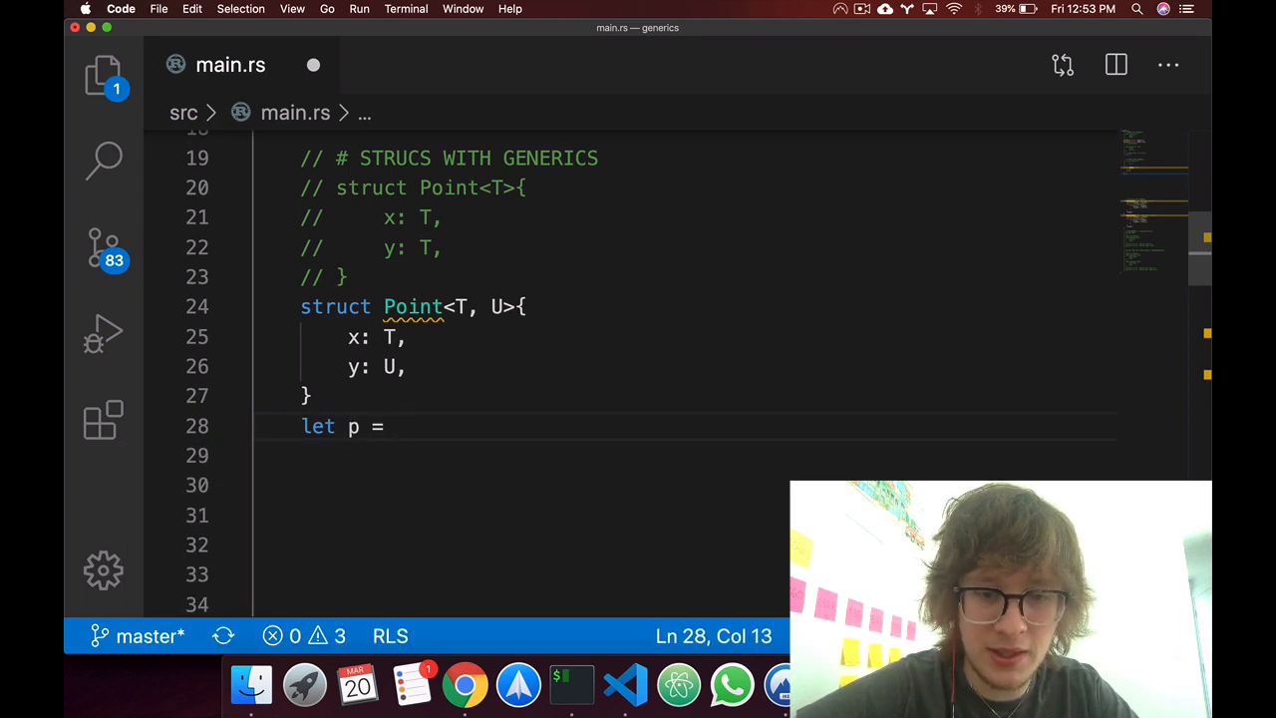
Complete let p = Point{x:1, y: 1}; using autocomplete for Point.
text(P)
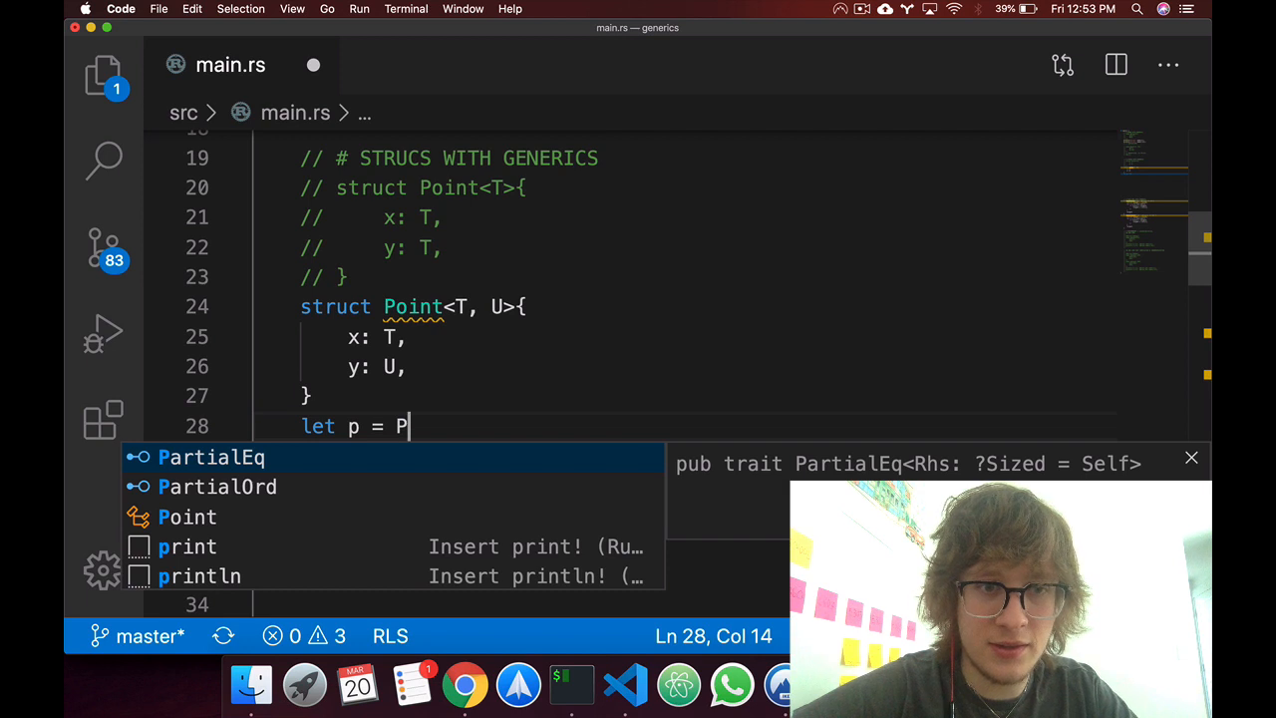
text(oint{x:1, y: 1};)
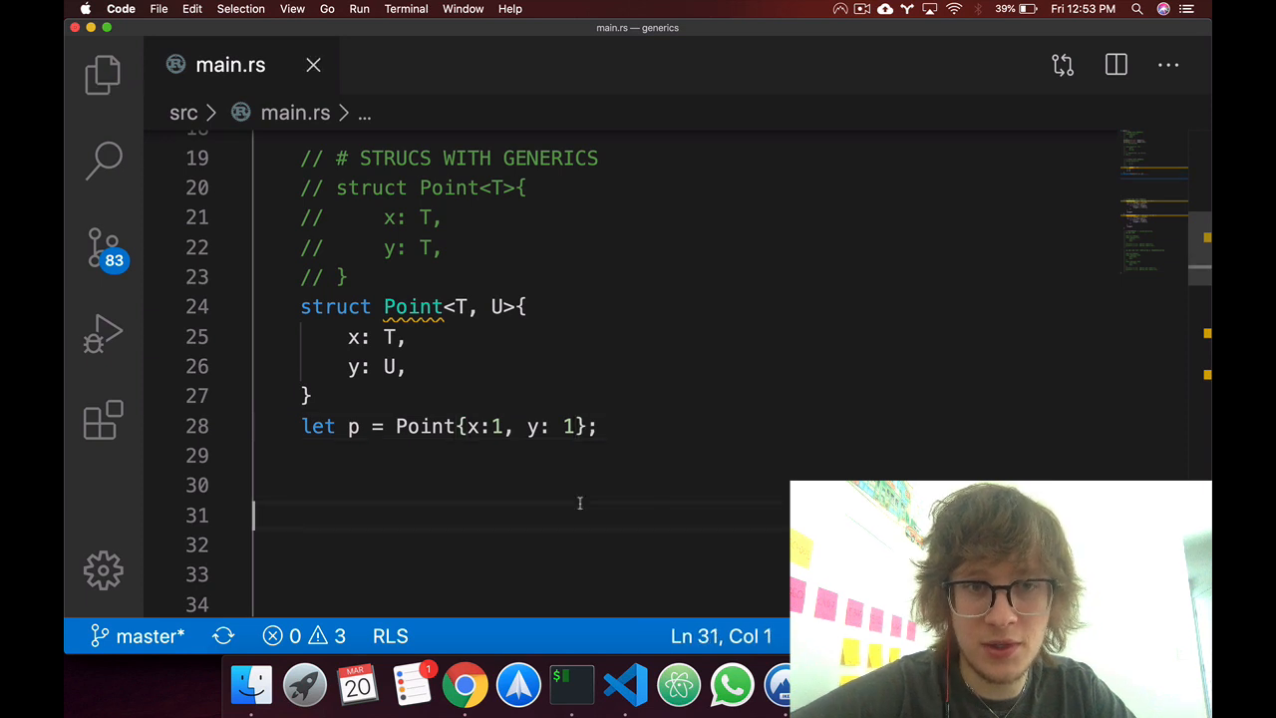
drag(424, 426, 597, 425)
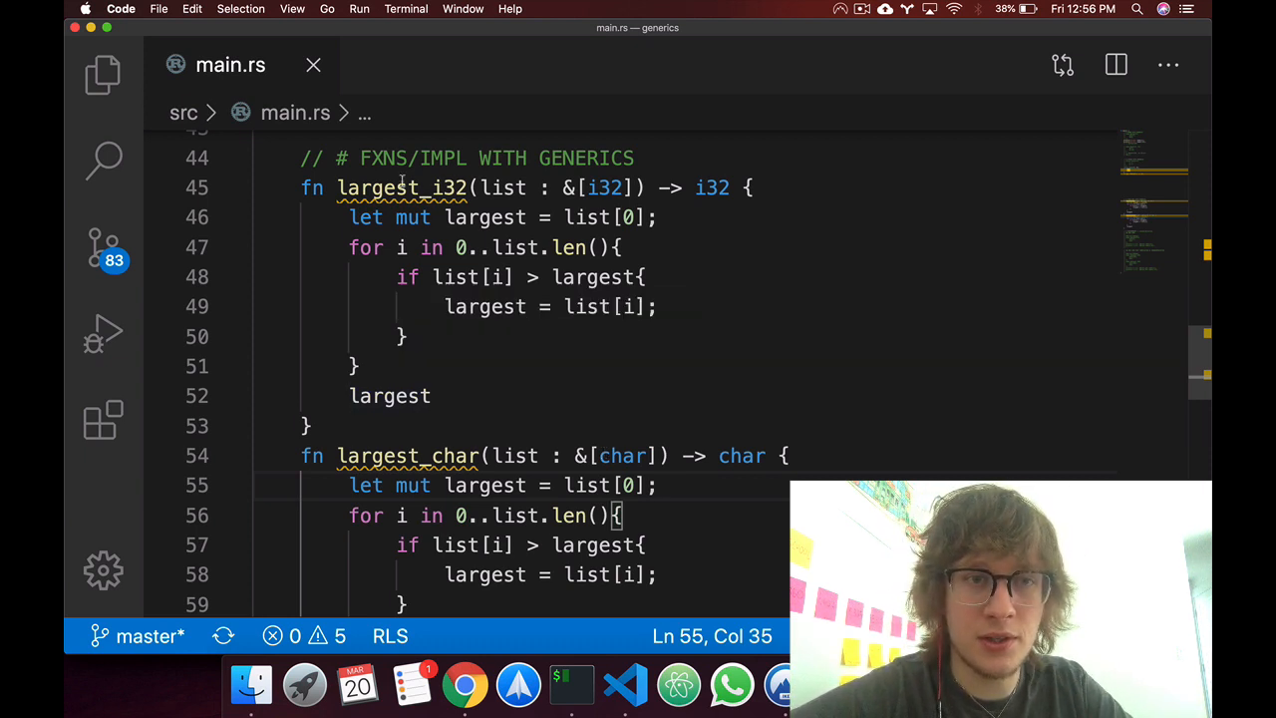
double_click(402, 187)
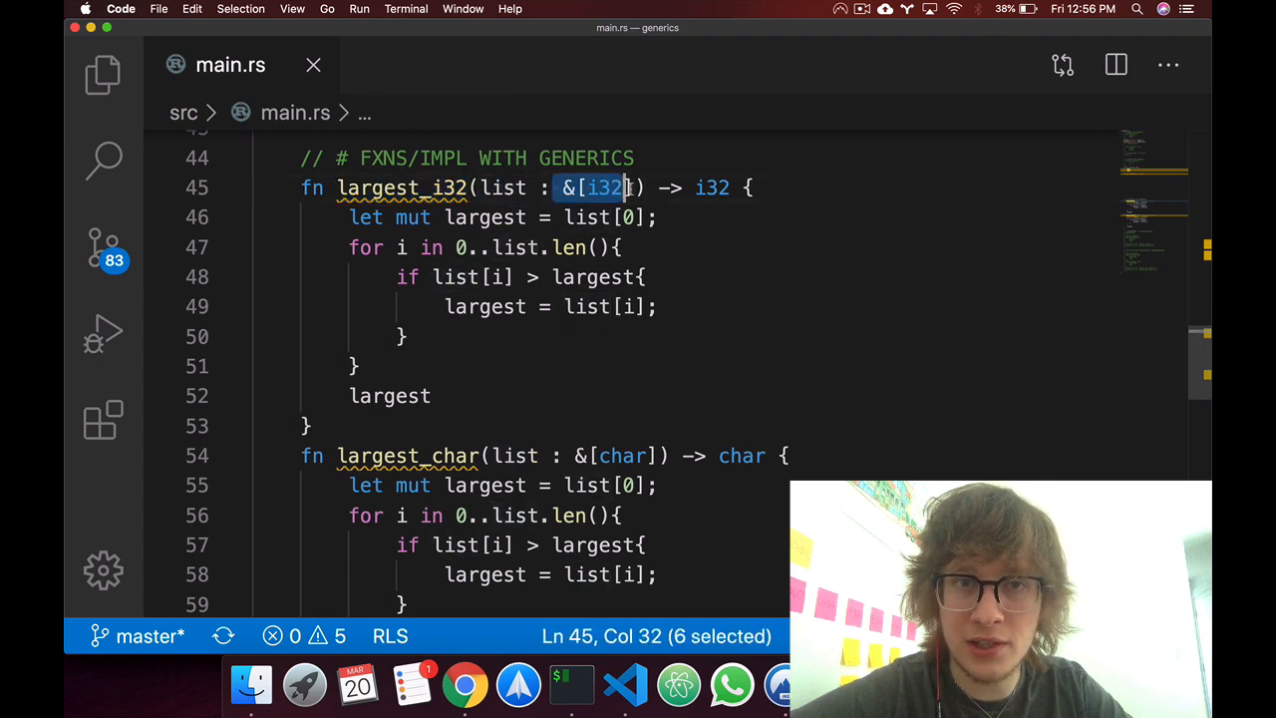
click(661, 217)
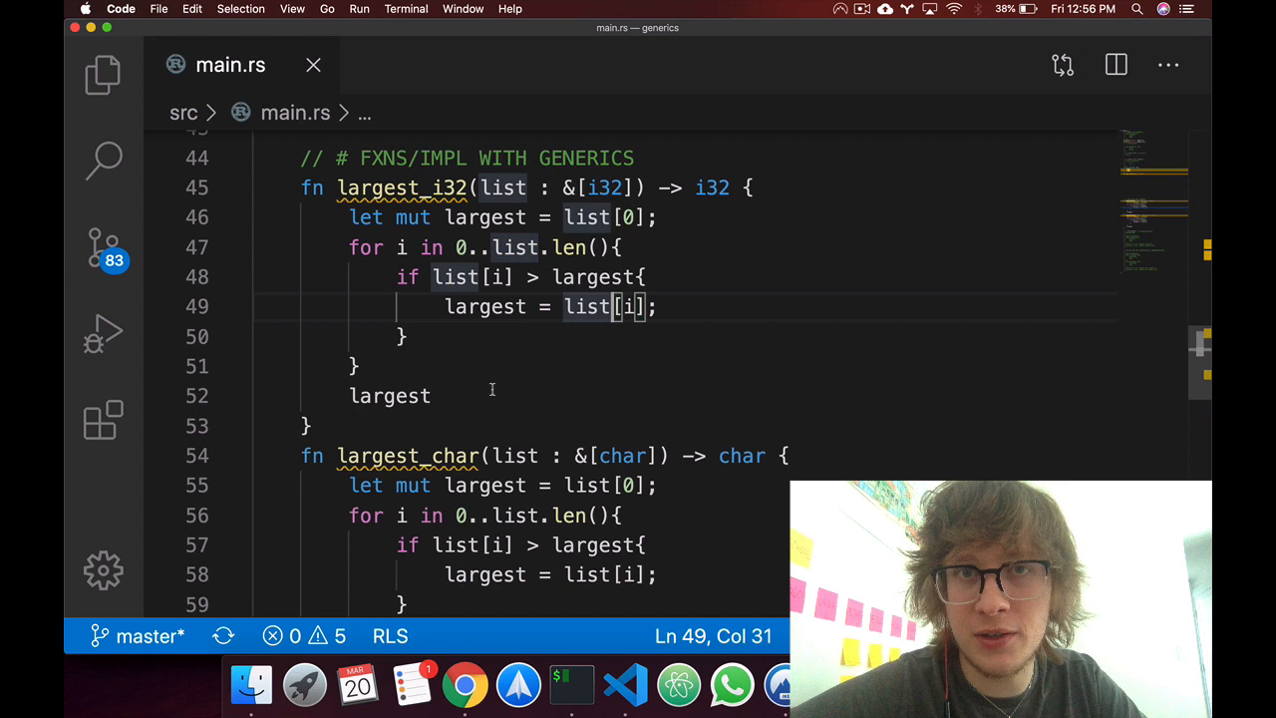
double_click(390, 396)
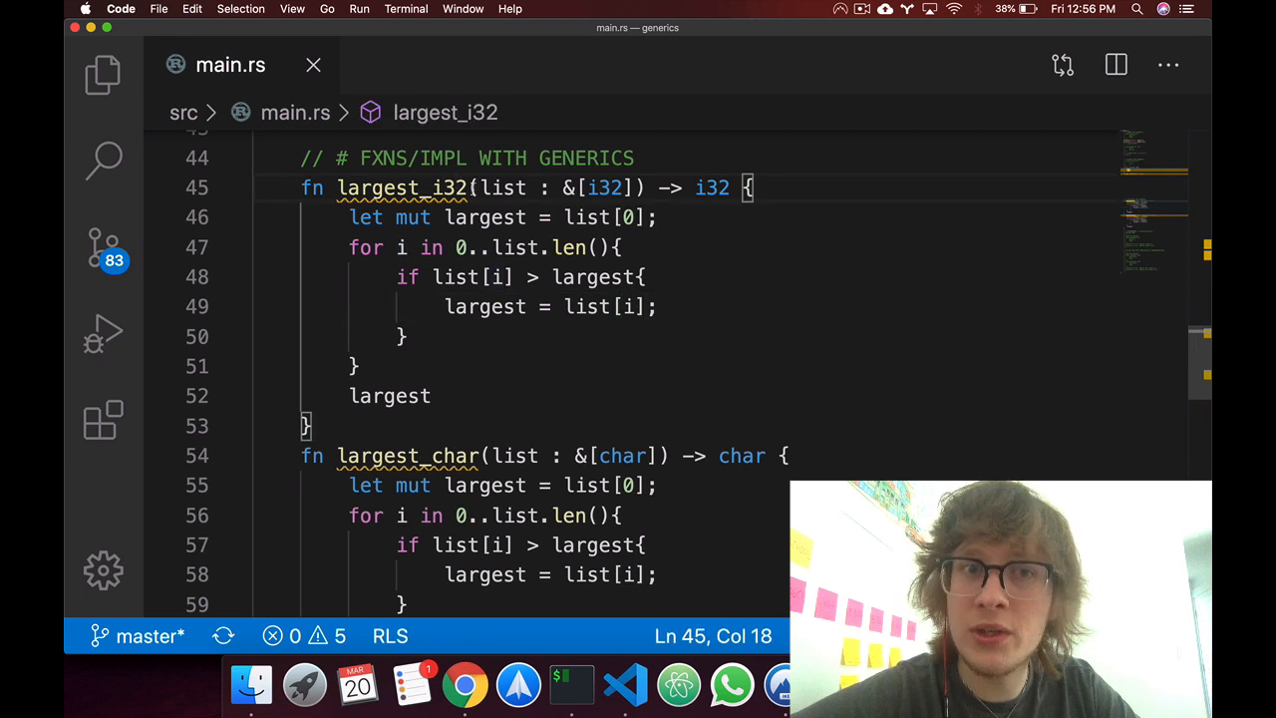
double_click(605, 187)
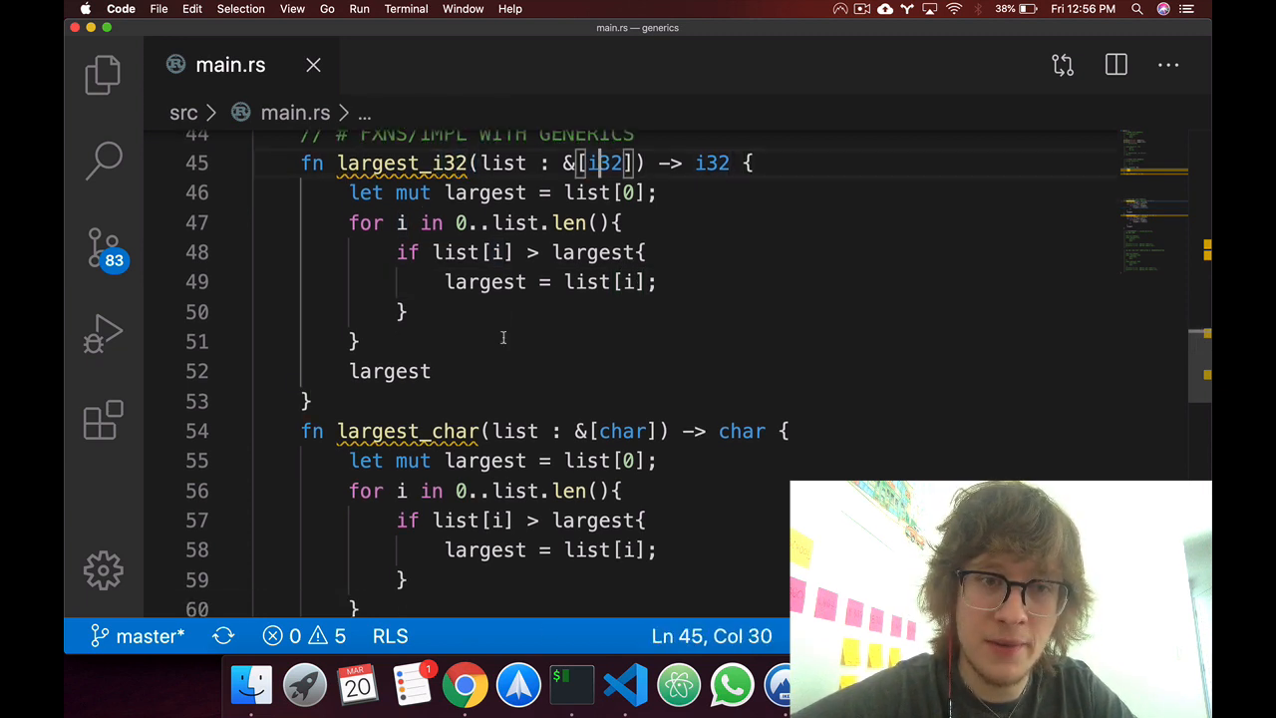
scroll(down, 3)
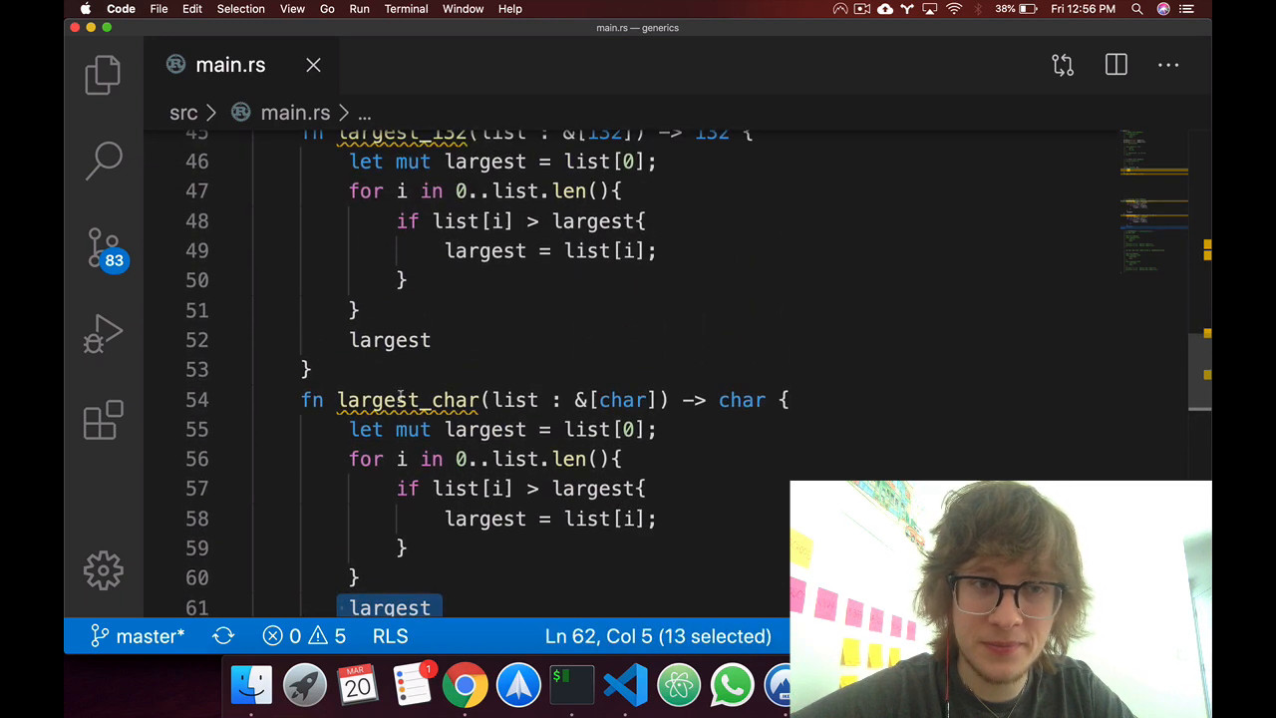
double_click(377, 400)
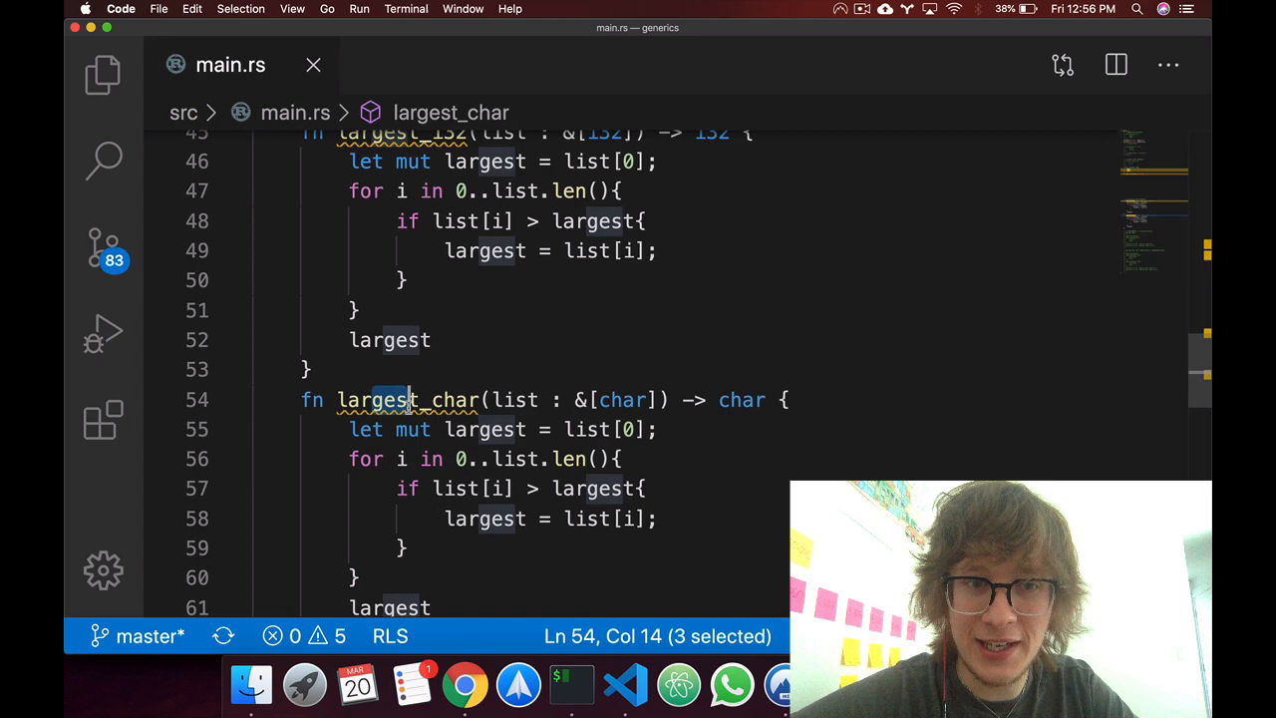
drag(408, 400, 468, 488)
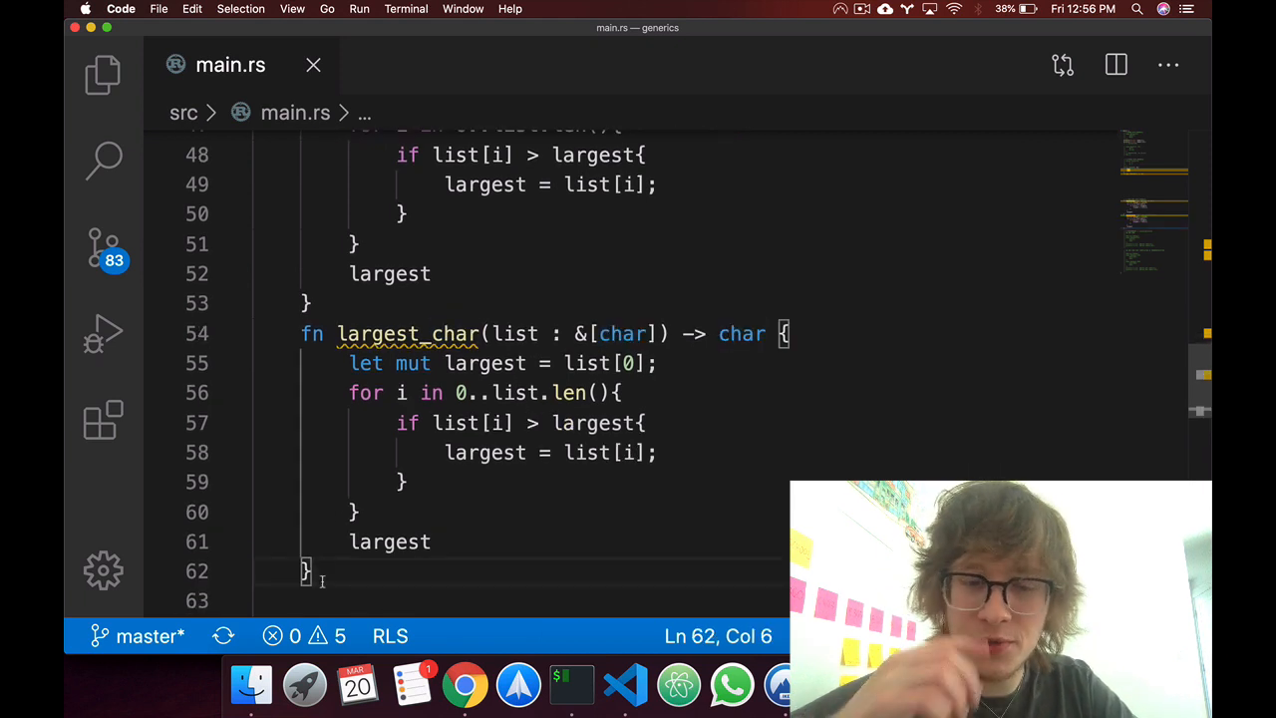
Write fn largest<T>(list: &[T]) -> T below largest_char with the same comparison loop.
text(fn largest()
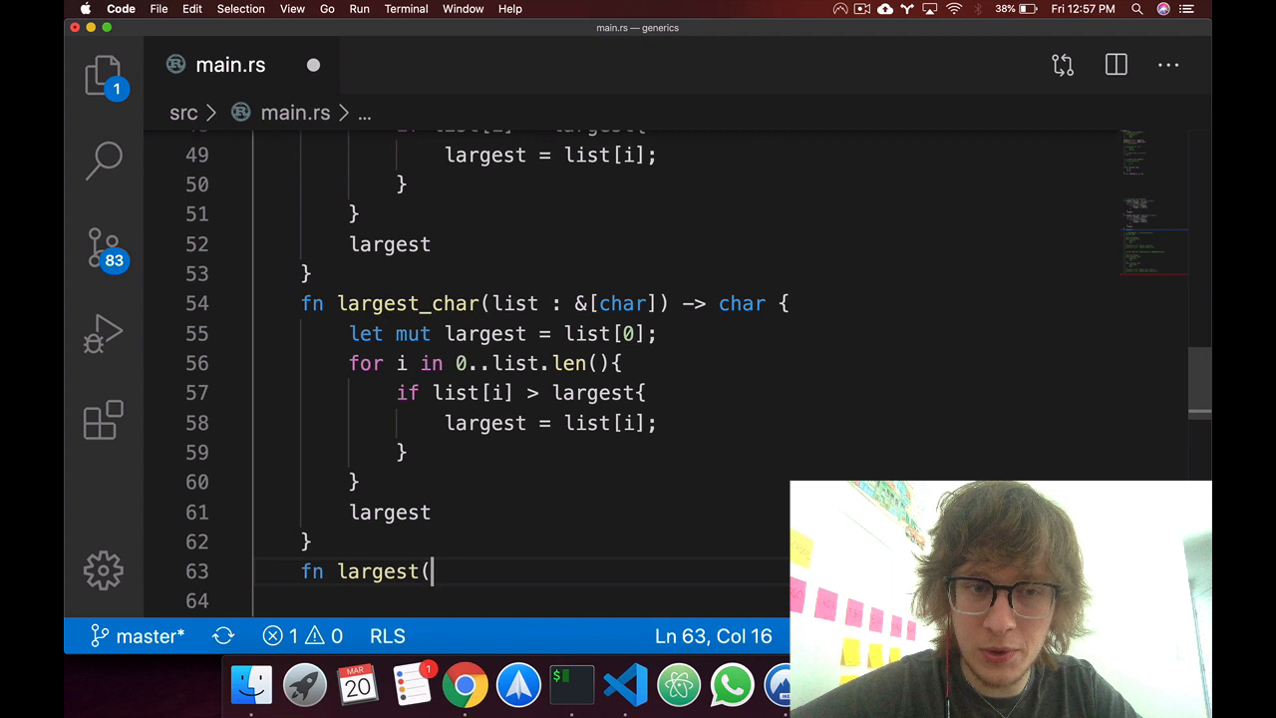
text(<)
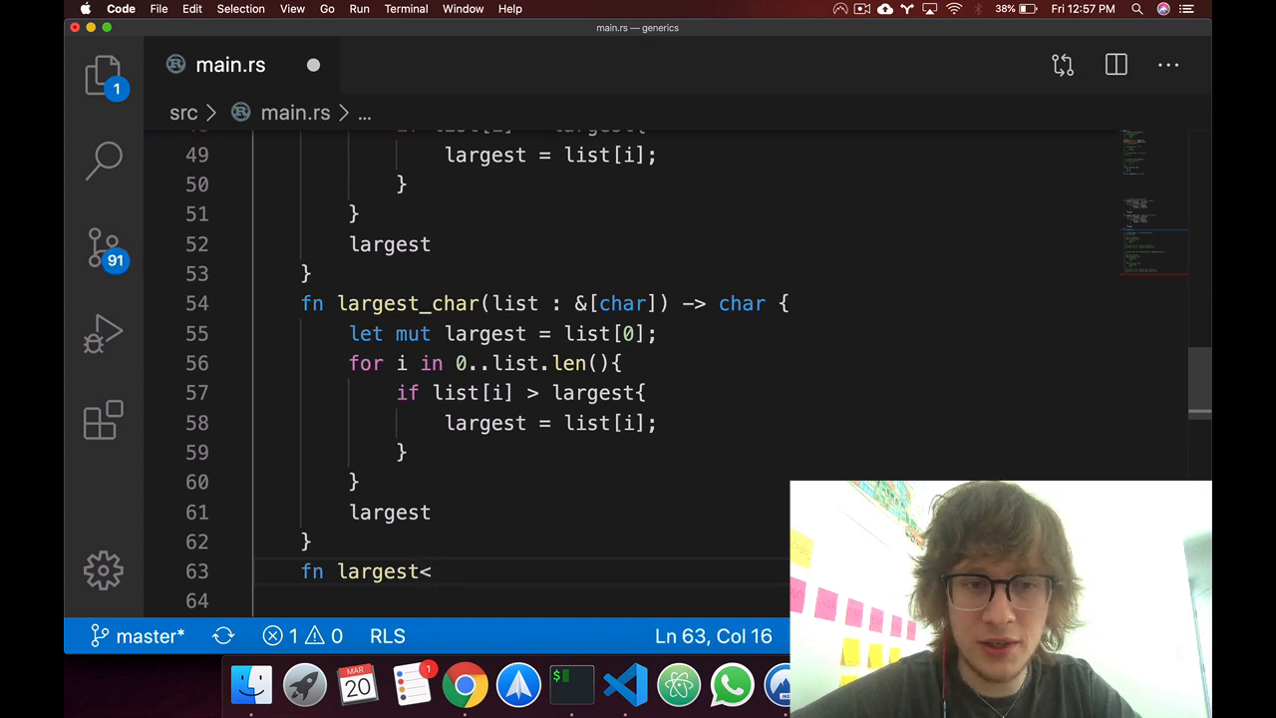
text(<T)
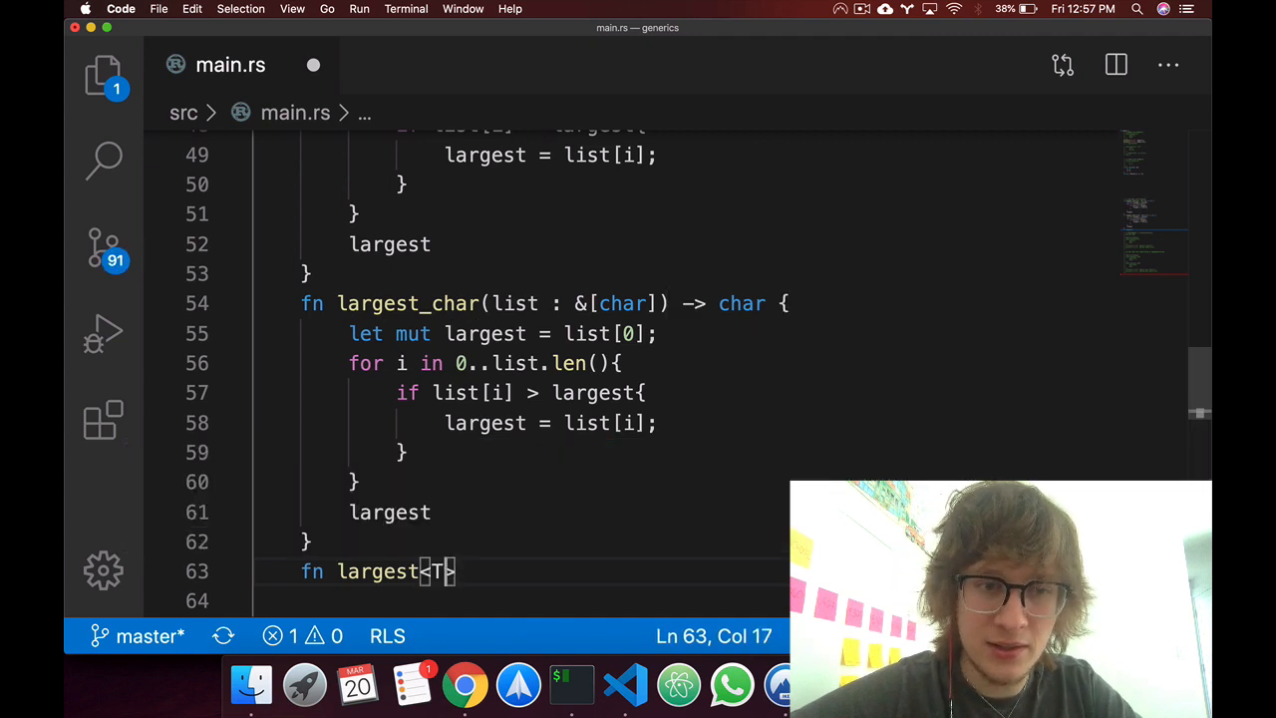
text(>)
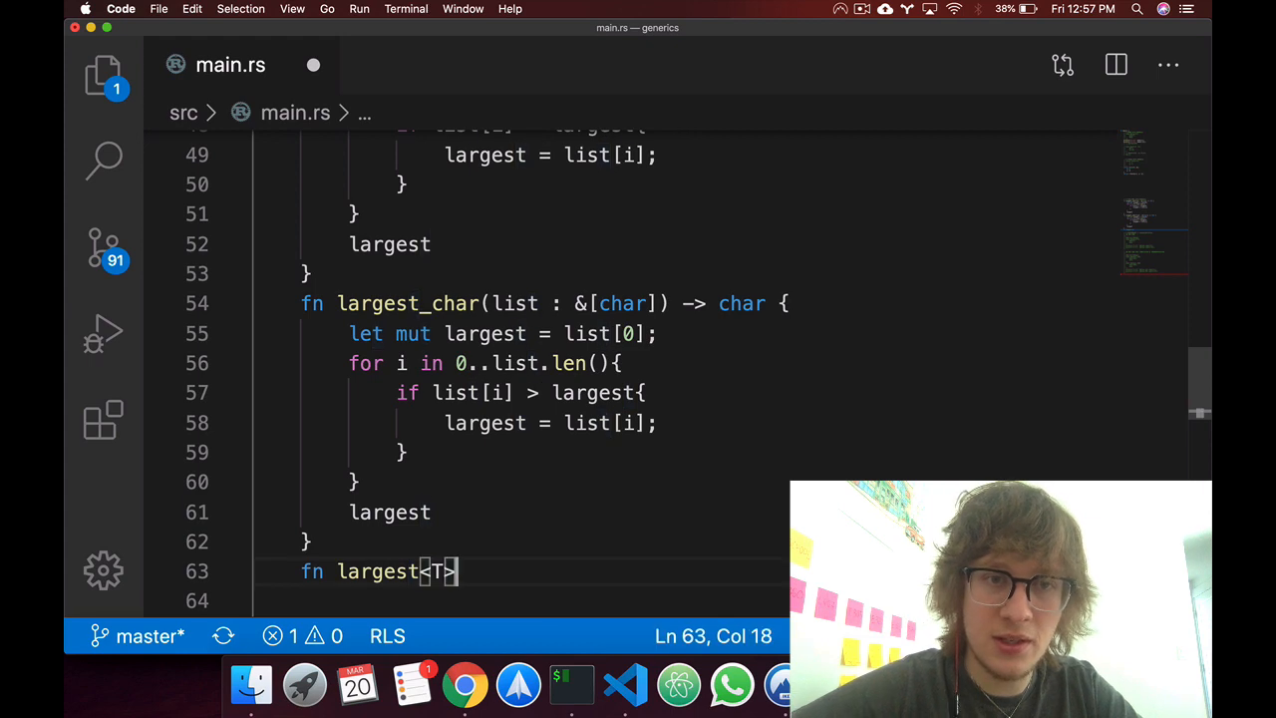
text((list)
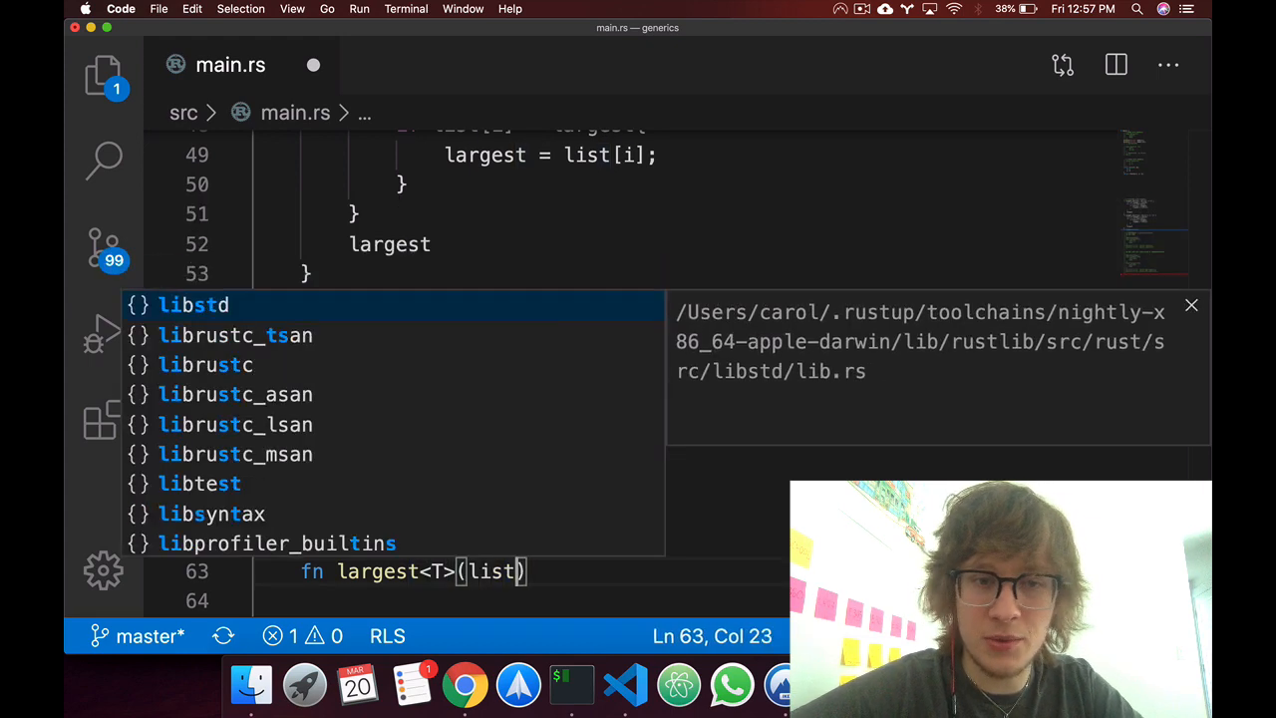
text(:)
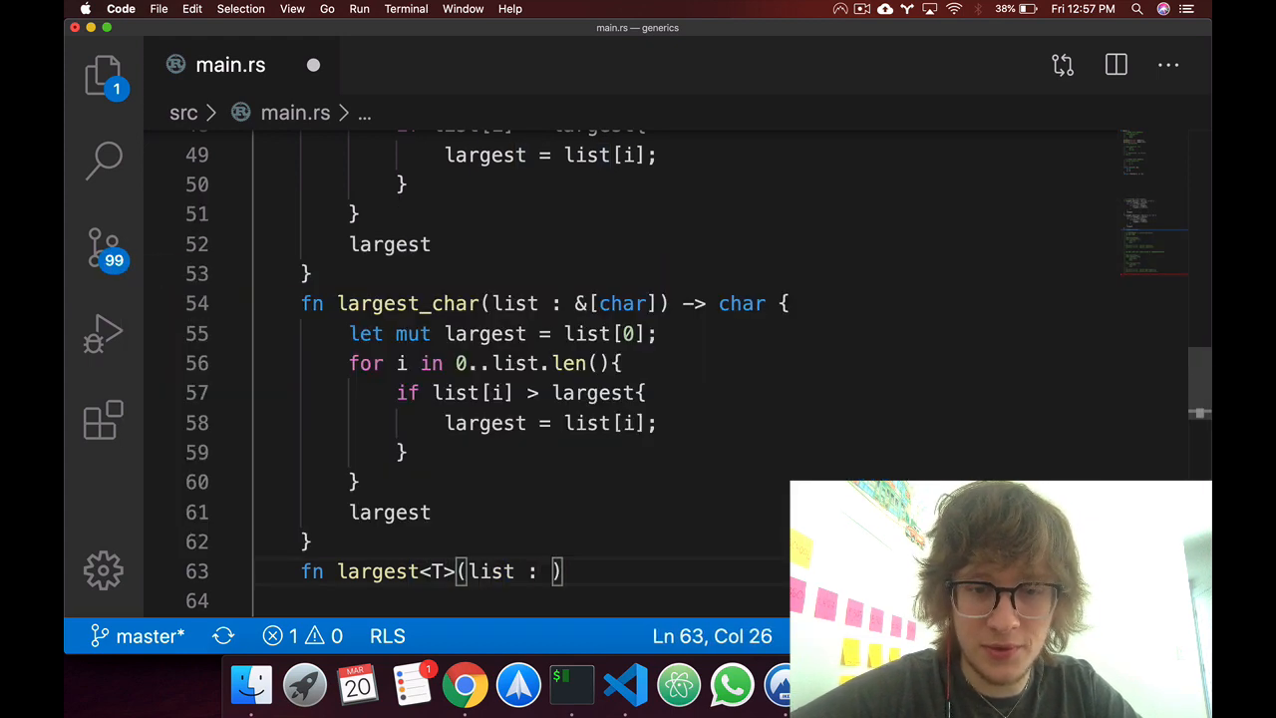
text(&[T)
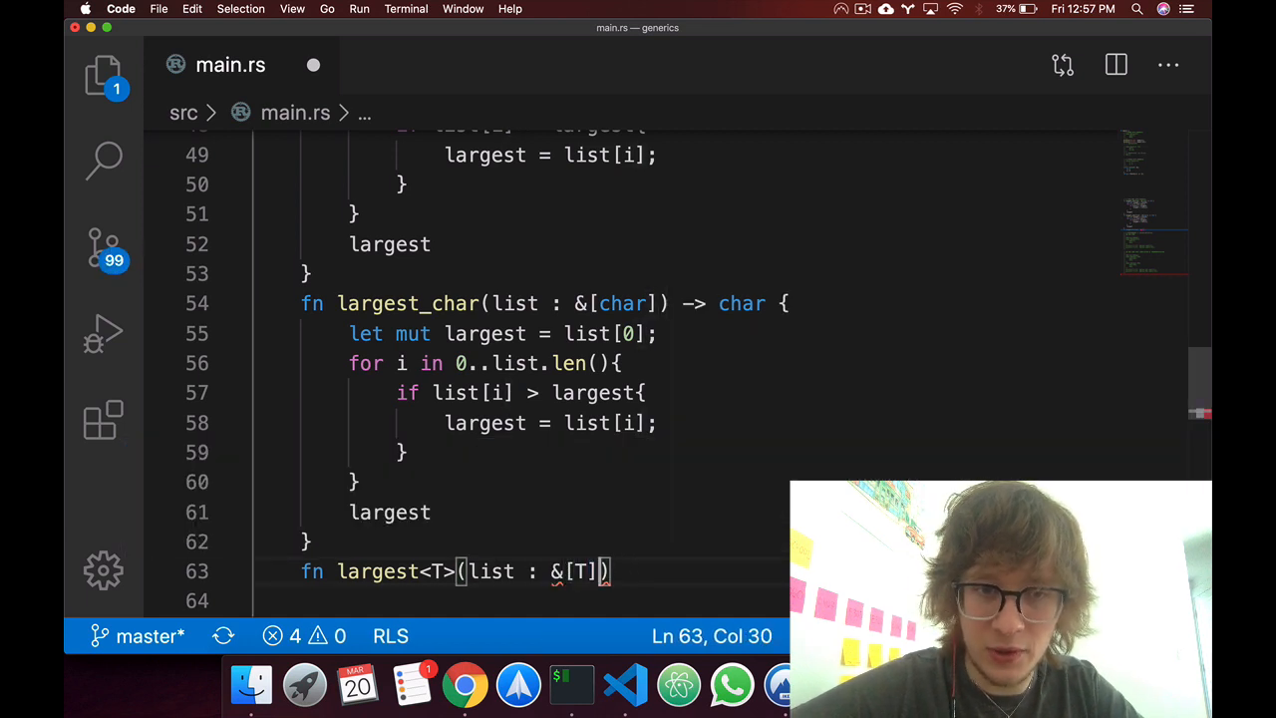
text(-)
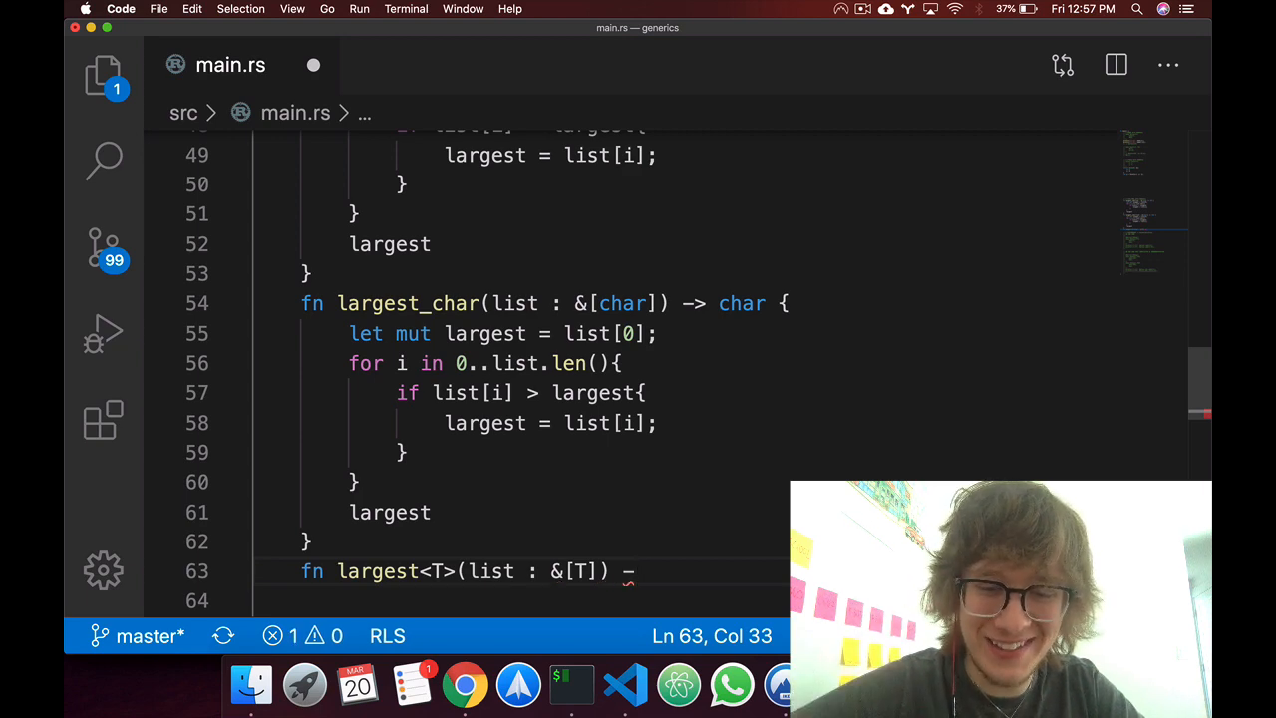
text(T)
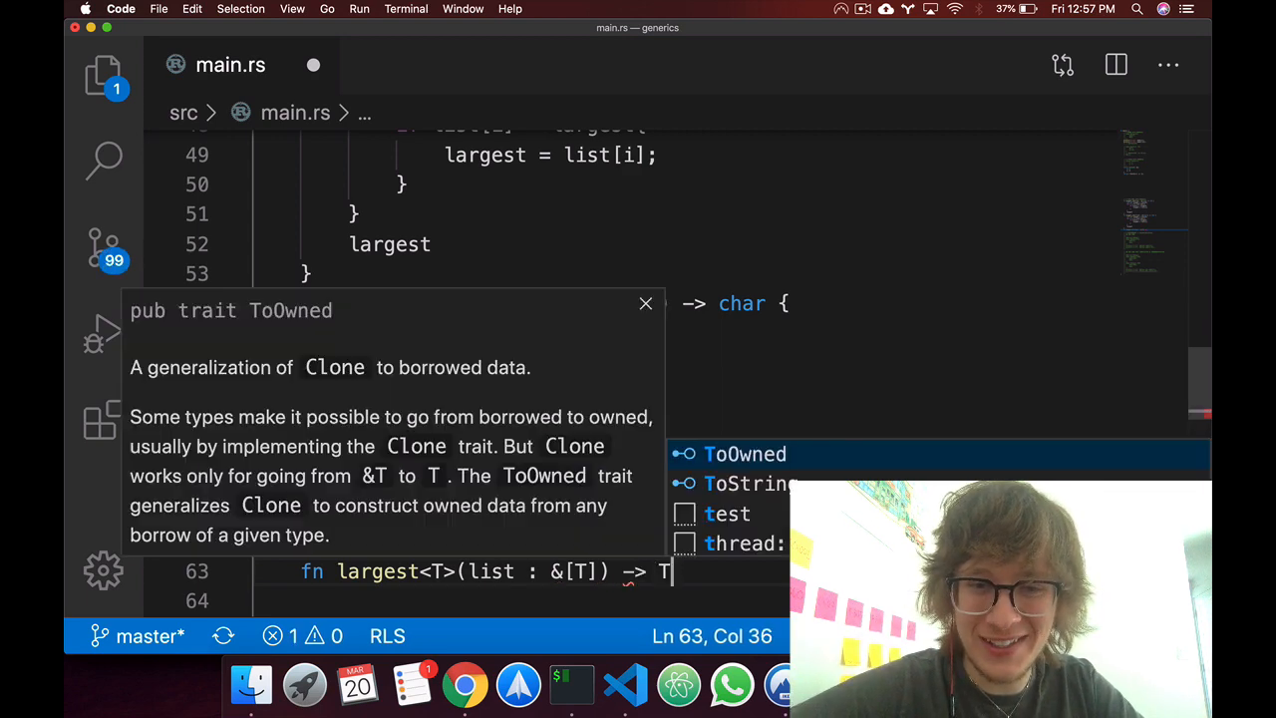
text({)
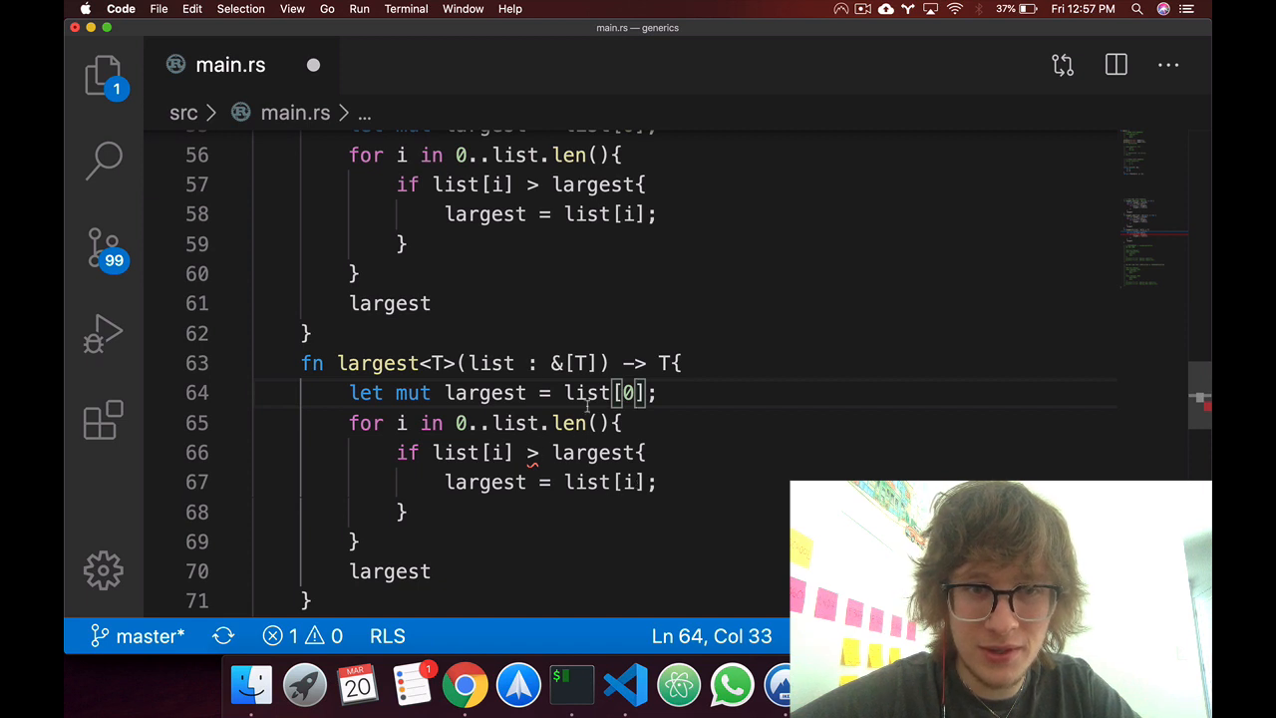
Save main.rs and scroll up through the largest functions.
click(402, 511)
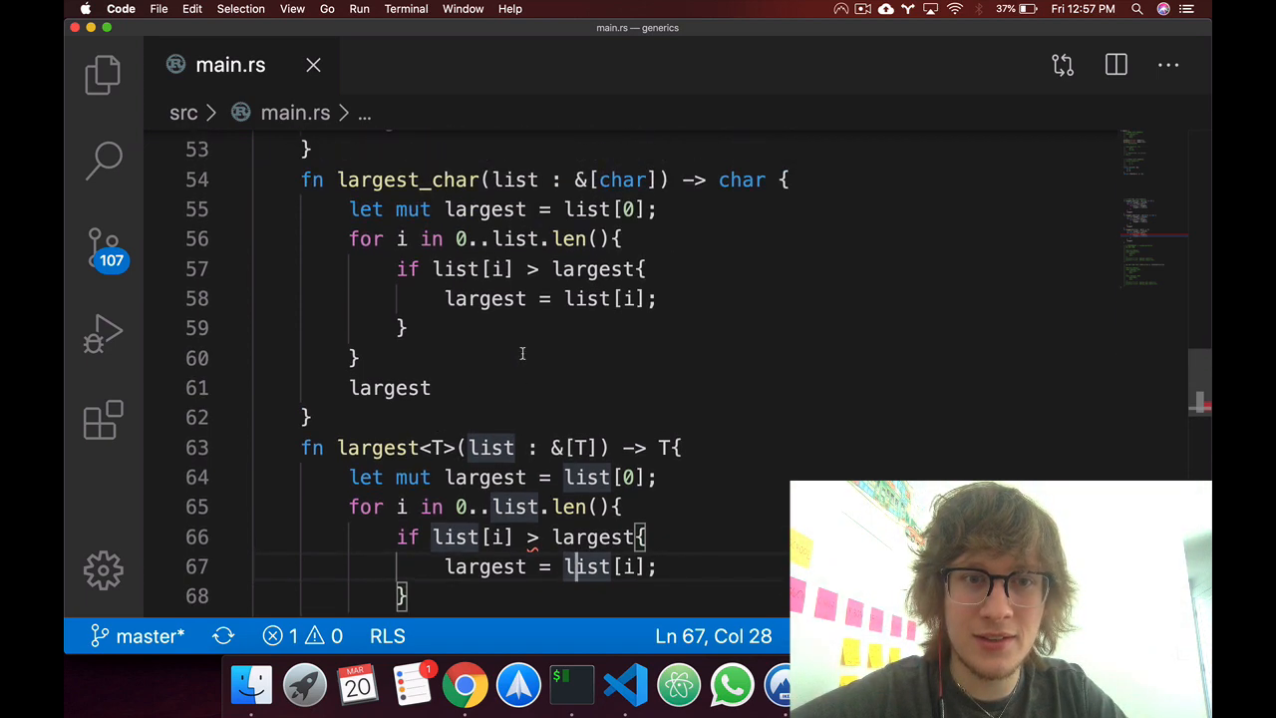
scroll(up, 3)
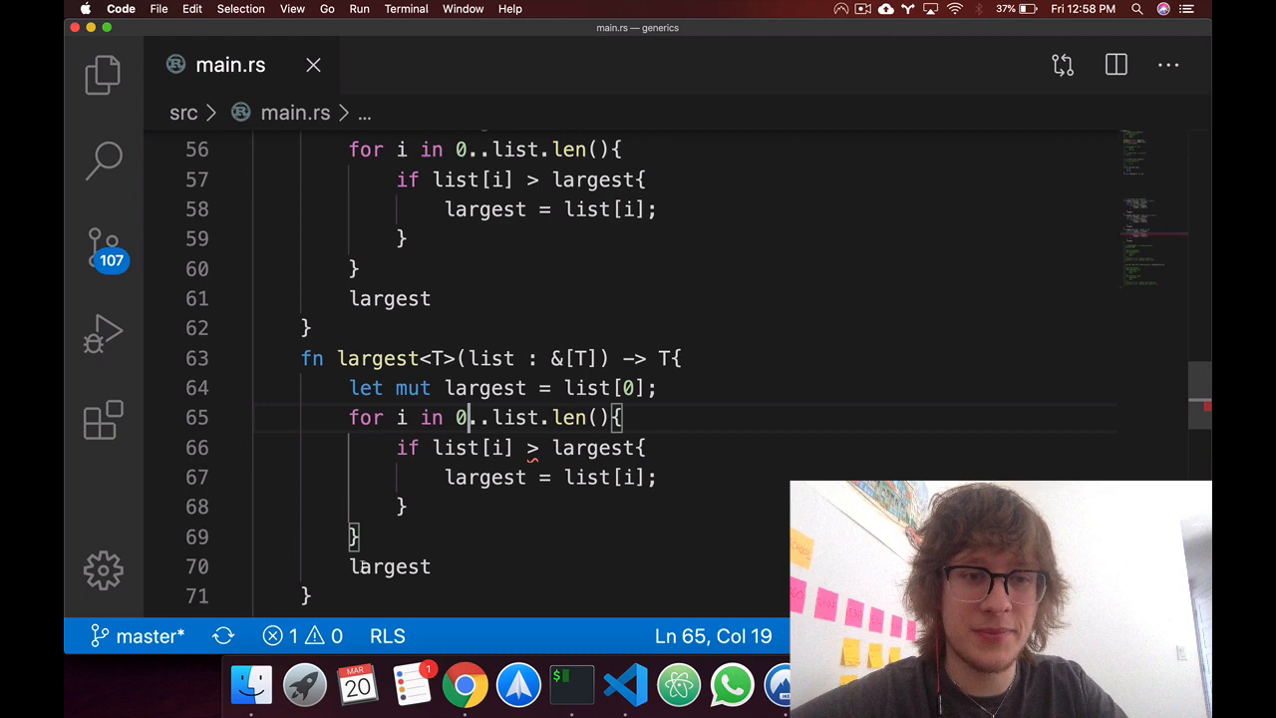
Below largest<T>, add let list = &vec![1, 2, 3]; and a largest(list) call.
text(let list)
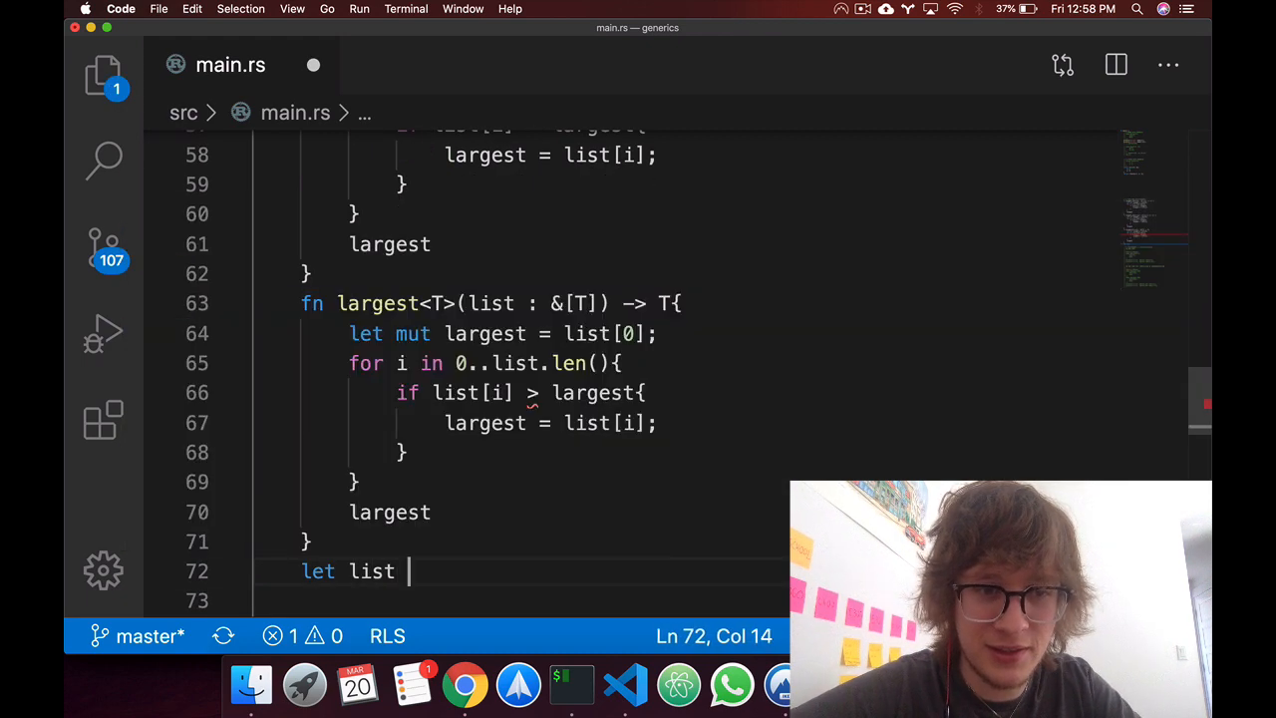
text(=)
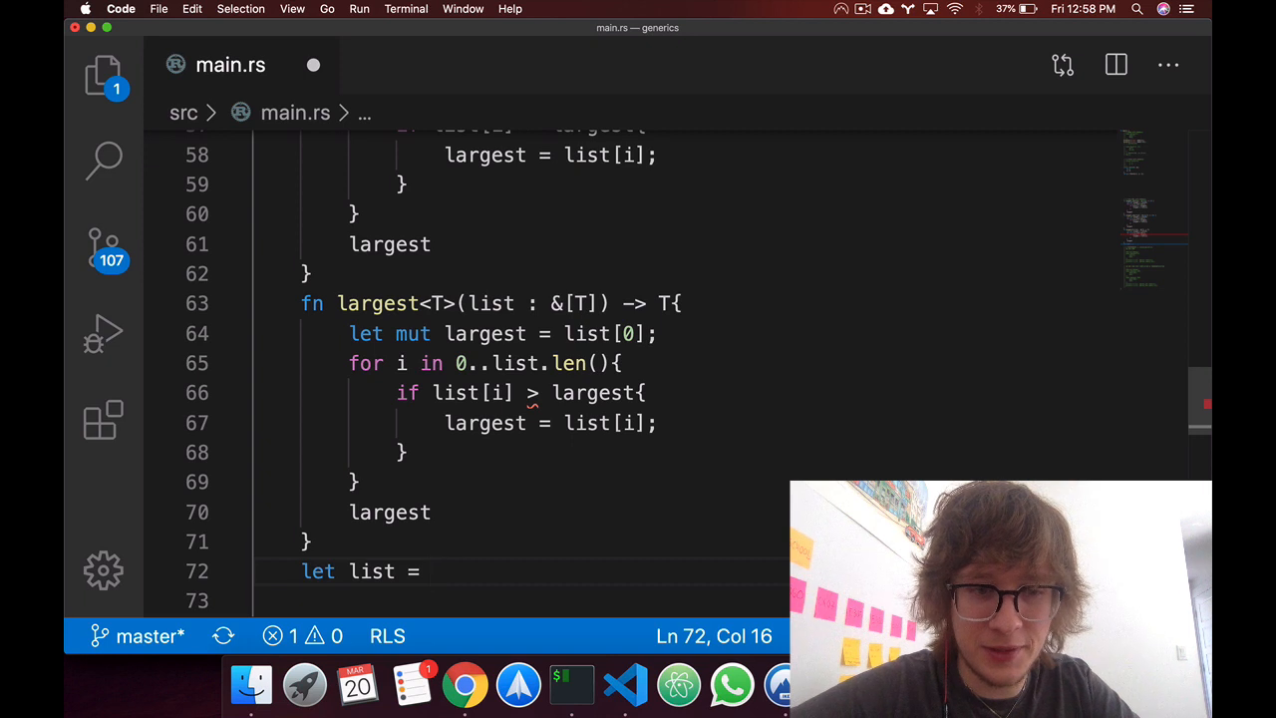
text(&vec!{)
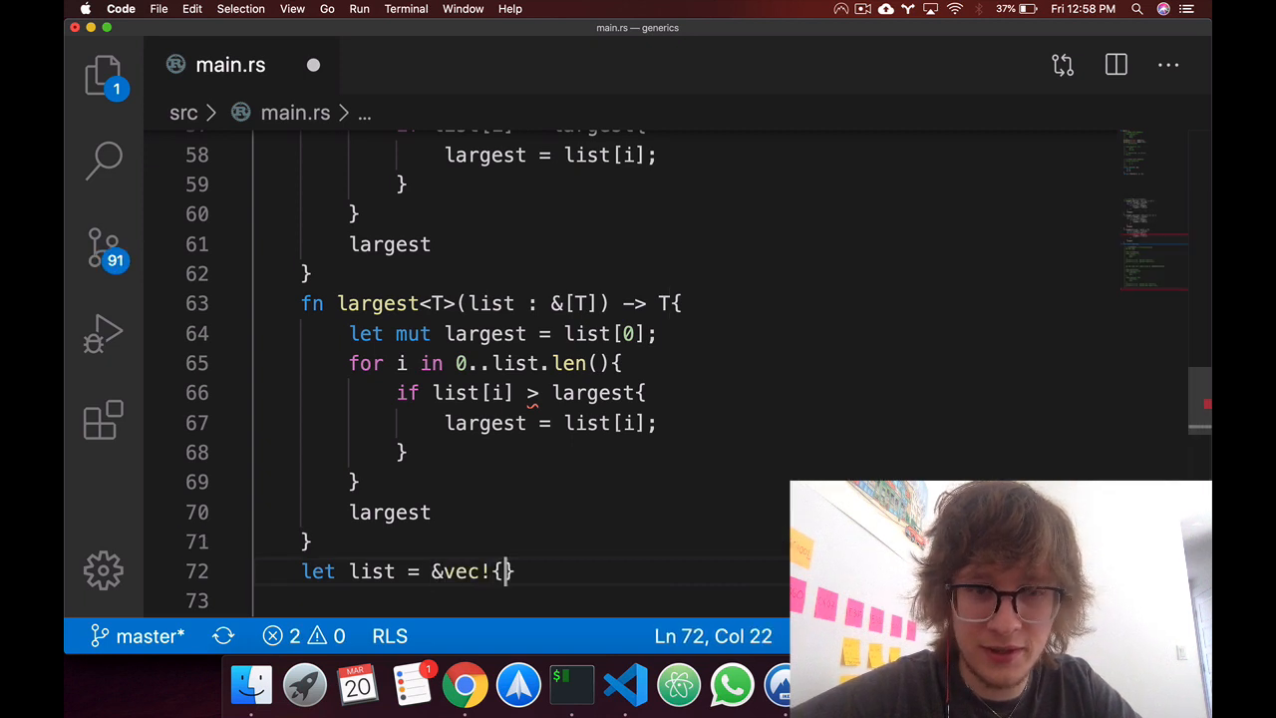
text(1,])
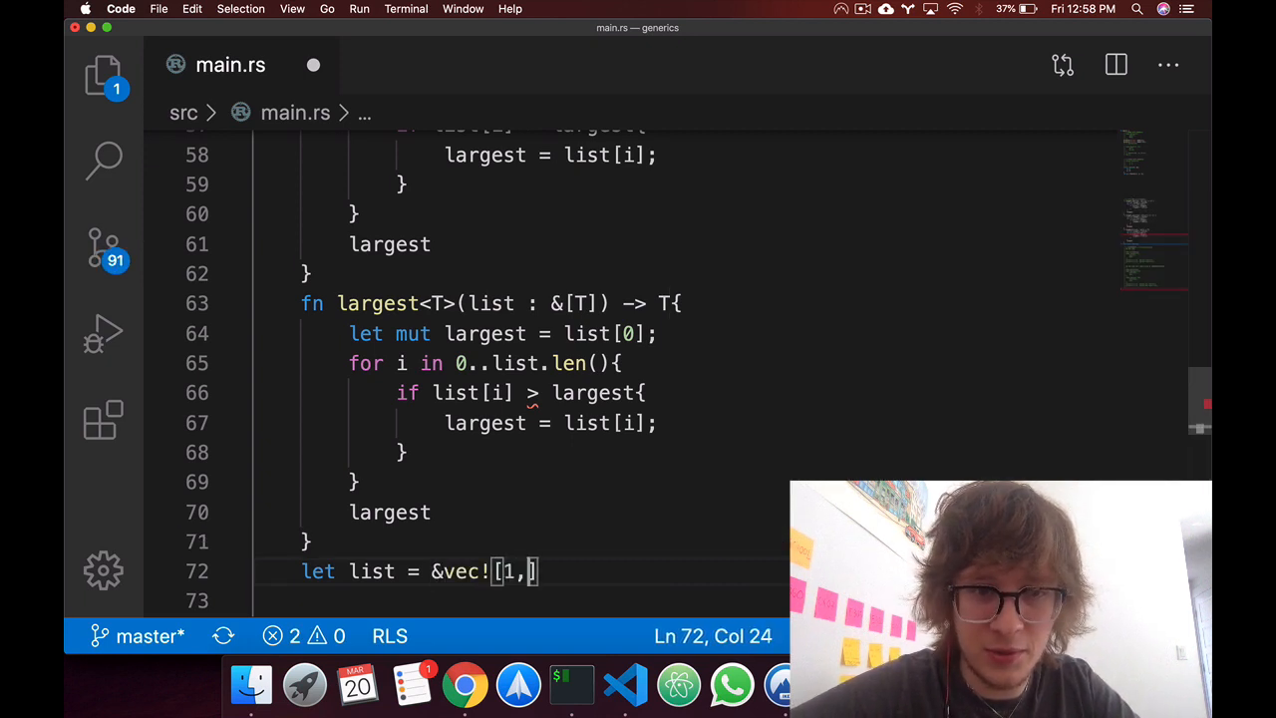
text(2, 3];)
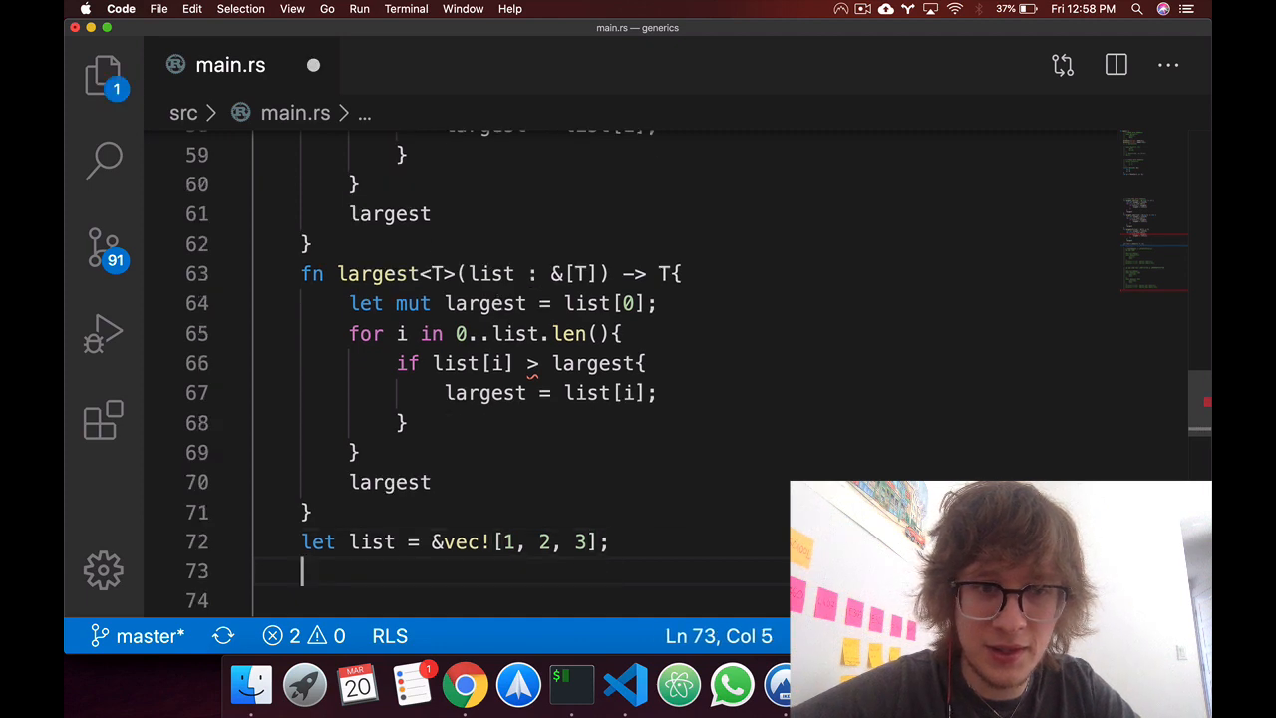
text(pr)
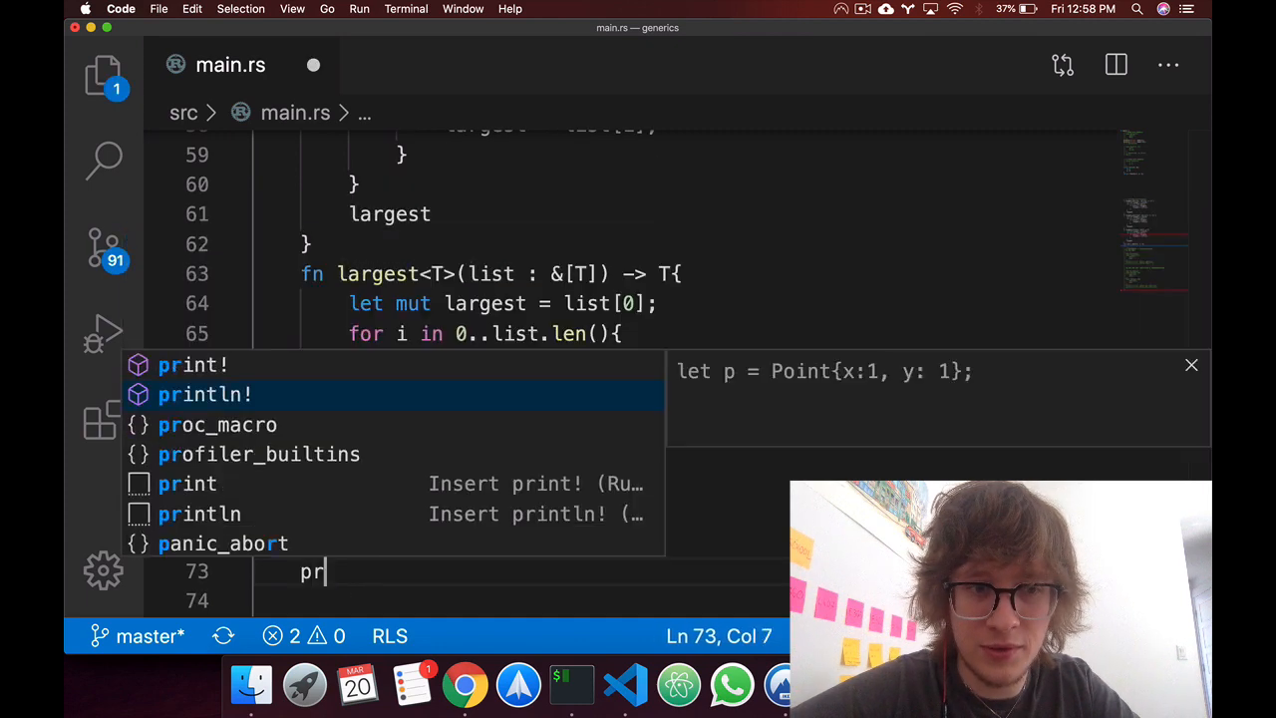
text(largest(list);)
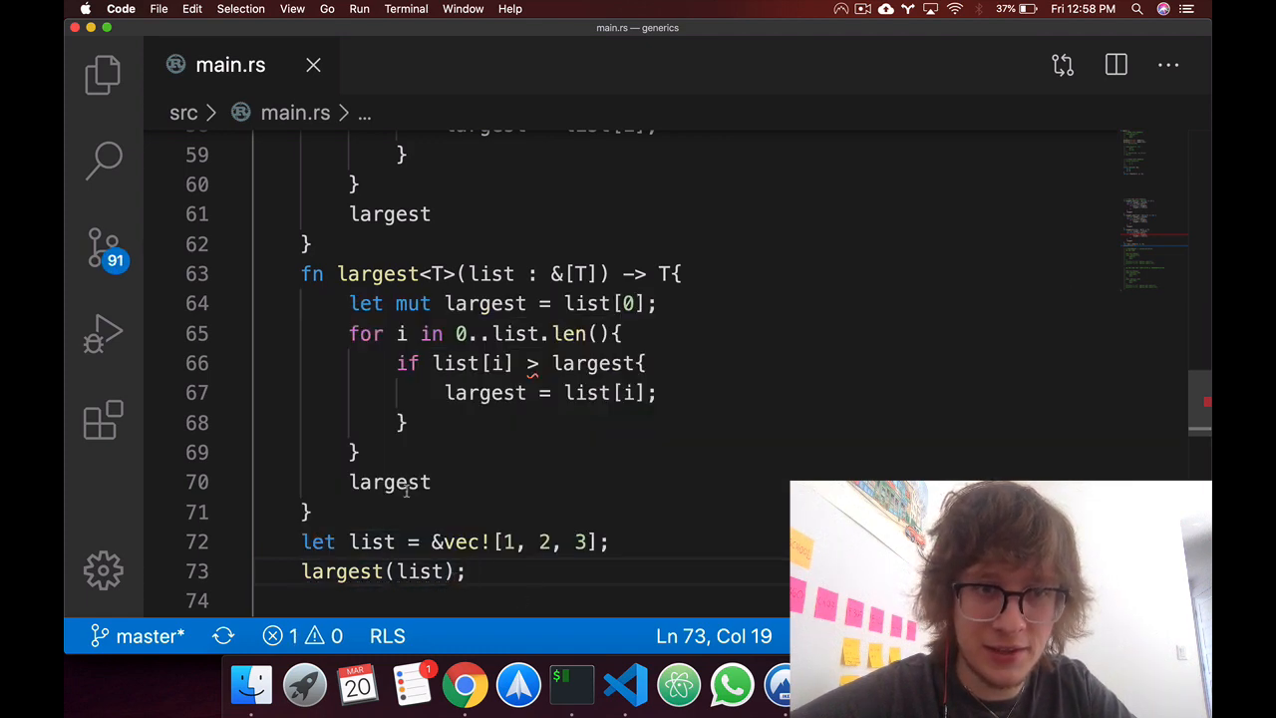
key(cmd+/)
text(let p = Point{x:1, y: 1};)
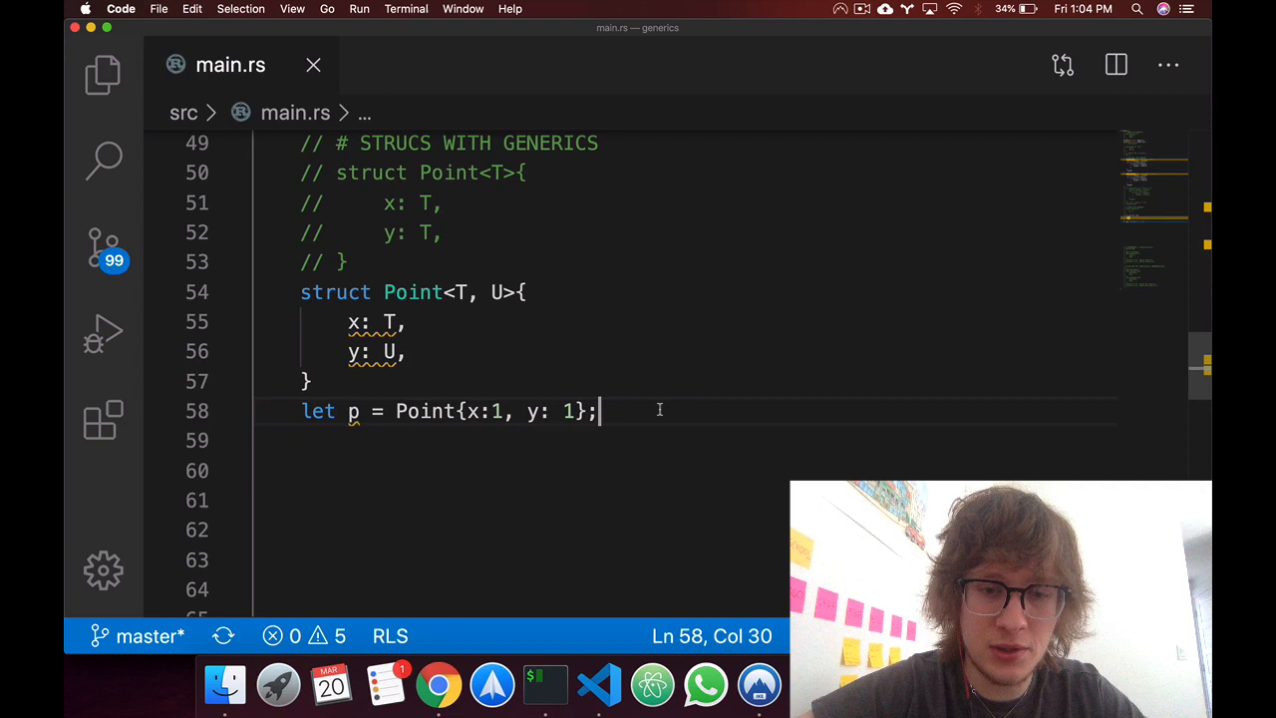
Write impl<T,U> Point<T,U> containing fn x(&self) -> &T returning &self.x.
text(impl<)
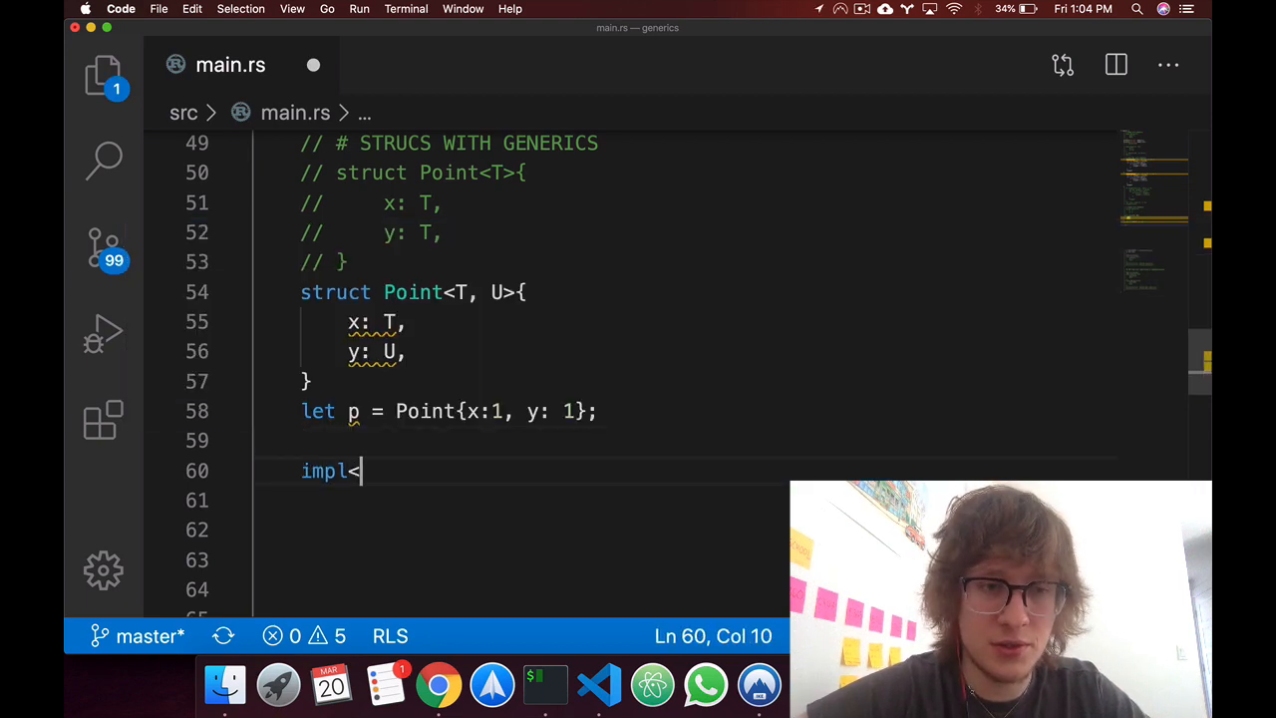
text(T,U> Point<)
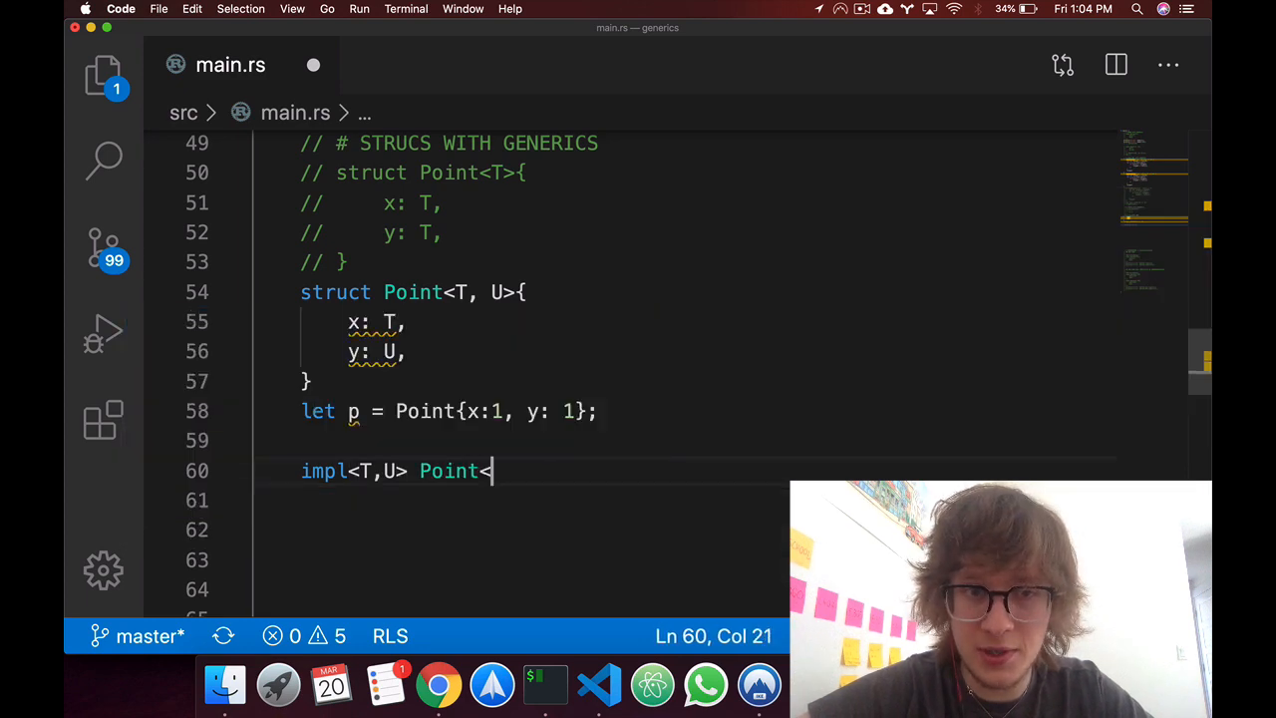
text(T,U>)
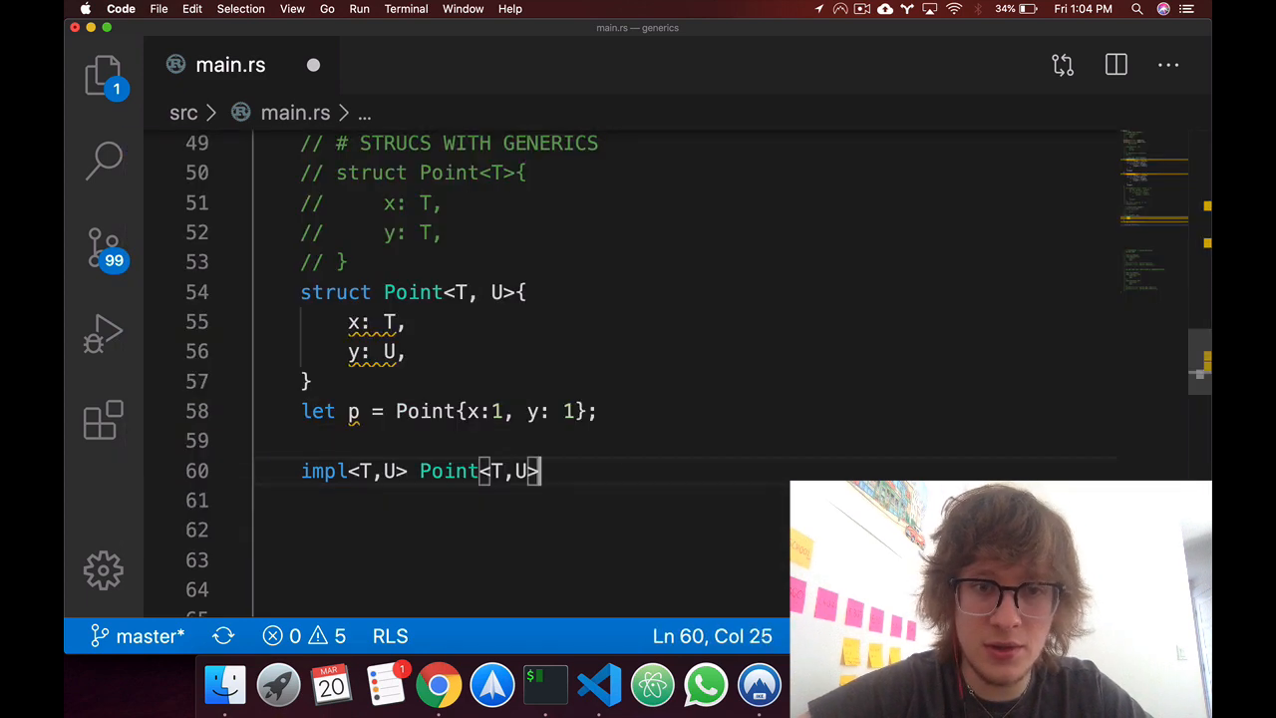
text({)
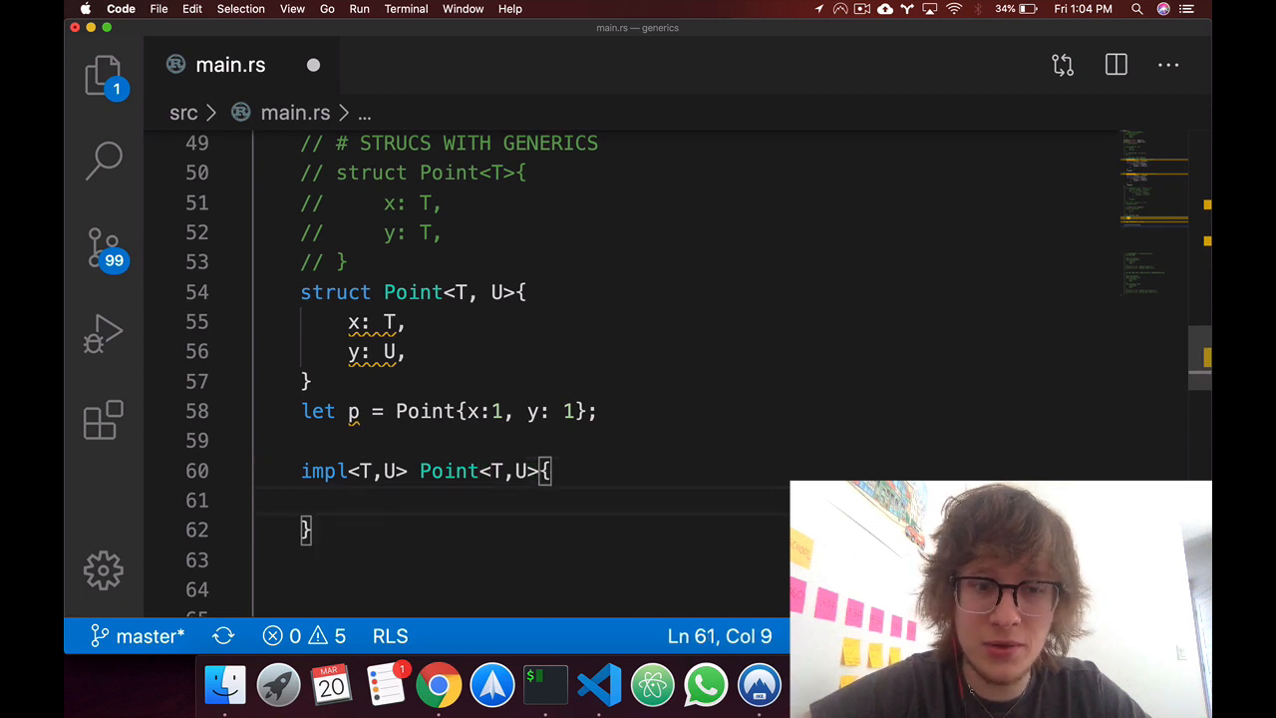
text(fn x)
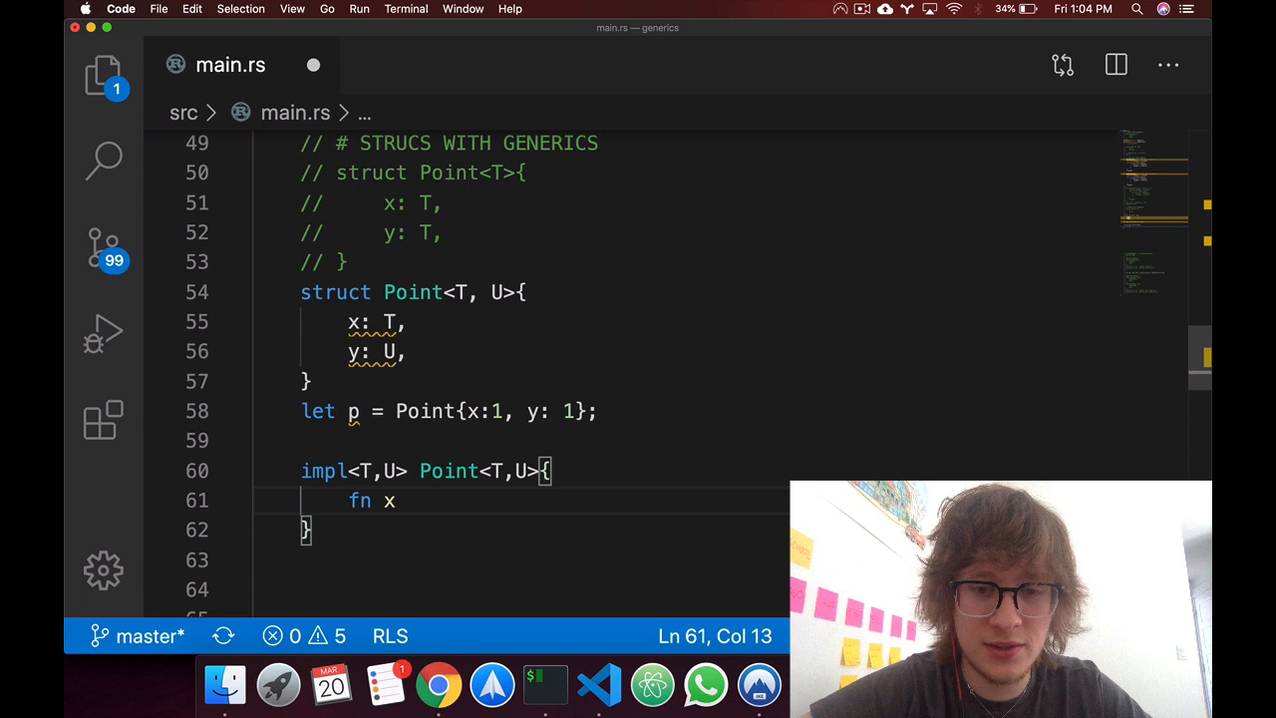
text((&))
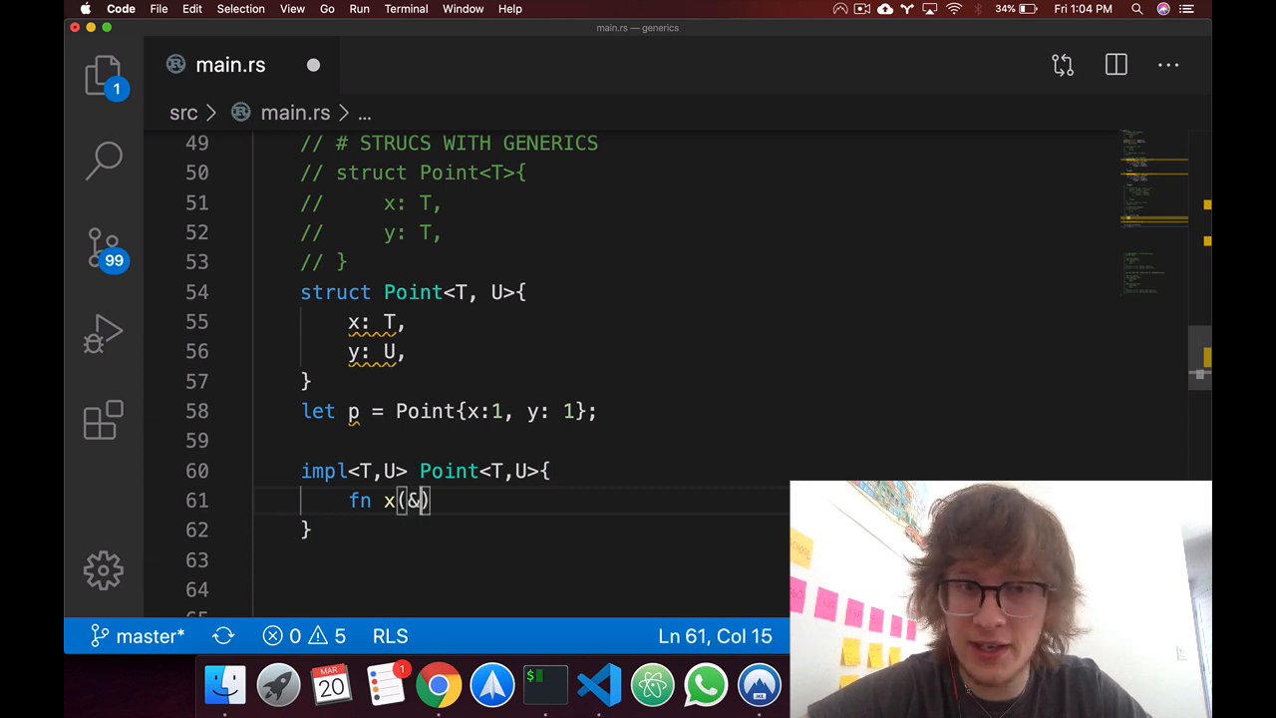
text(self)
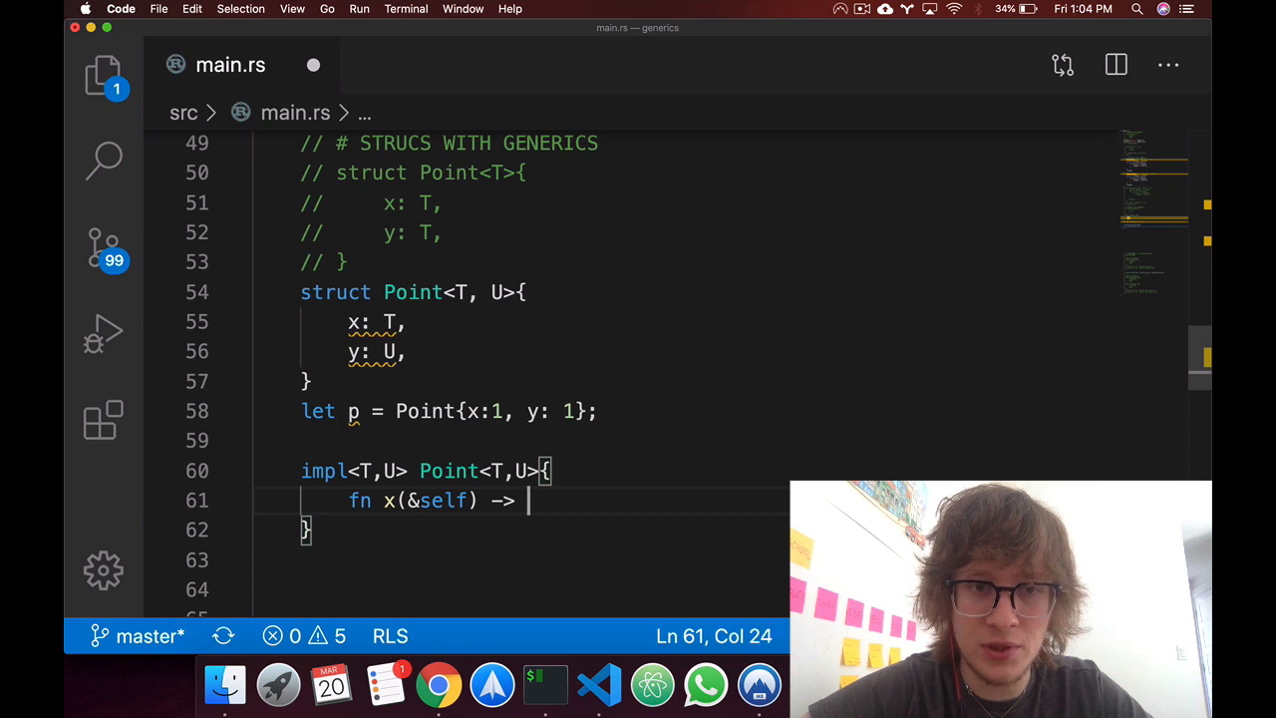
text(T{)
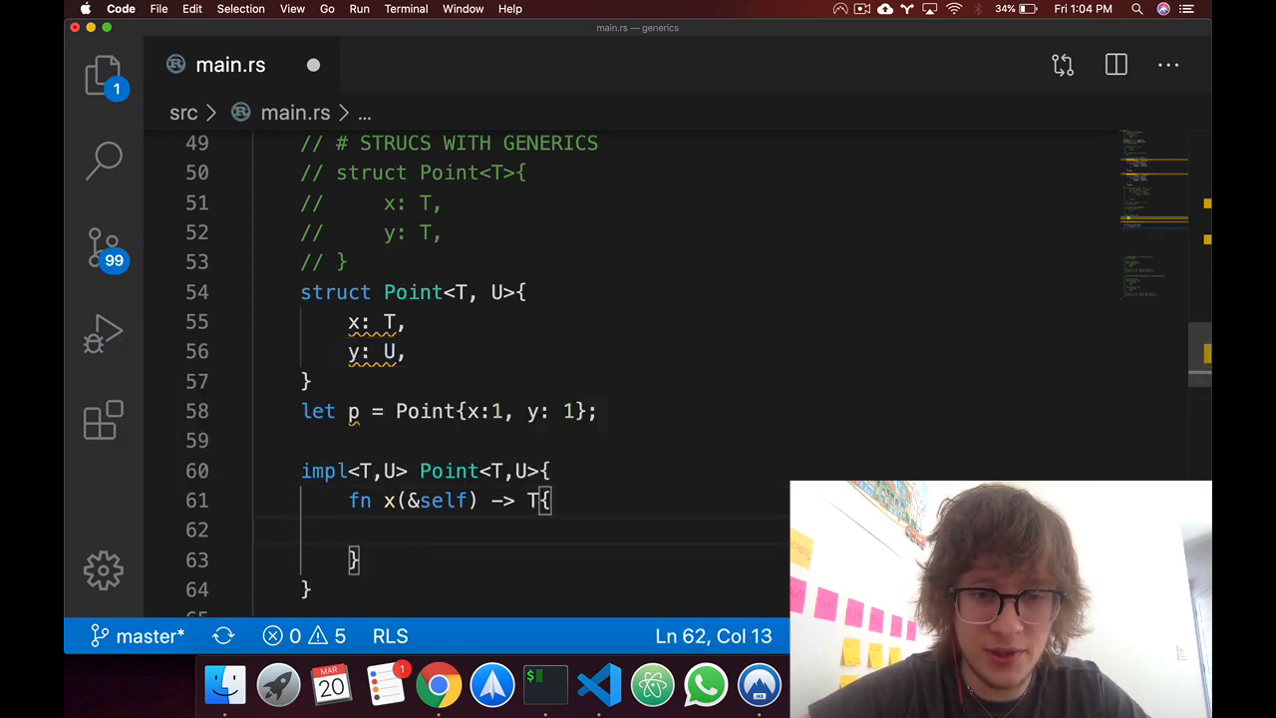
text(&self.x)
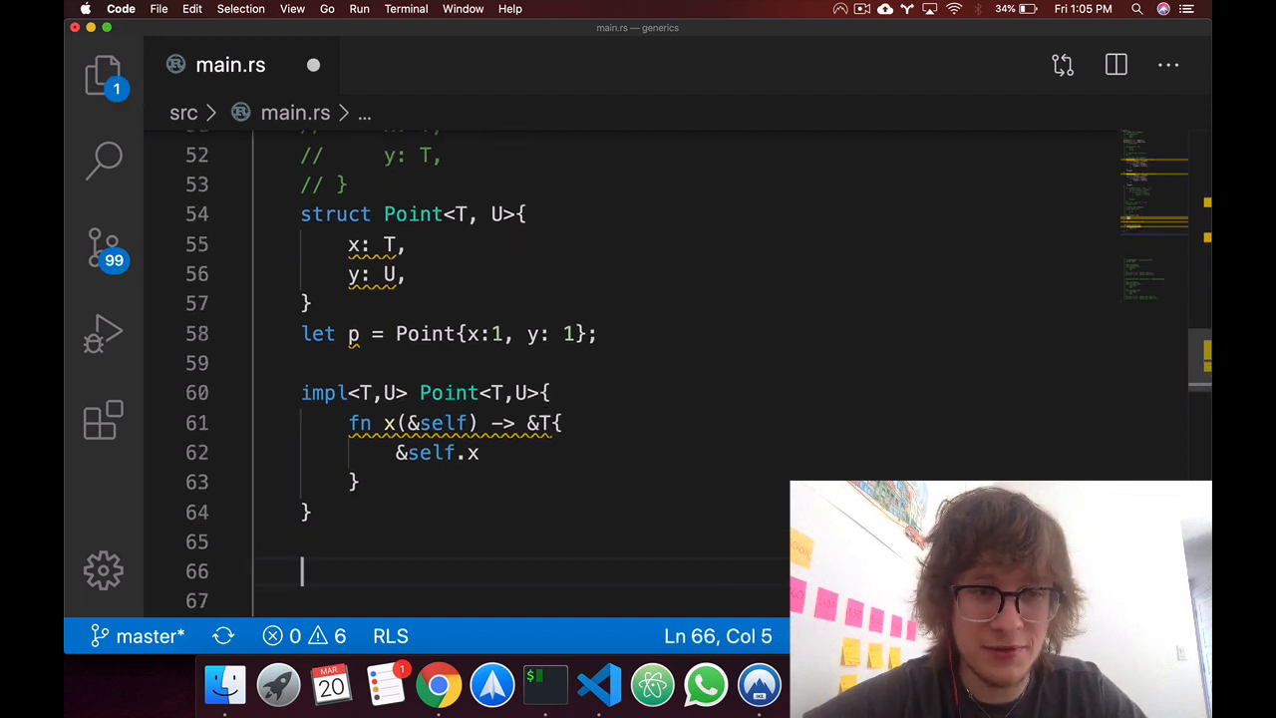
Declare an impl Point<f32, f32> block with an am(&self) method.
text(impl)
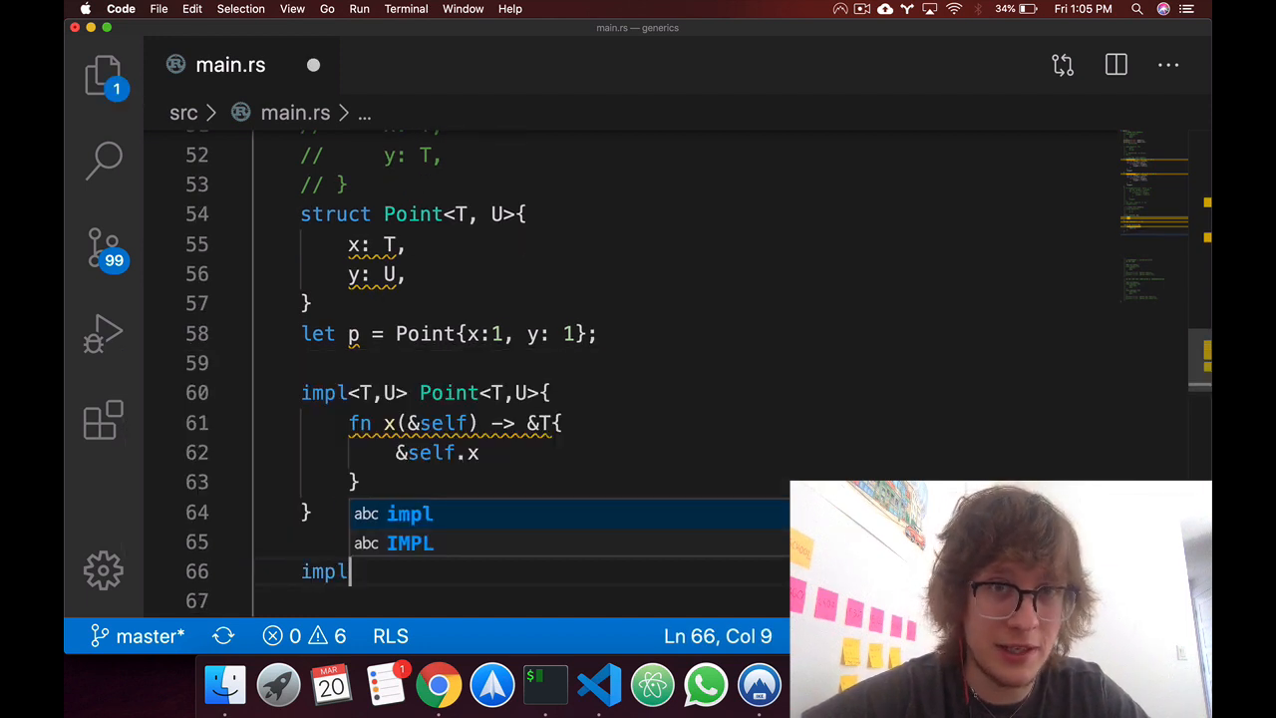
text(Point)
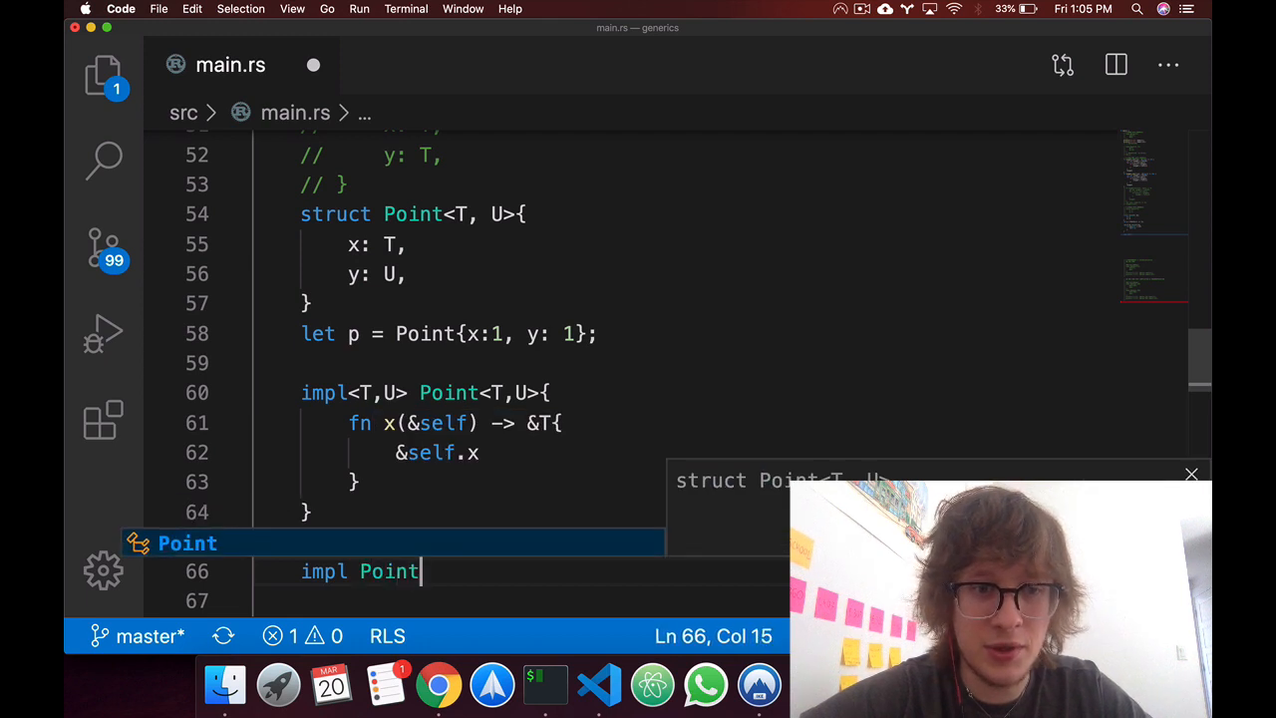
text(<f32,)
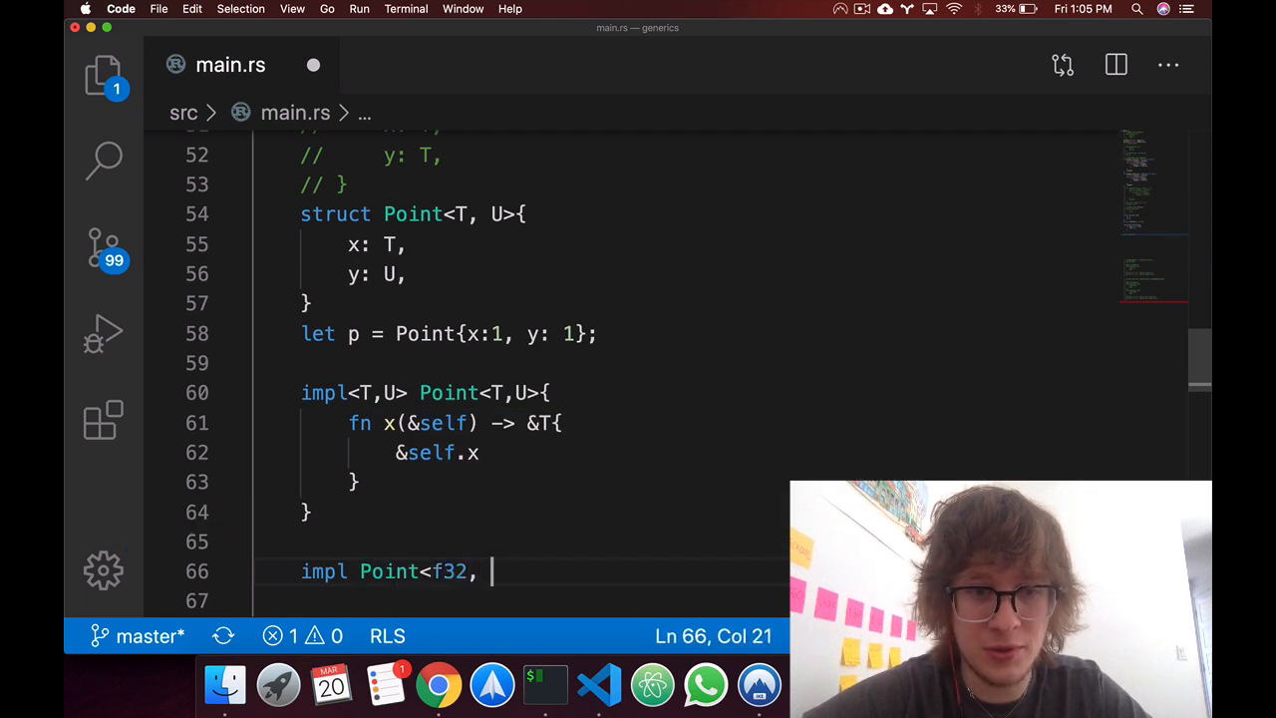
text(f32>{)
click(538, 600)
text(fn)
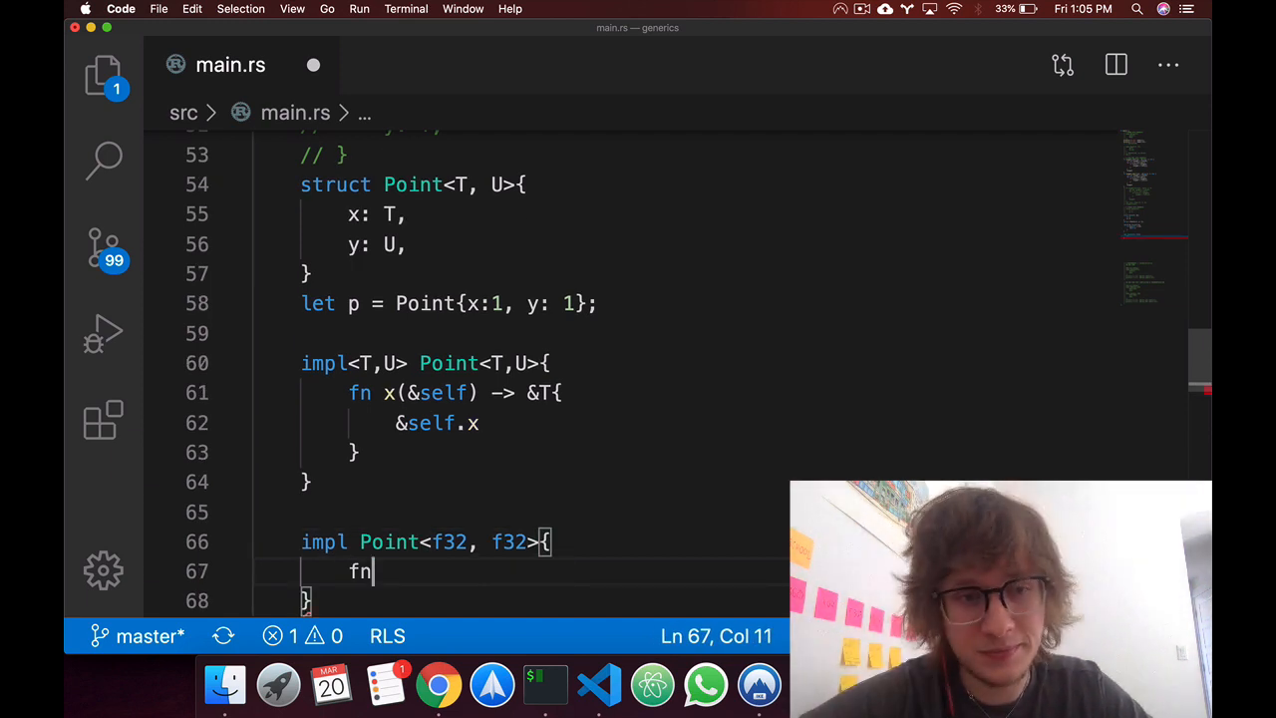
text(am())
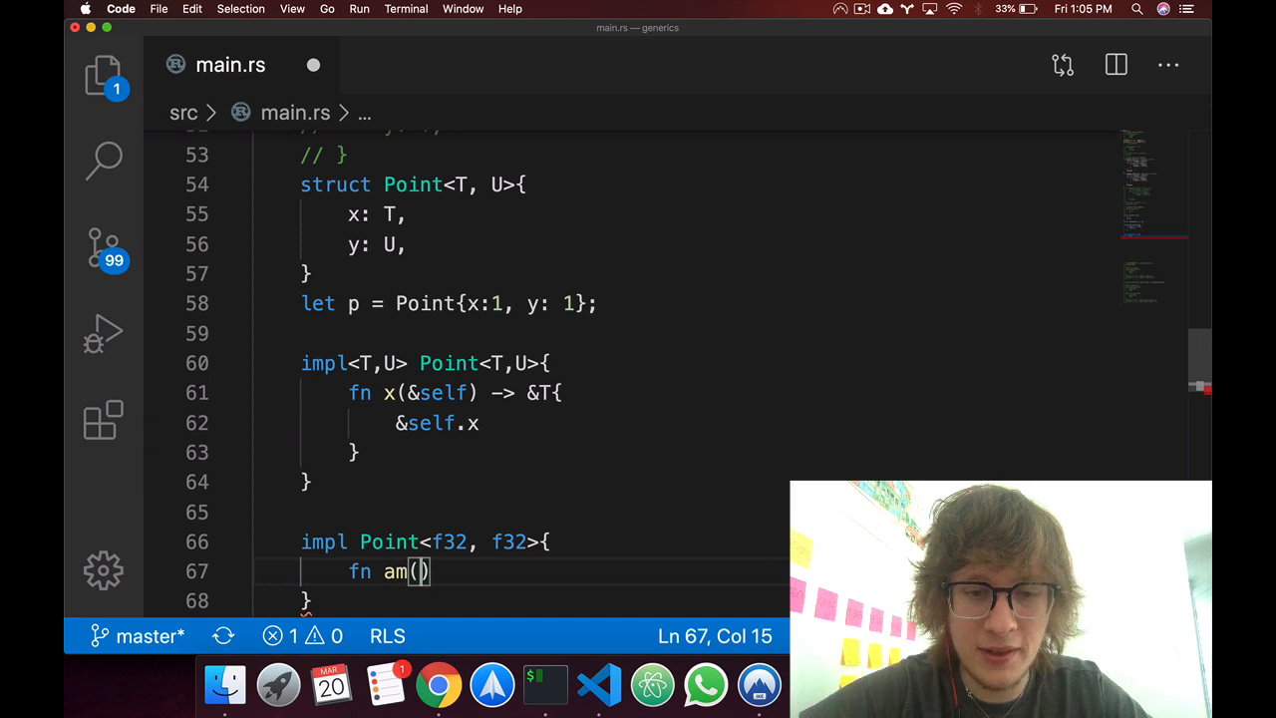
text(&self)
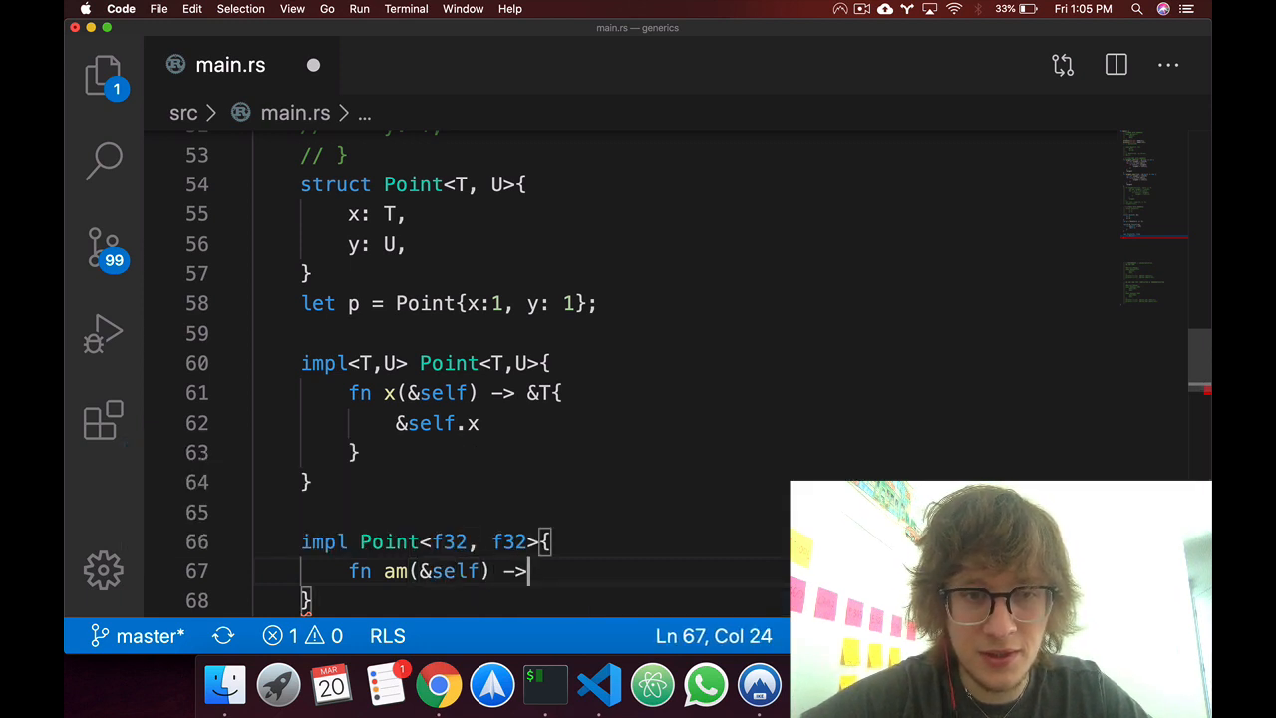
Give am a body printing "f32: {:?}" with &self, and save main.rs.
key(Backspace)
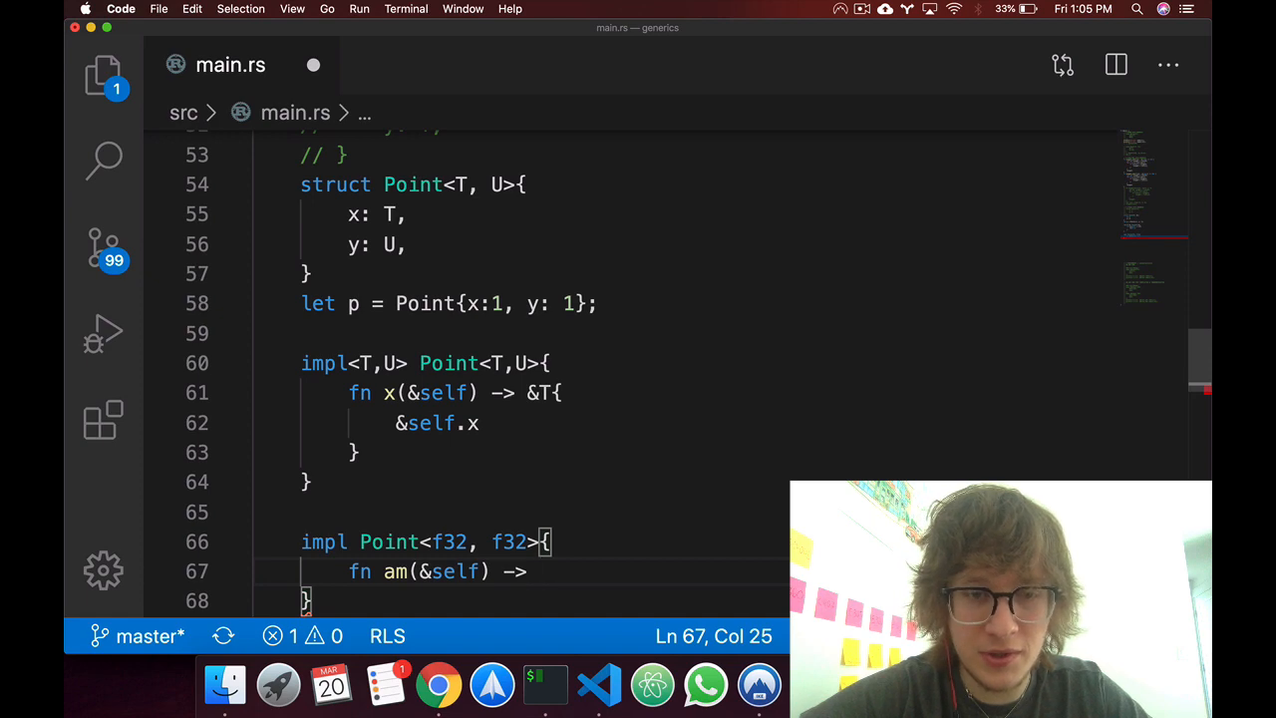
text(println!(")
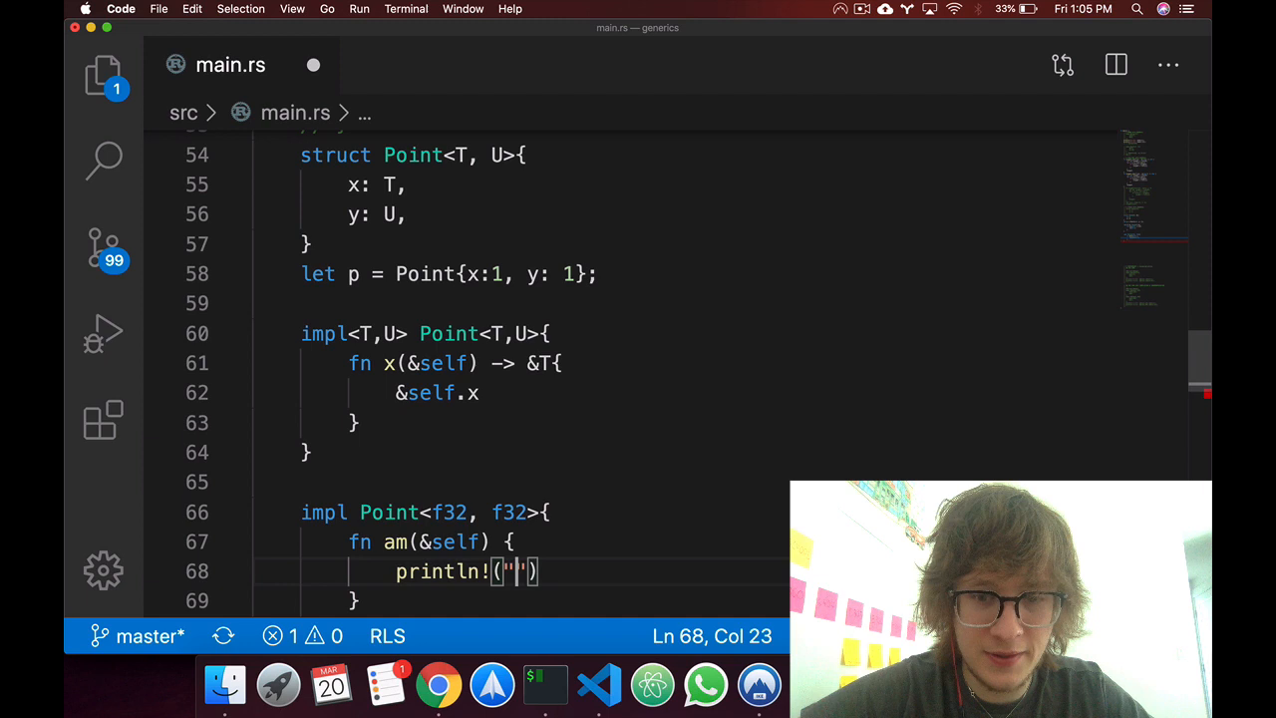
text({f)
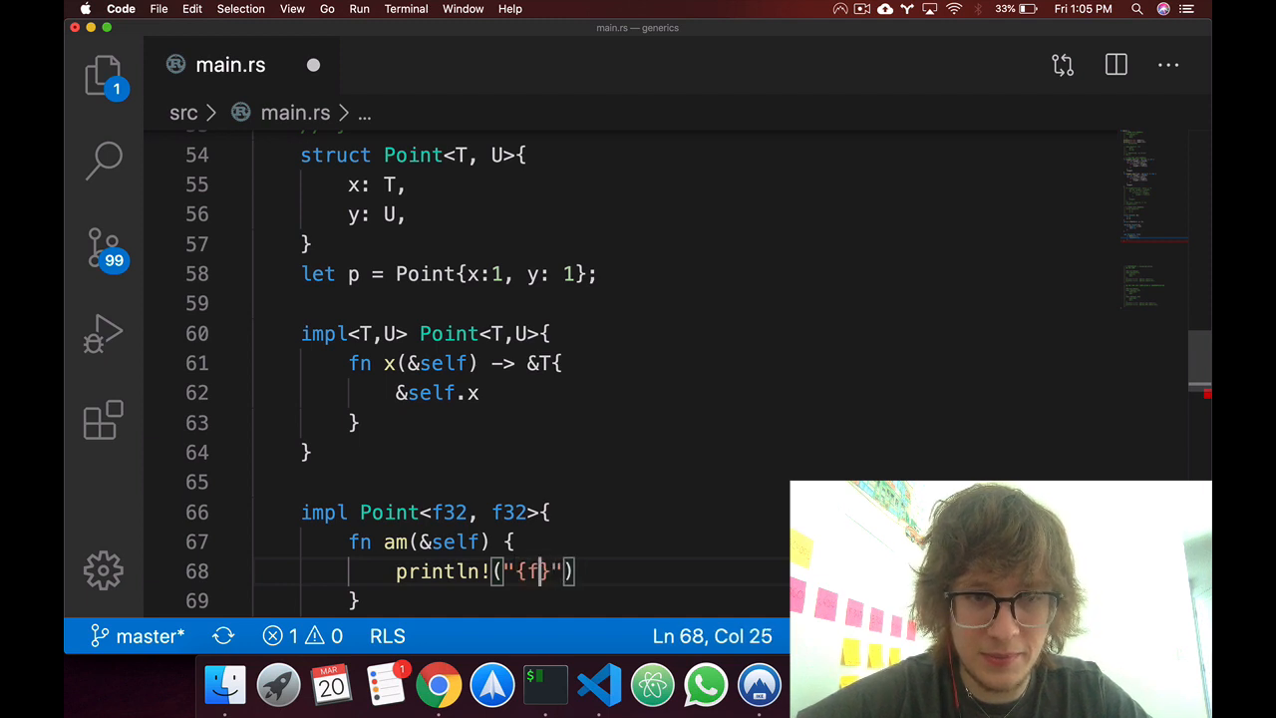
text(3)
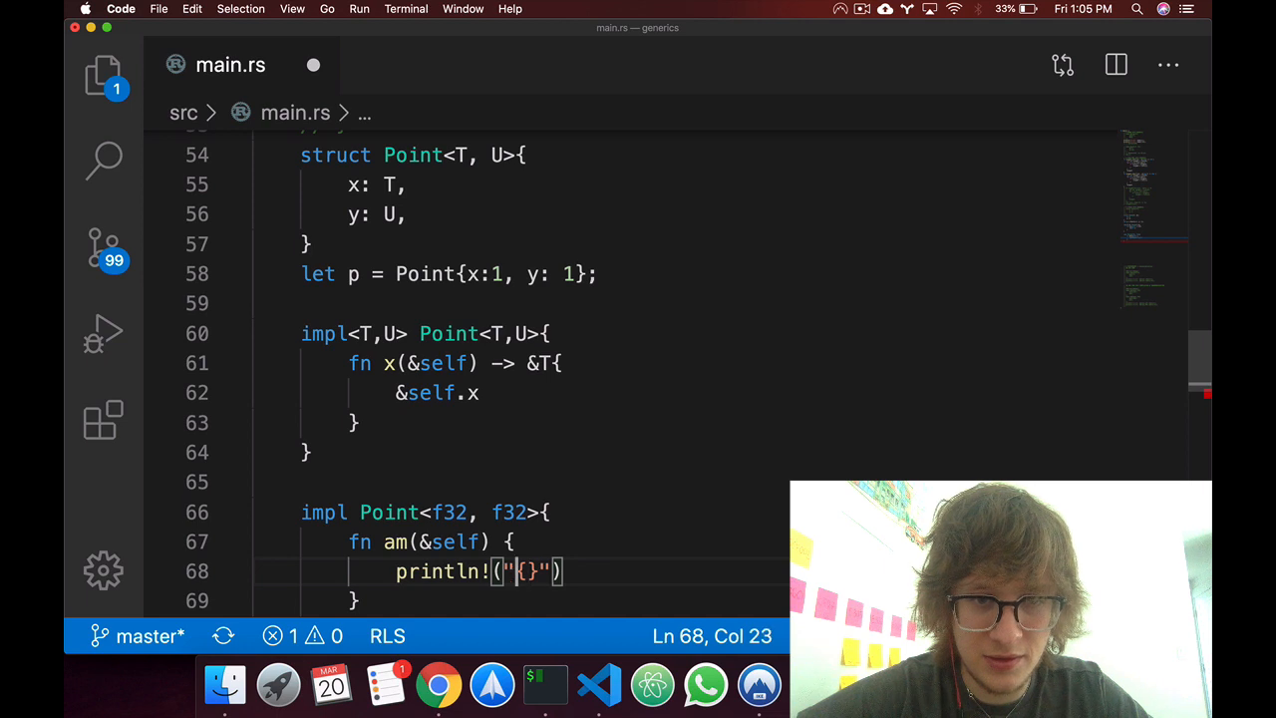
text(f32:)
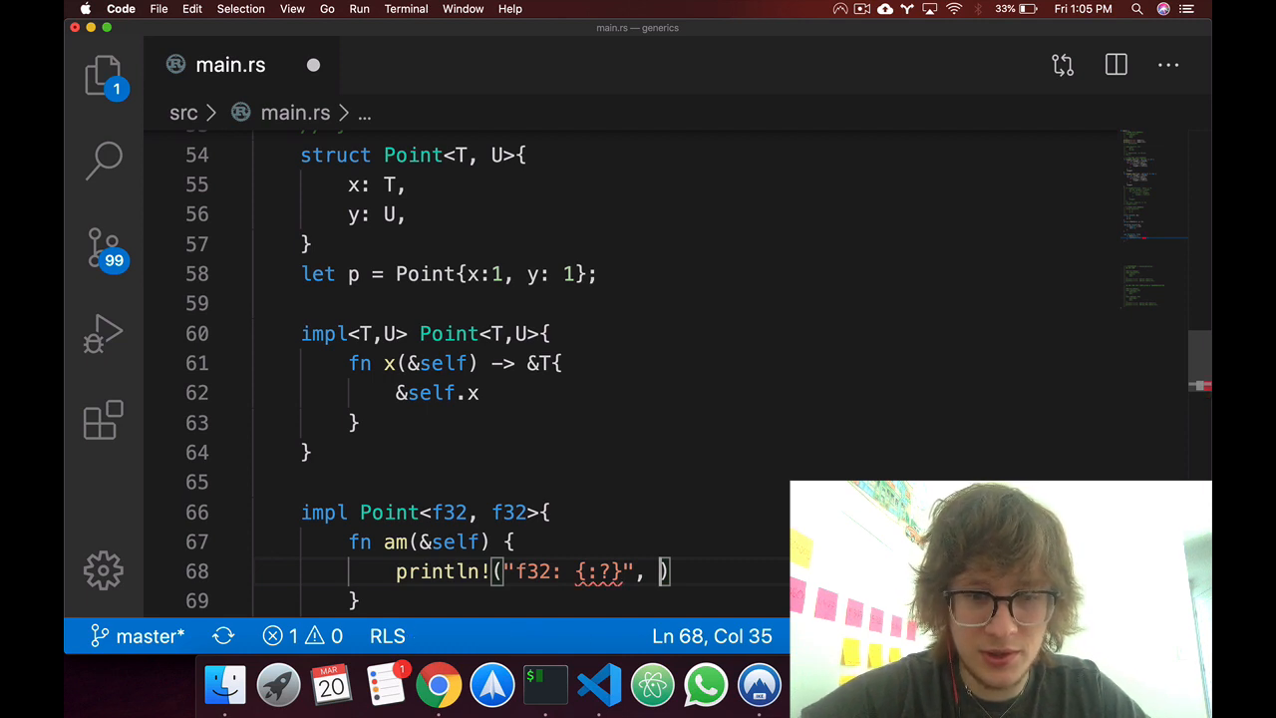
text(&)
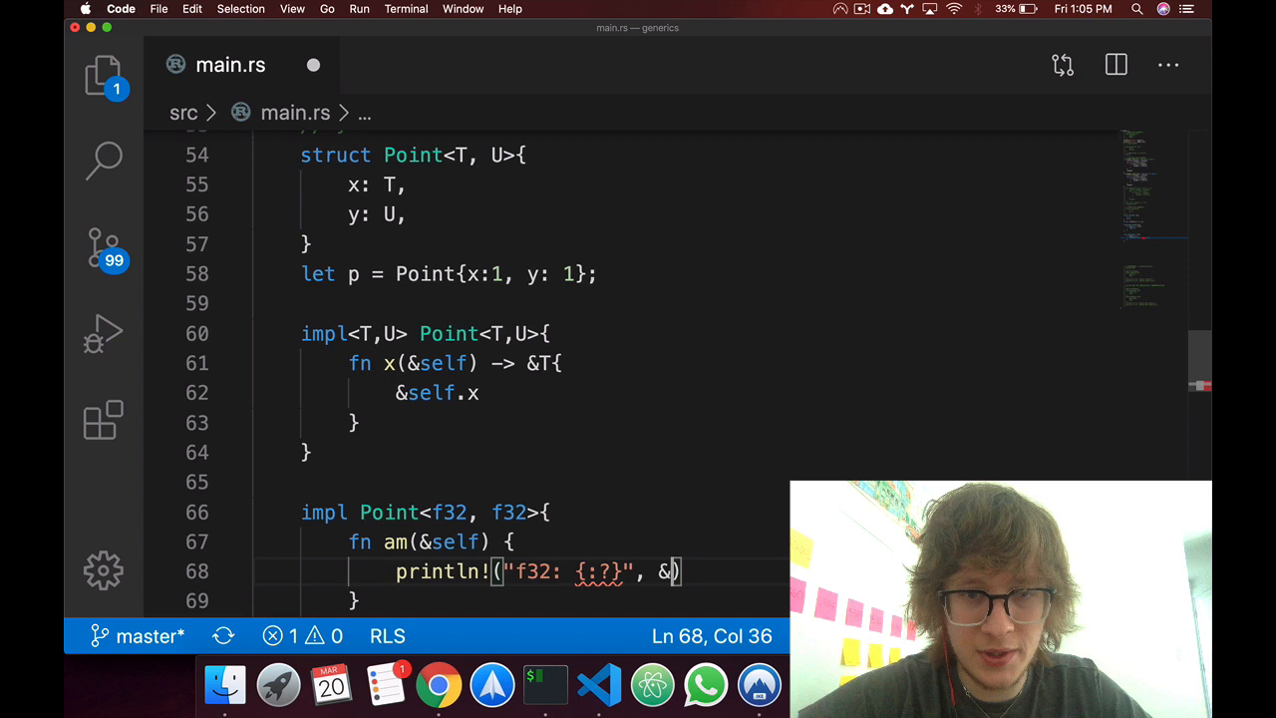
text(self);)
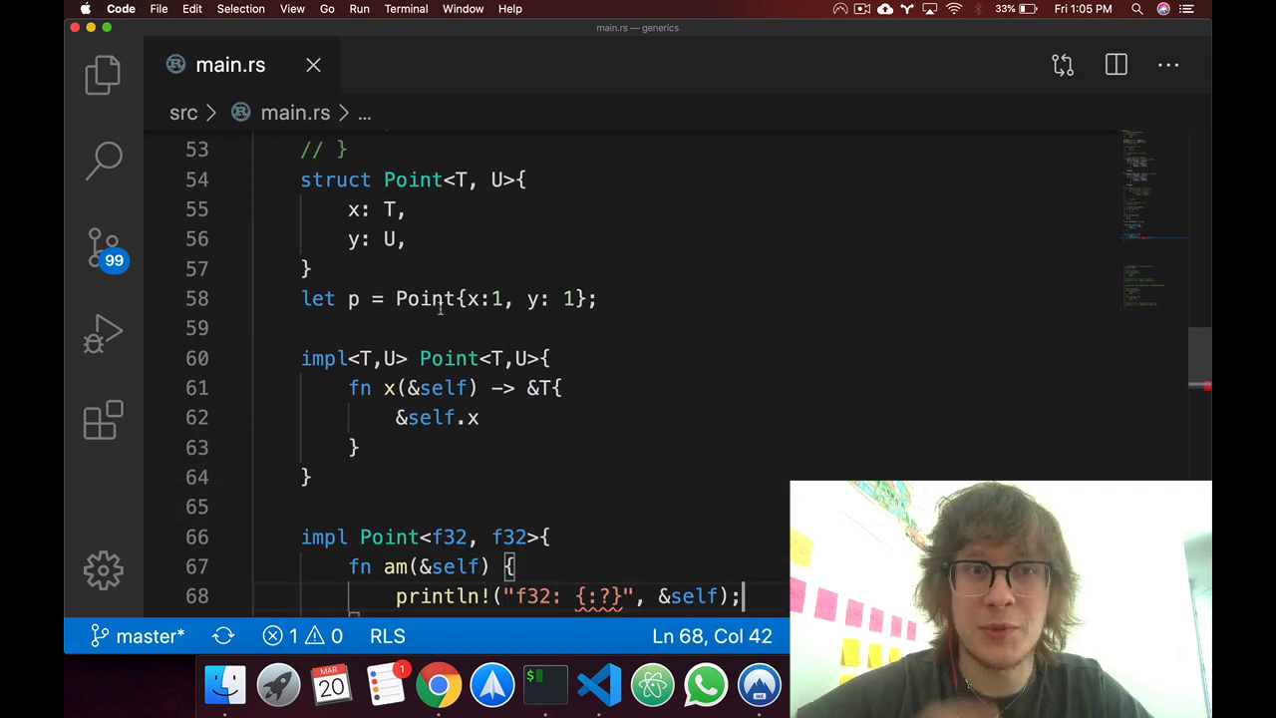
text(de)
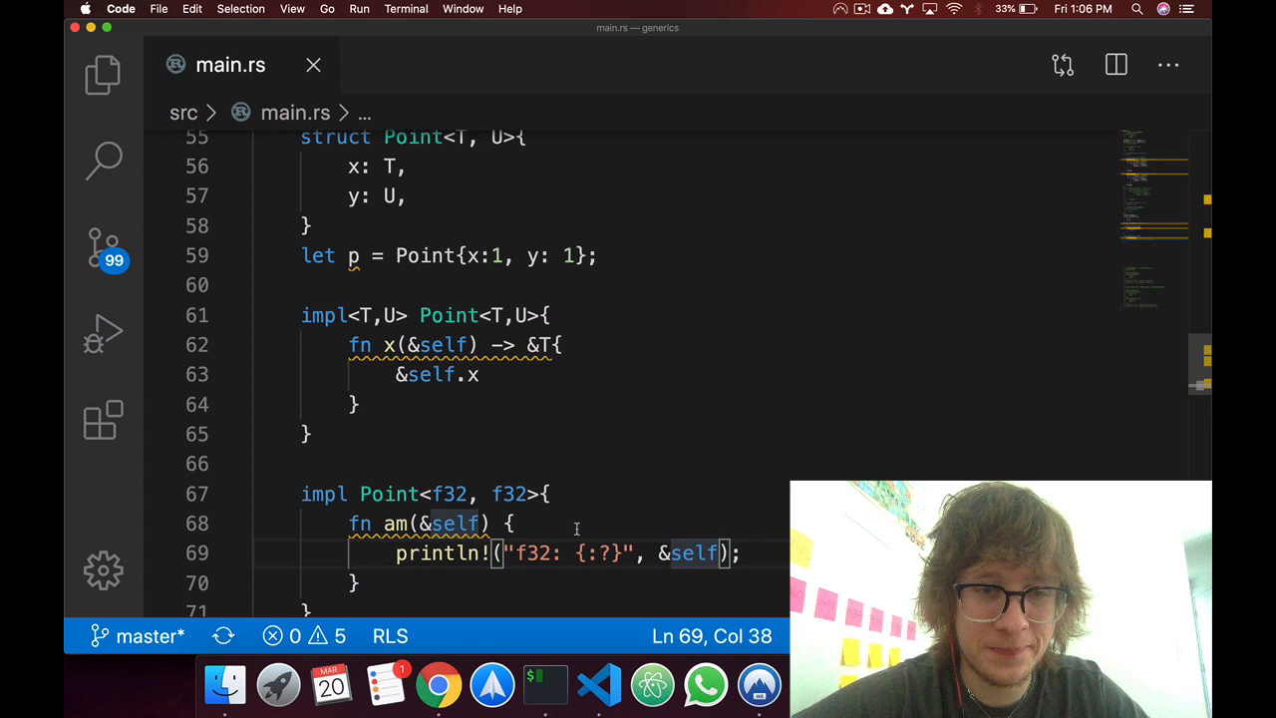
click(309, 433)
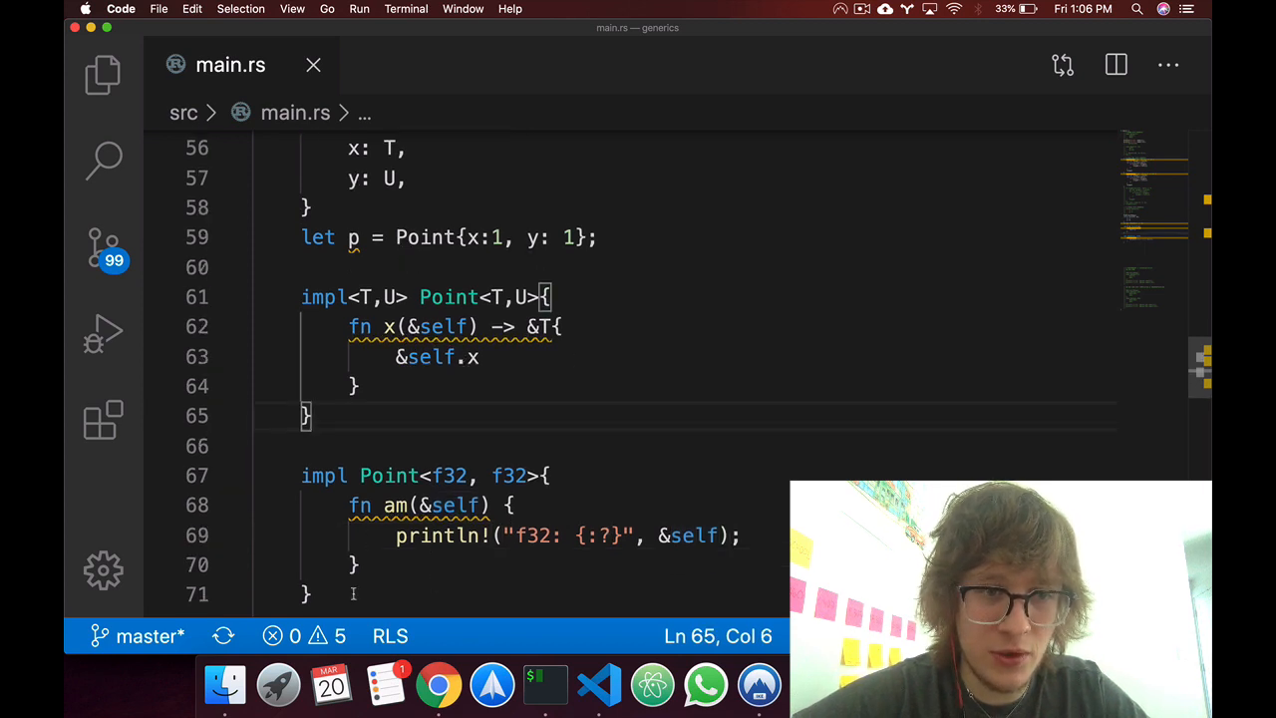
Call p.am() after the f32 impl block, then switch to the terminal.
text(p.am())
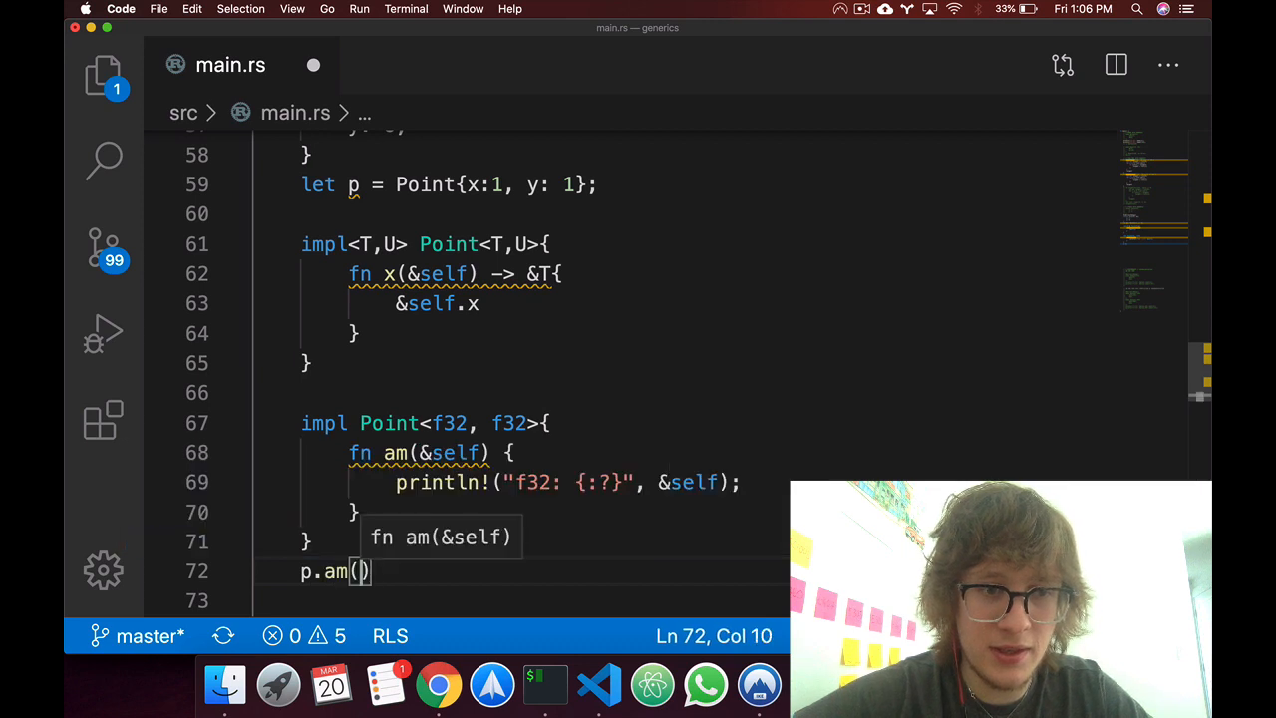
click(503, 184)
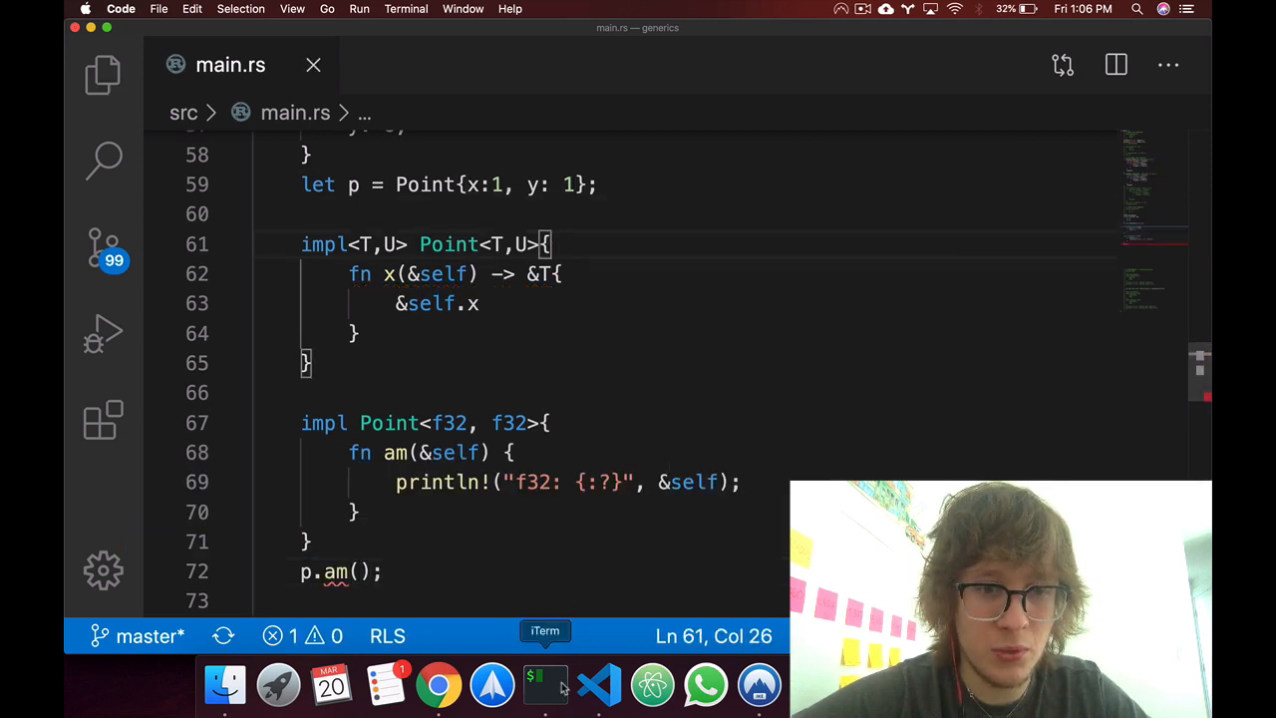
click(544, 683)
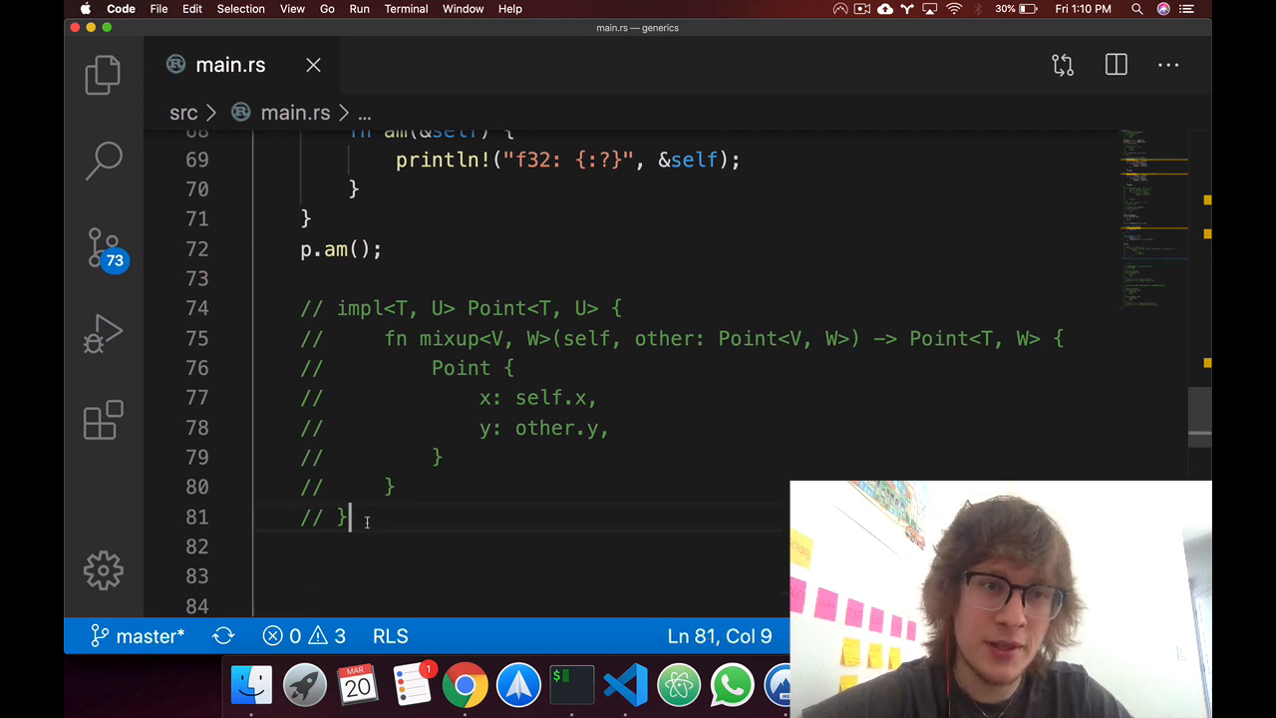
click(468, 397)
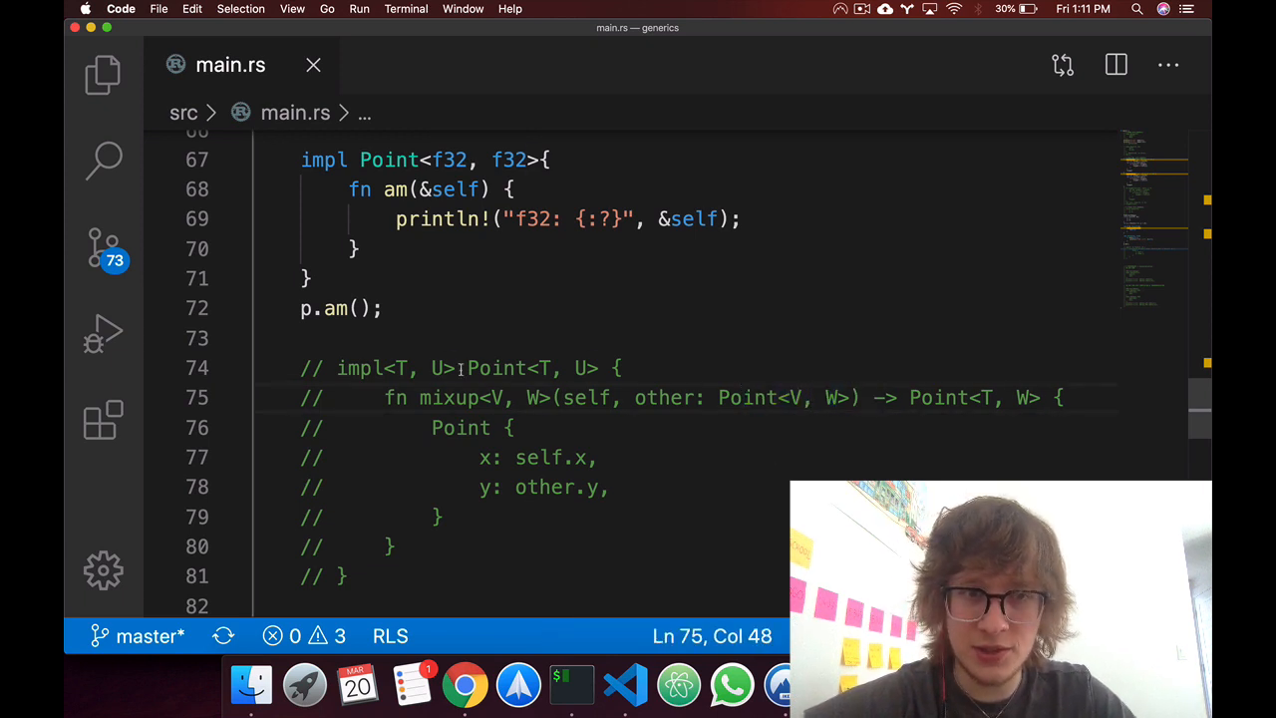
double_click(447, 398)
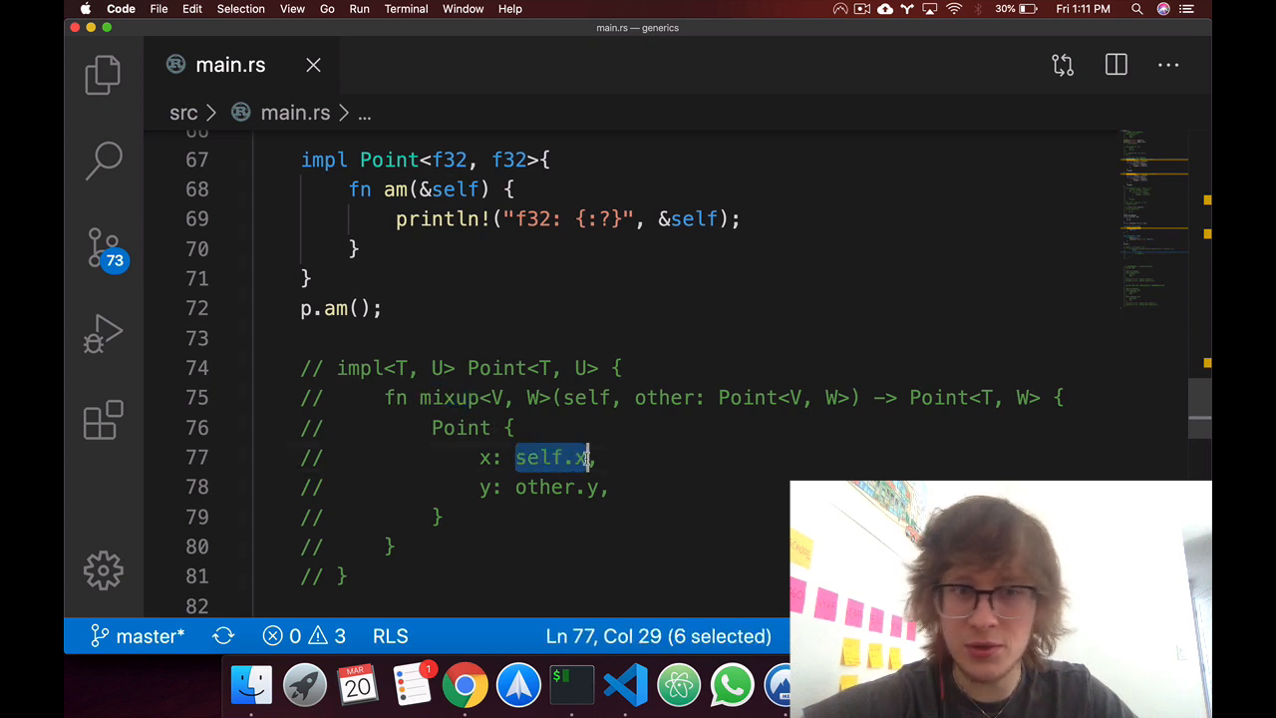
double_click(747, 398)
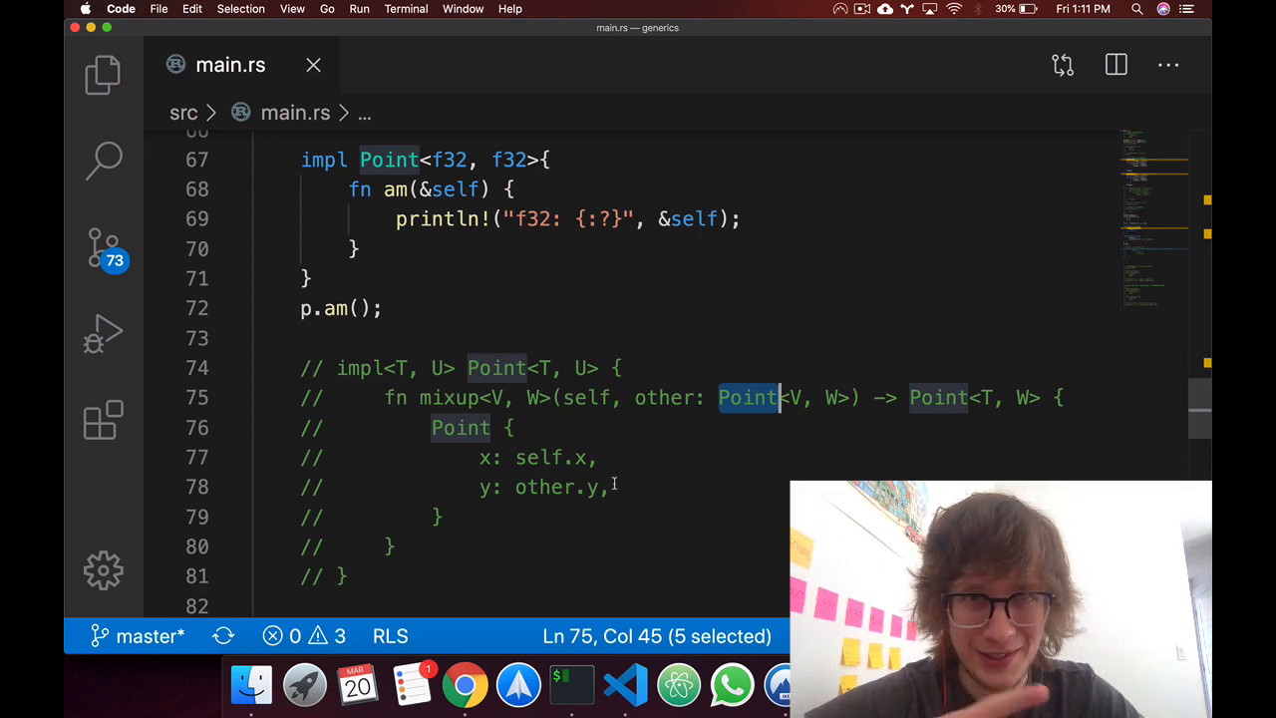
scroll(down, 3)
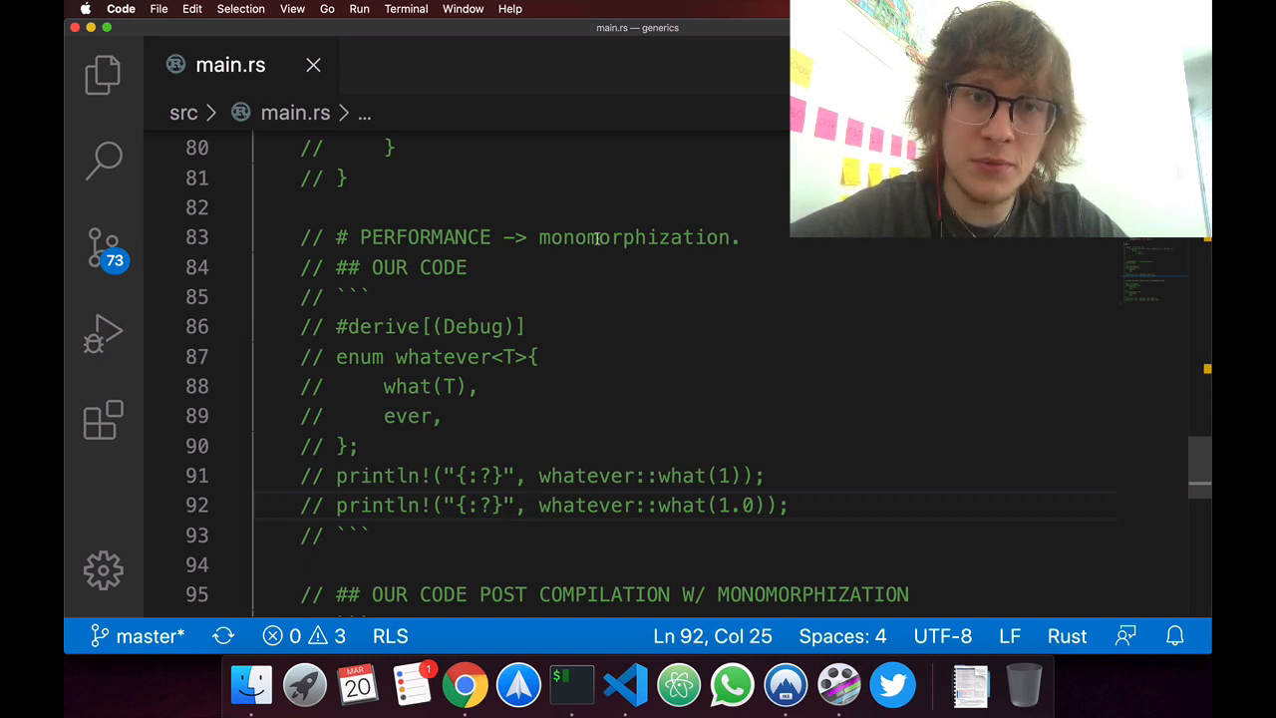
double_click(634, 237)
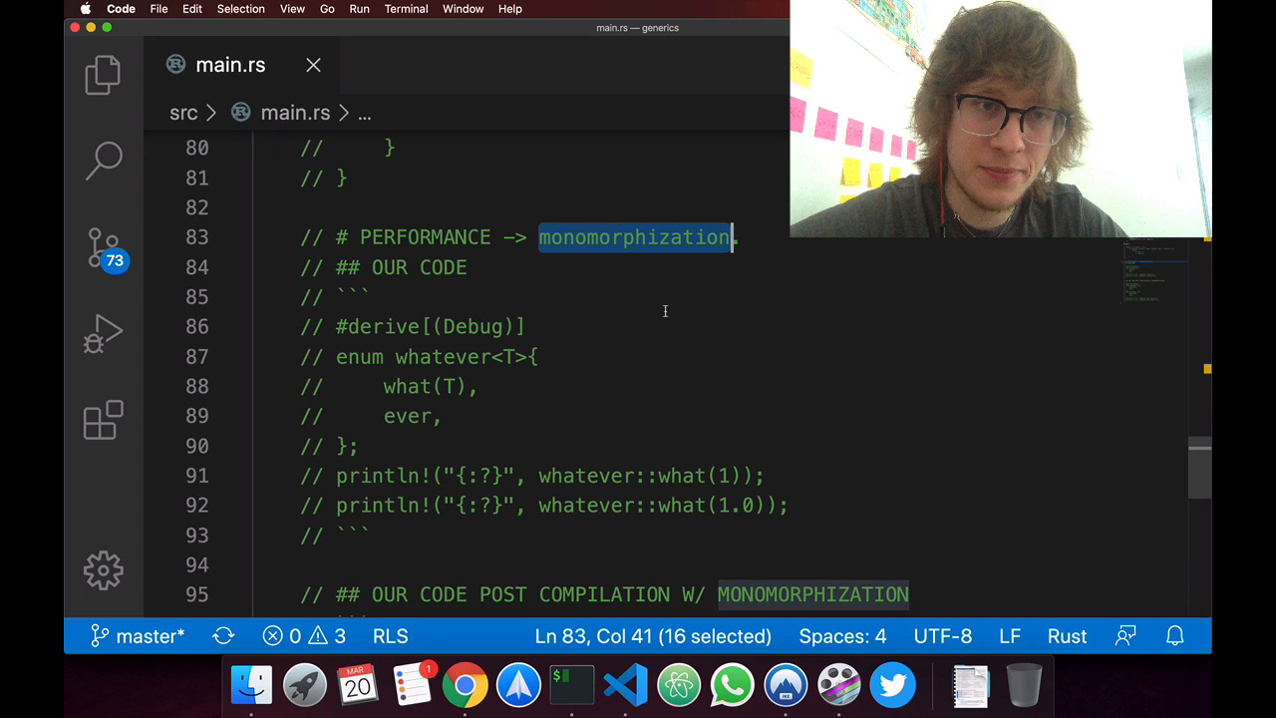
mouse_move(412, 465)
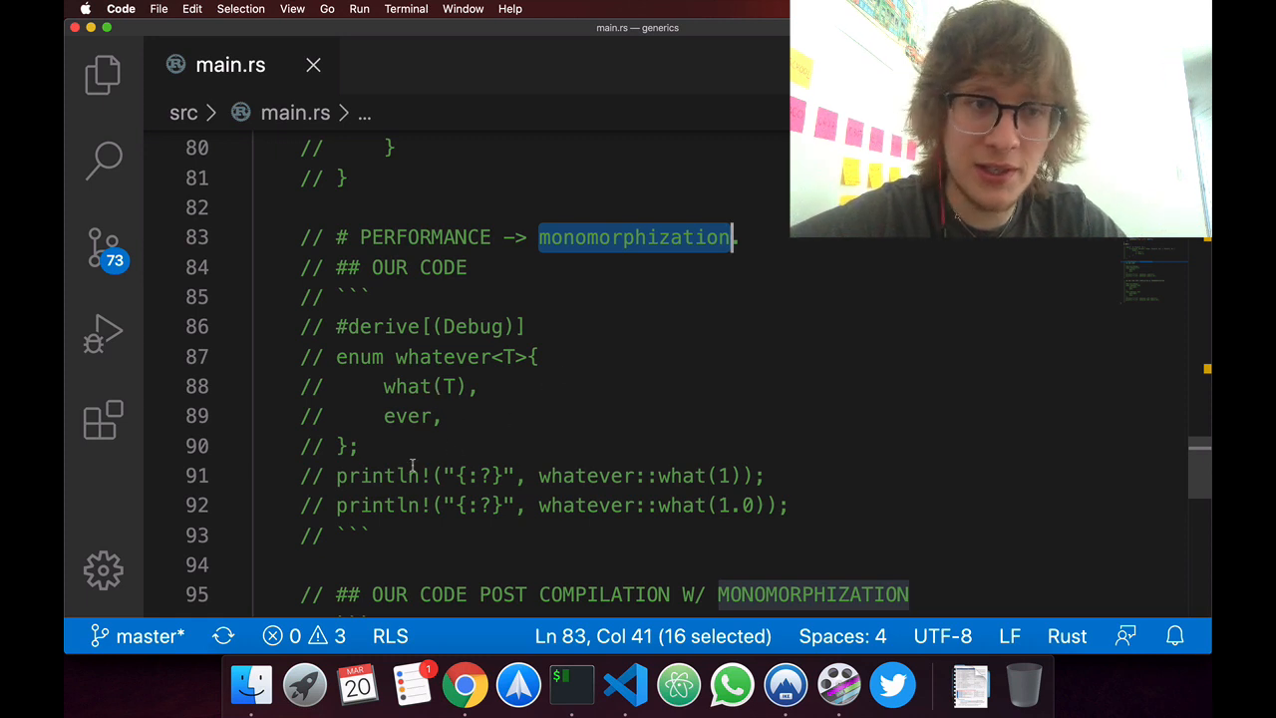
click(421, 415)
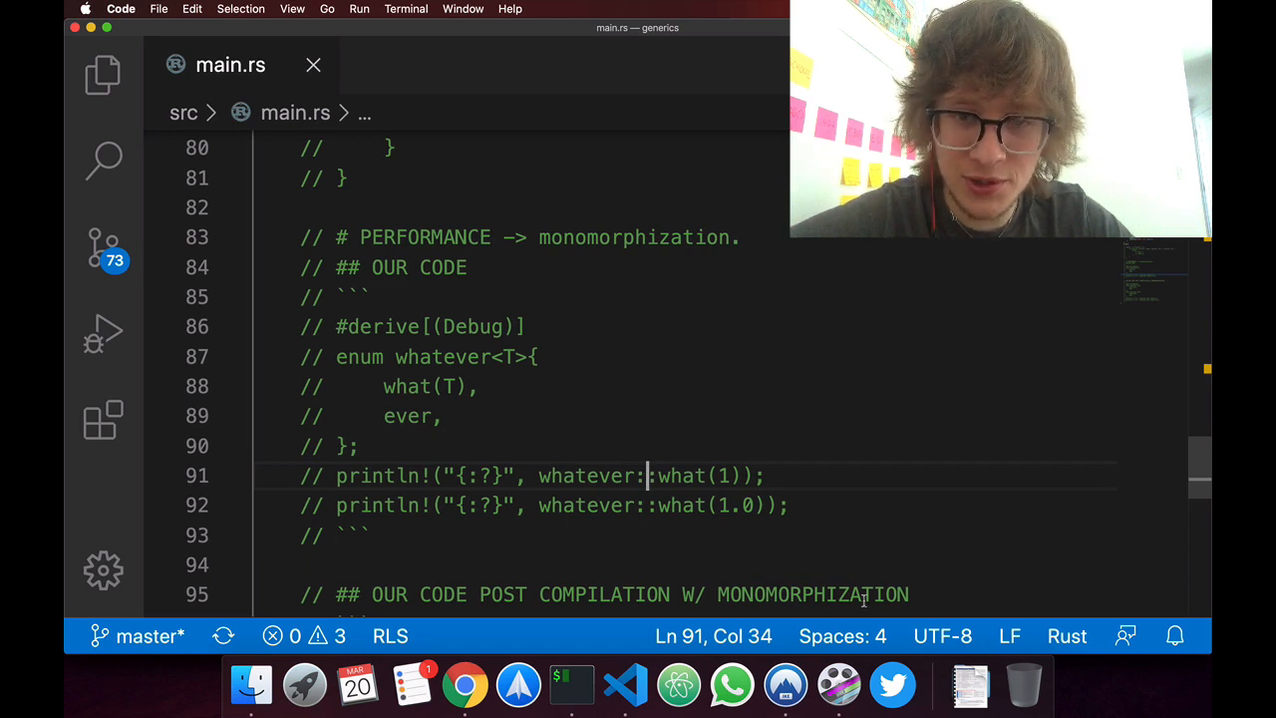
Reuse the #derive[(Debug)] line for the commented whatever_f64 enum in the post-compilation notes.
scroll(down, 3)
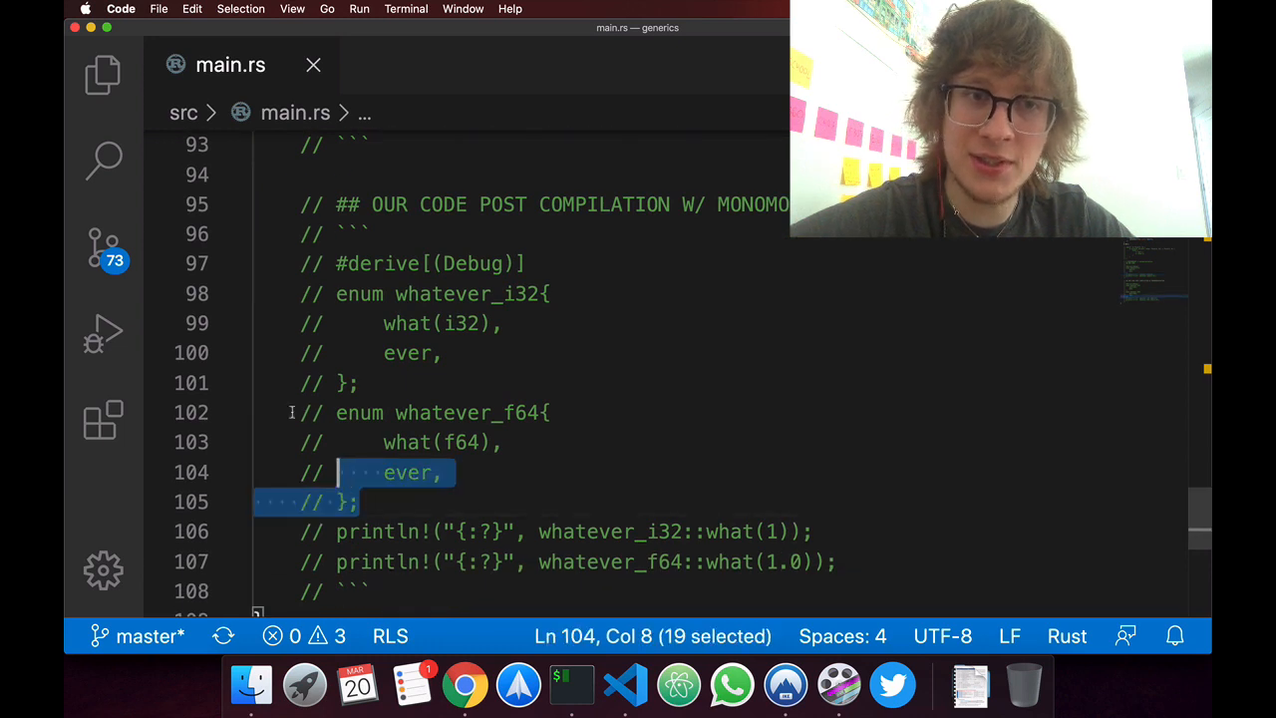
click(336, 353)
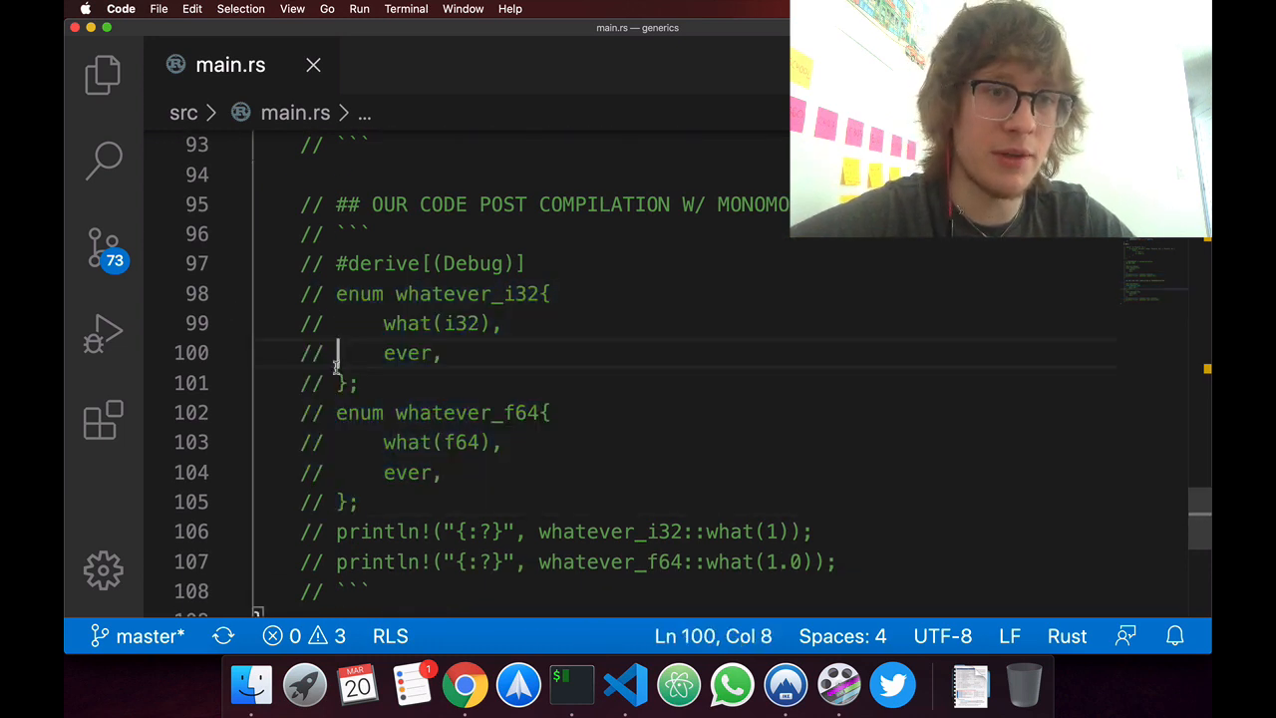
drag(336, 293, 359, 383)
text(// #derive[(Debug)])
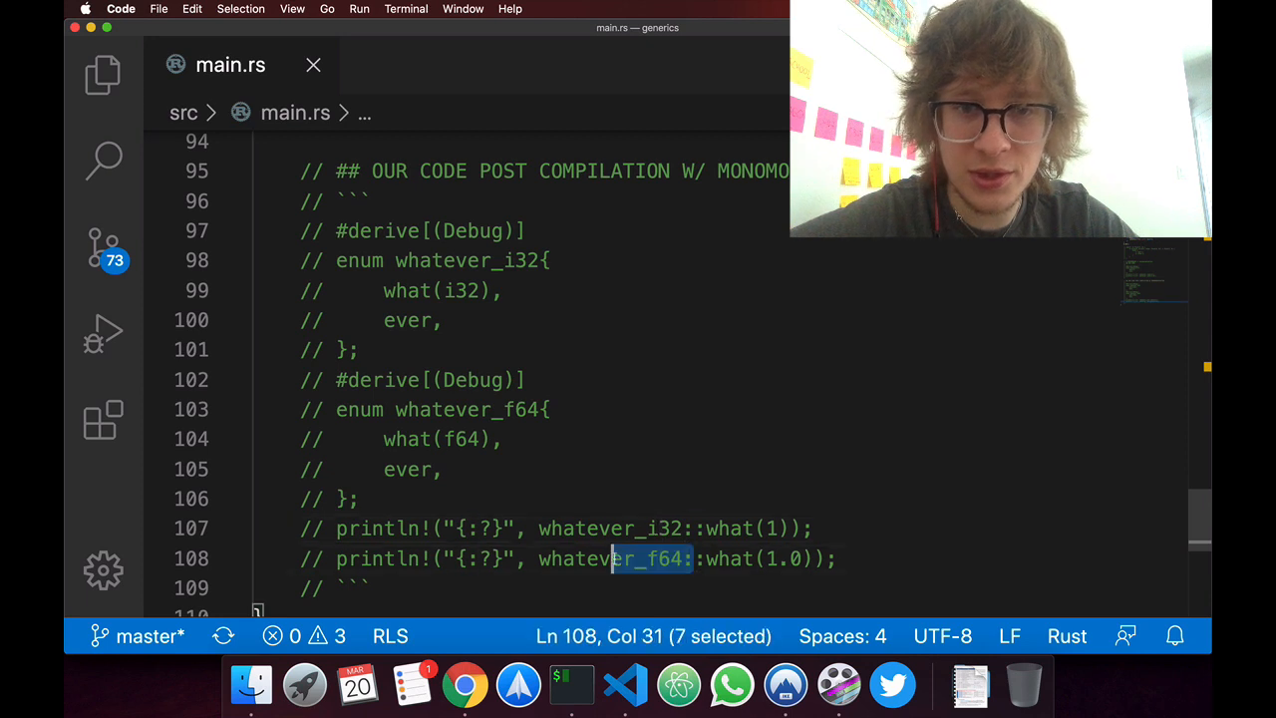
click(505, 438)
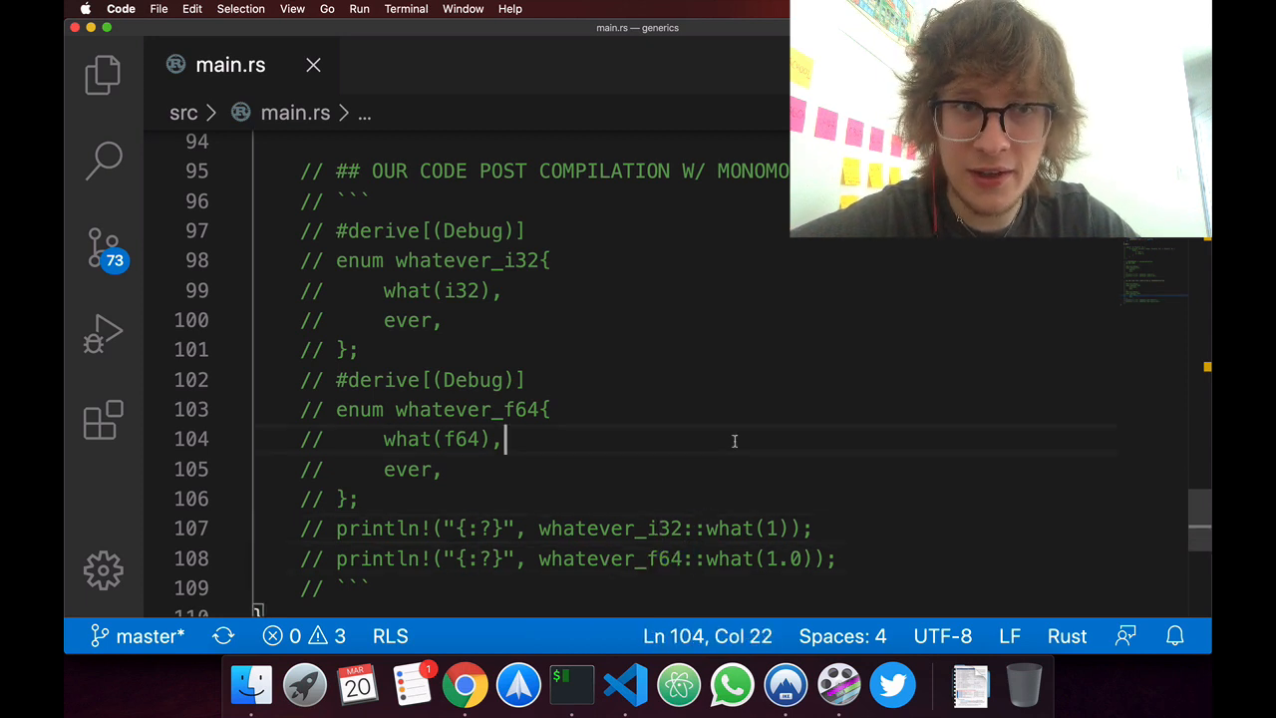